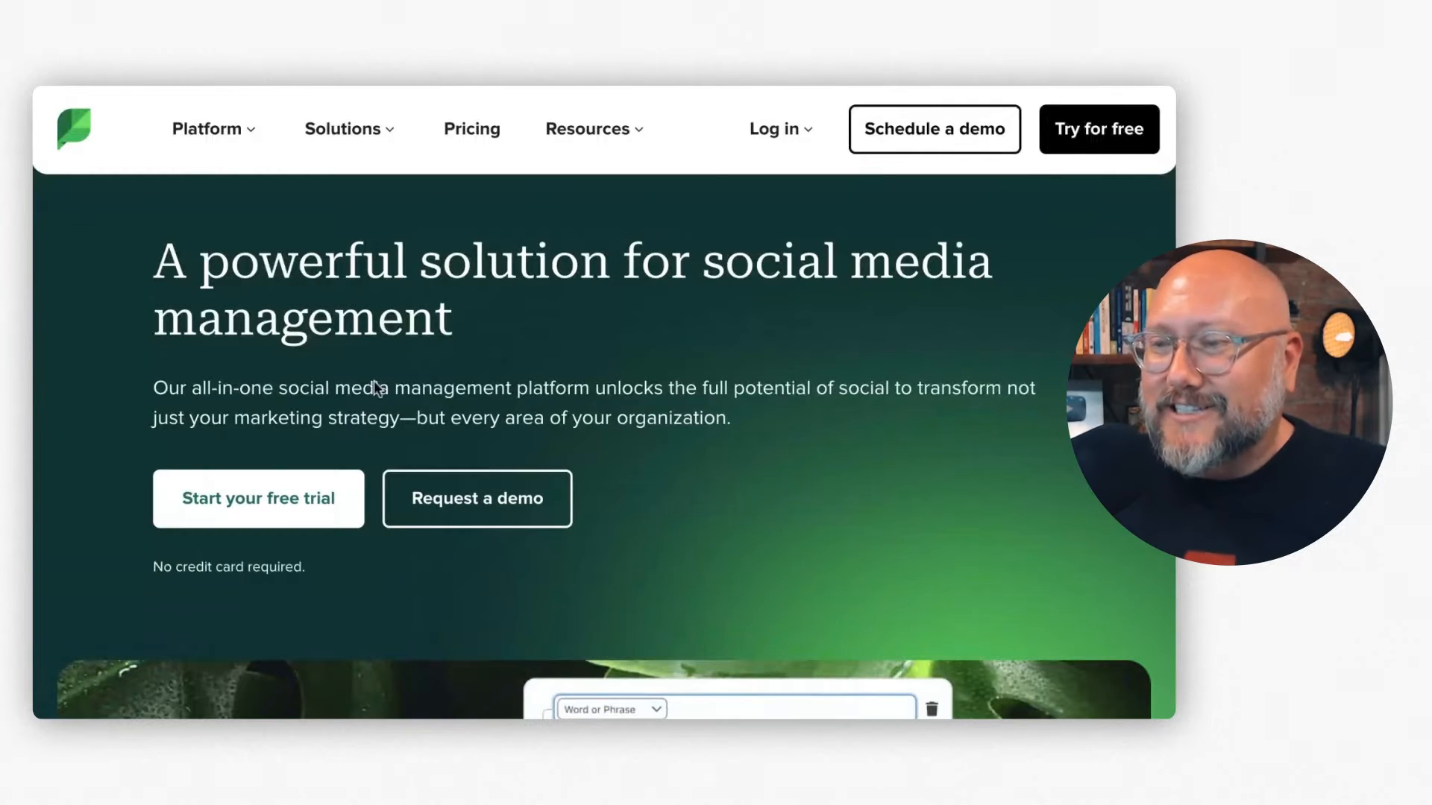
mouse_move(321, 309)
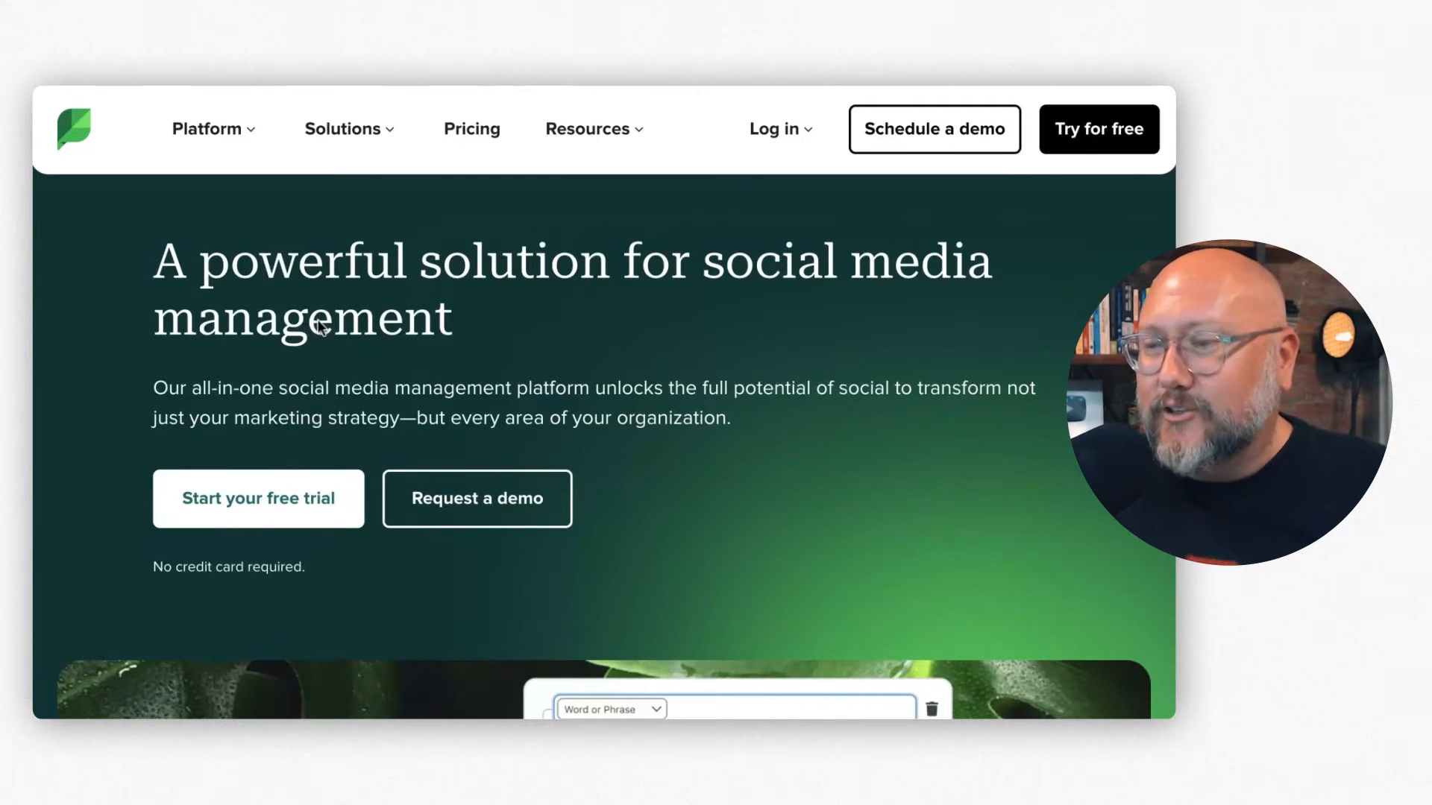
mouse_move(594, 429)
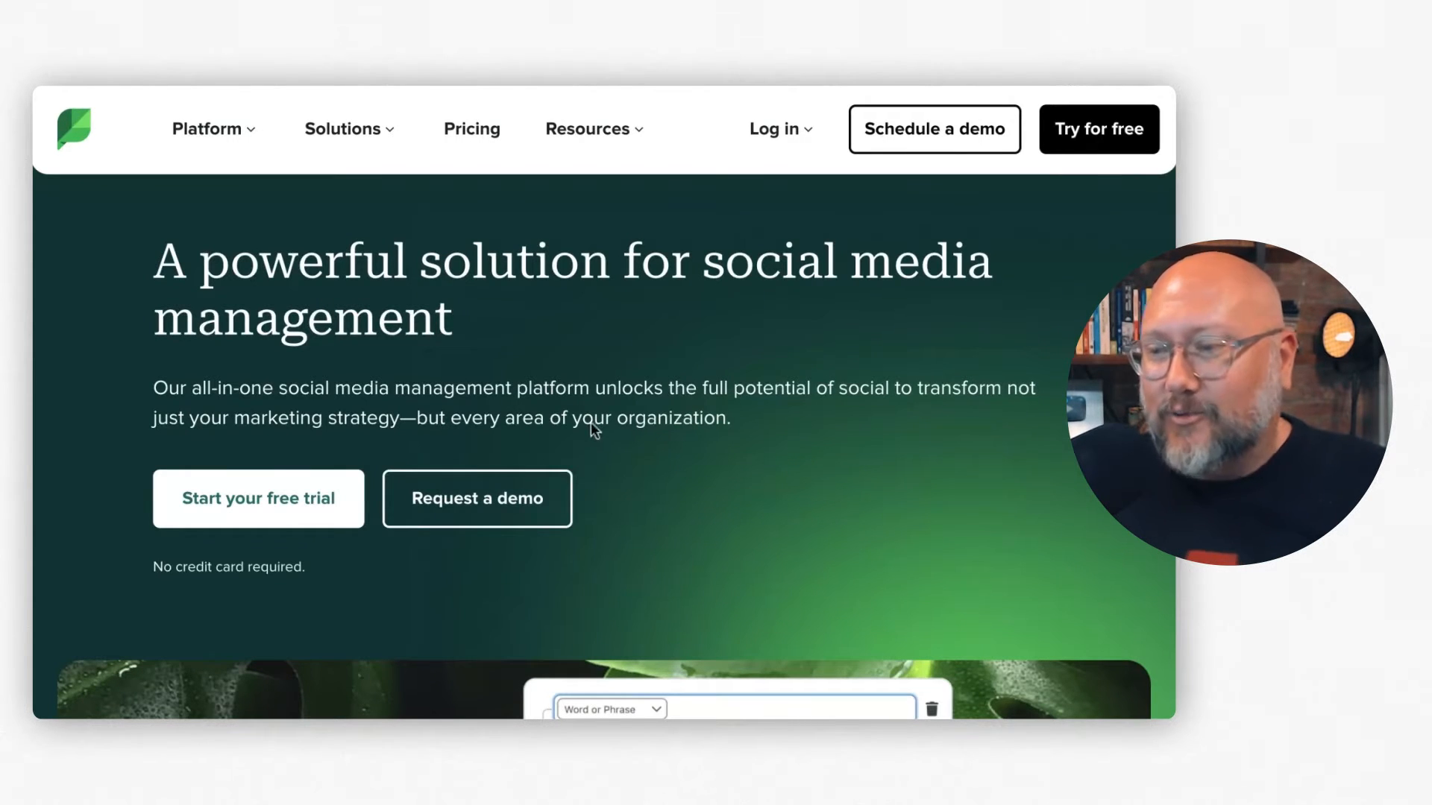
mouse_move(738, 457)
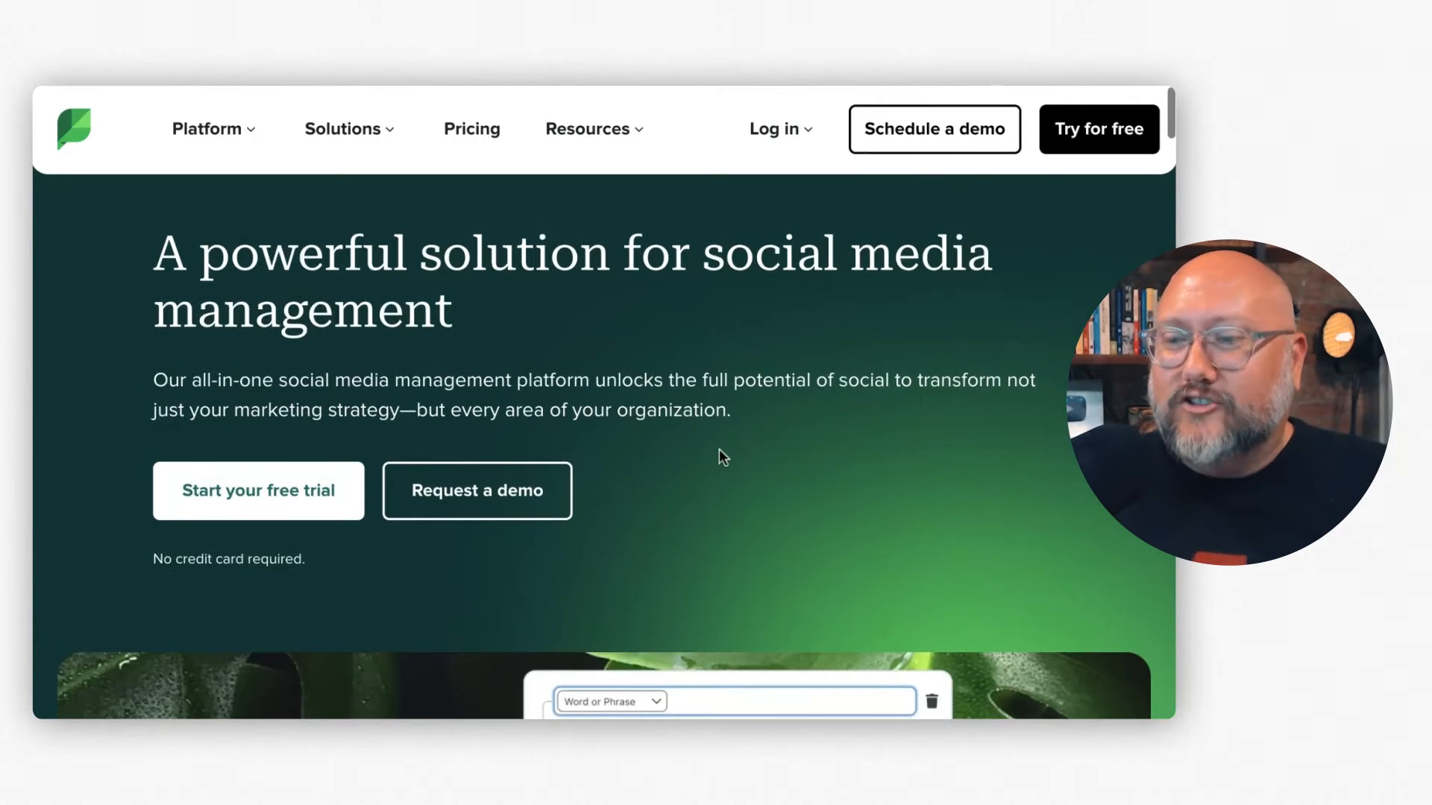
Scroll past the Sprout Social hero to the Instagram Competitors report with follower counts.
scroll(down, 3)
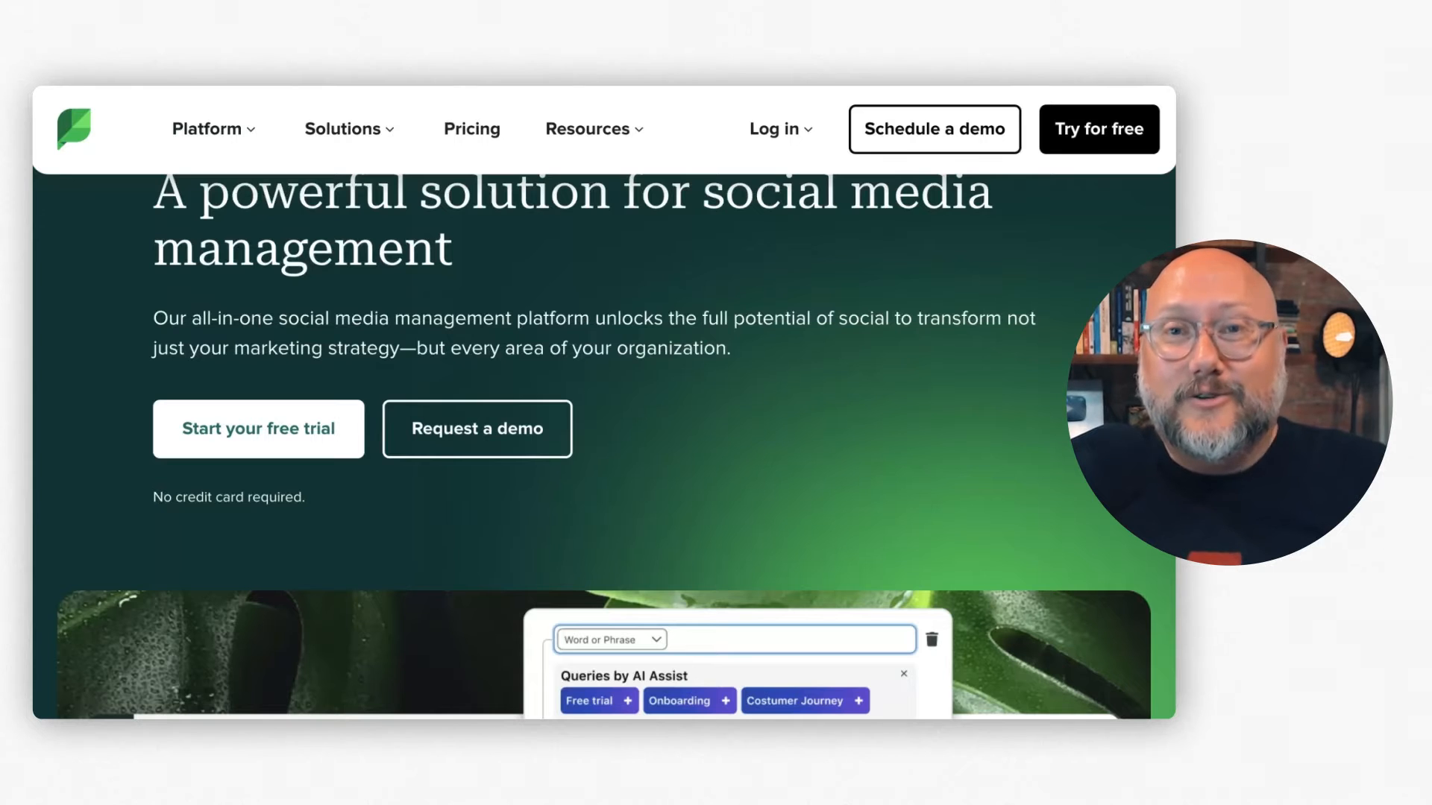
scroll(down, 3)
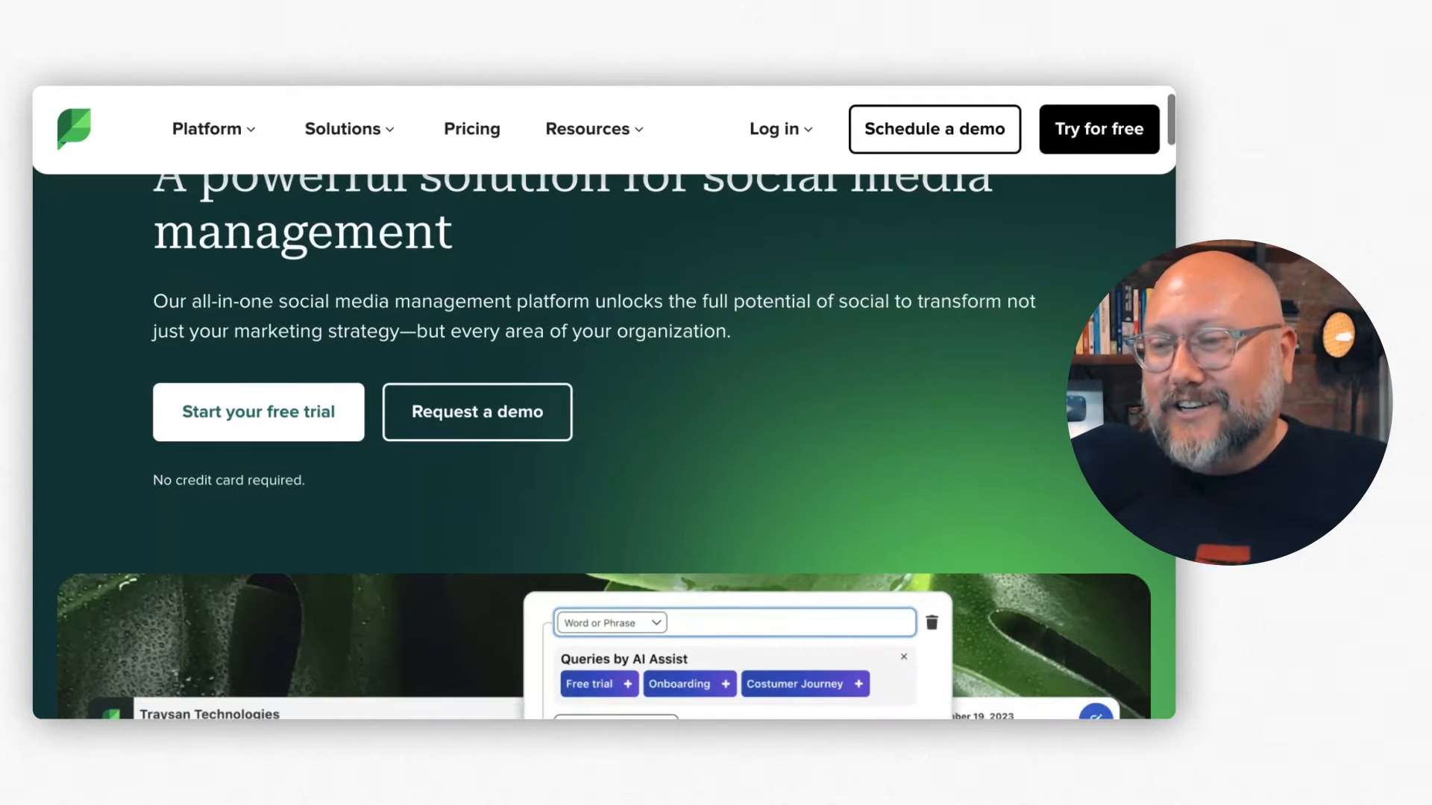
scroll(down, 3)
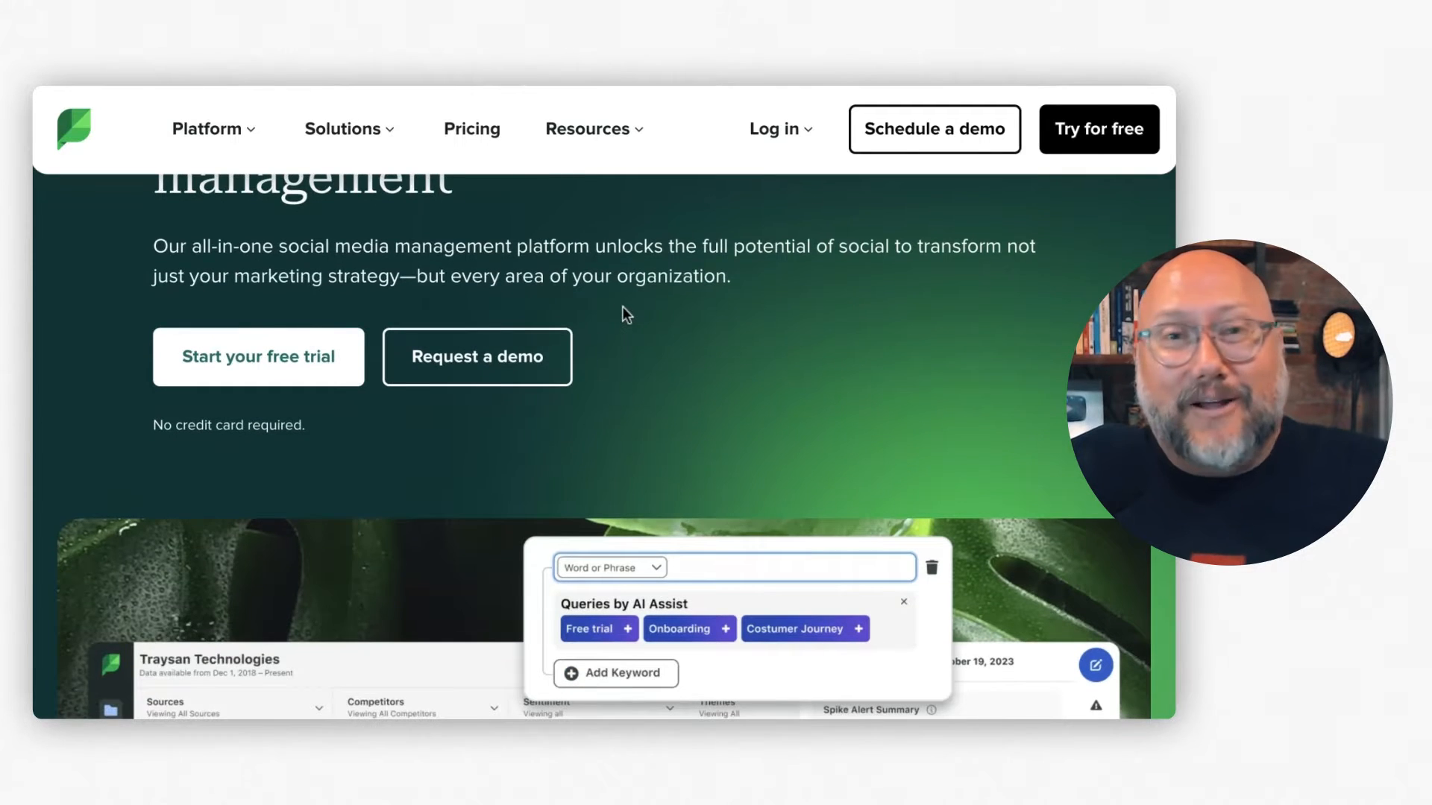
scroll(down, 3)
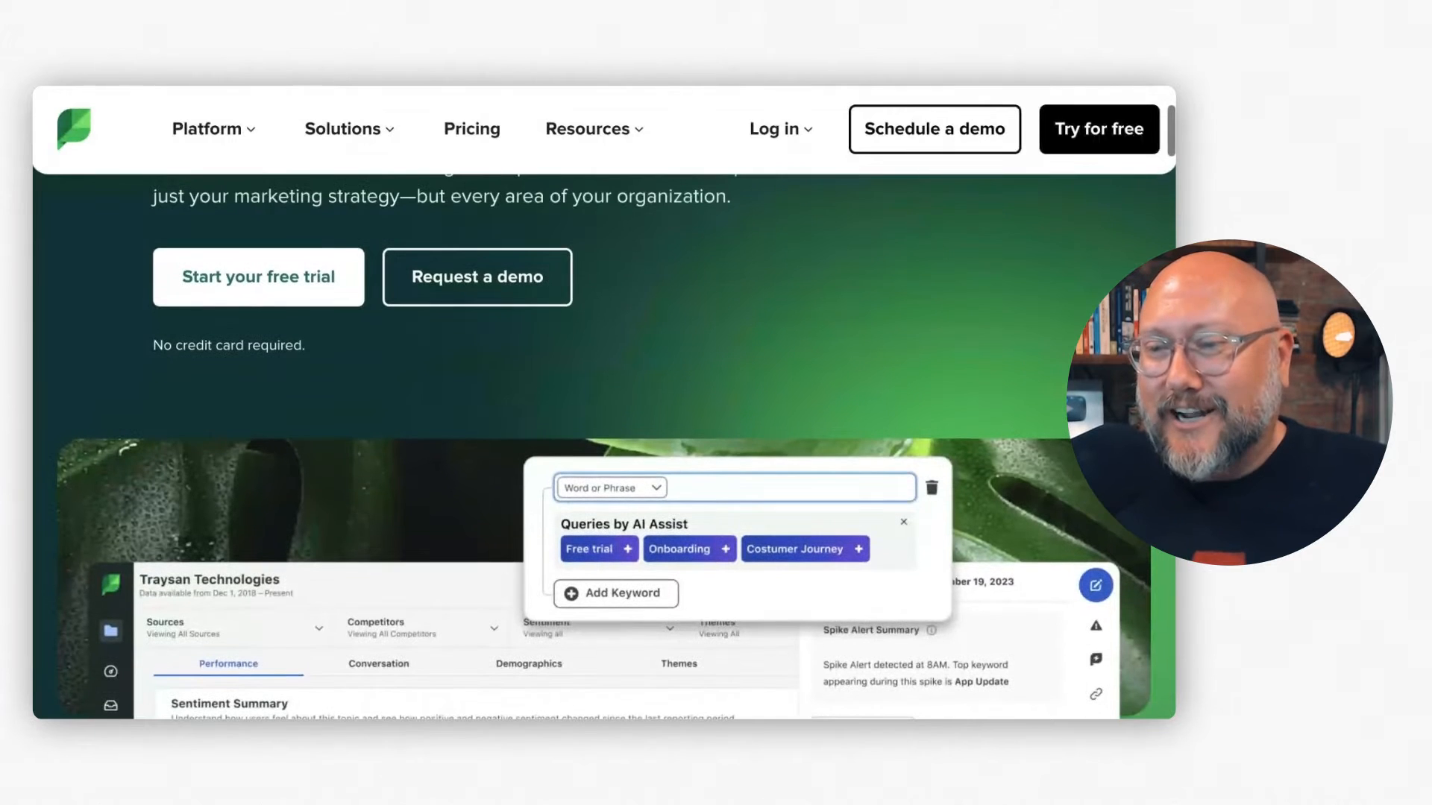
mouse_move(265, 300)
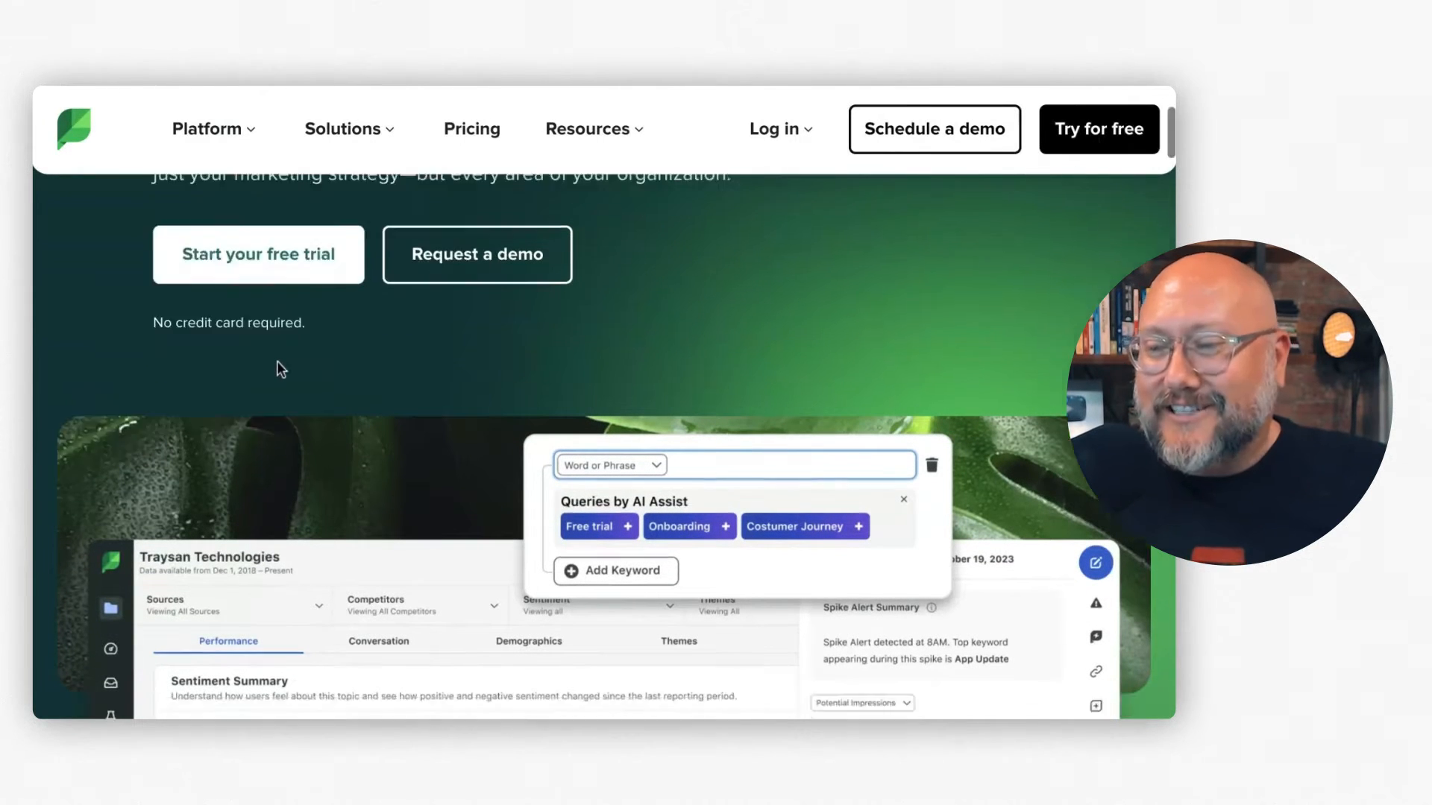
scroll(down, 3)
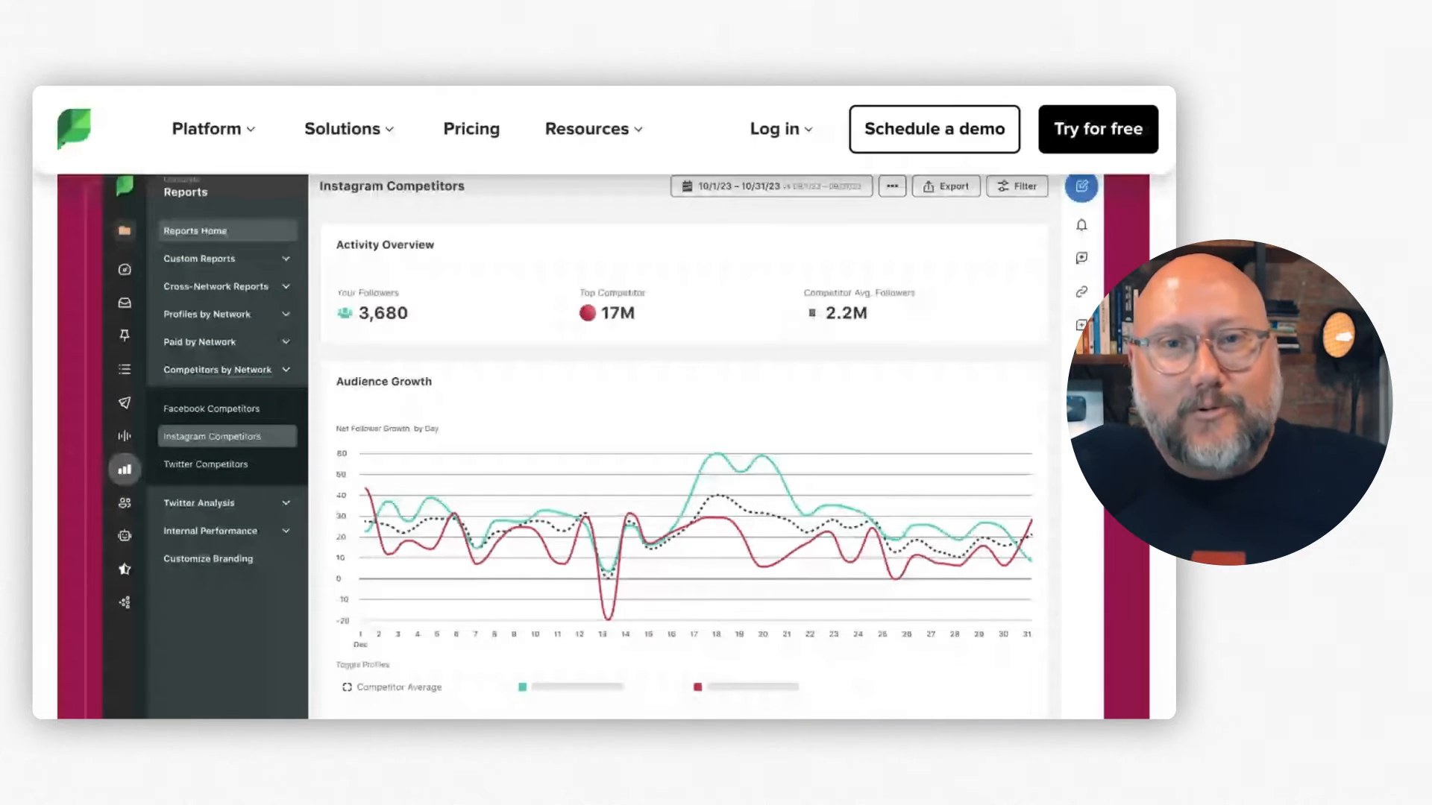
scroll(down, 3)
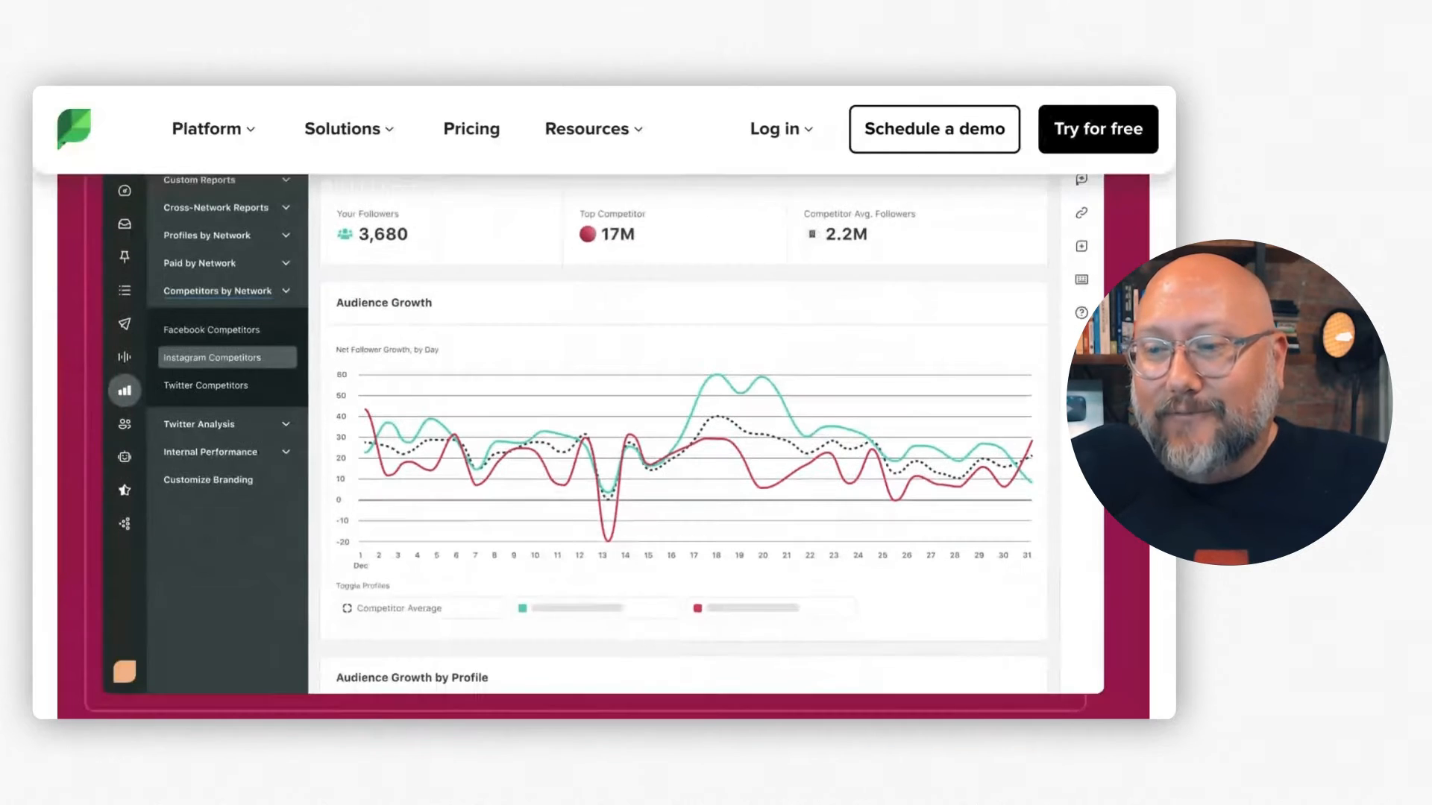
scroll(up, 3)
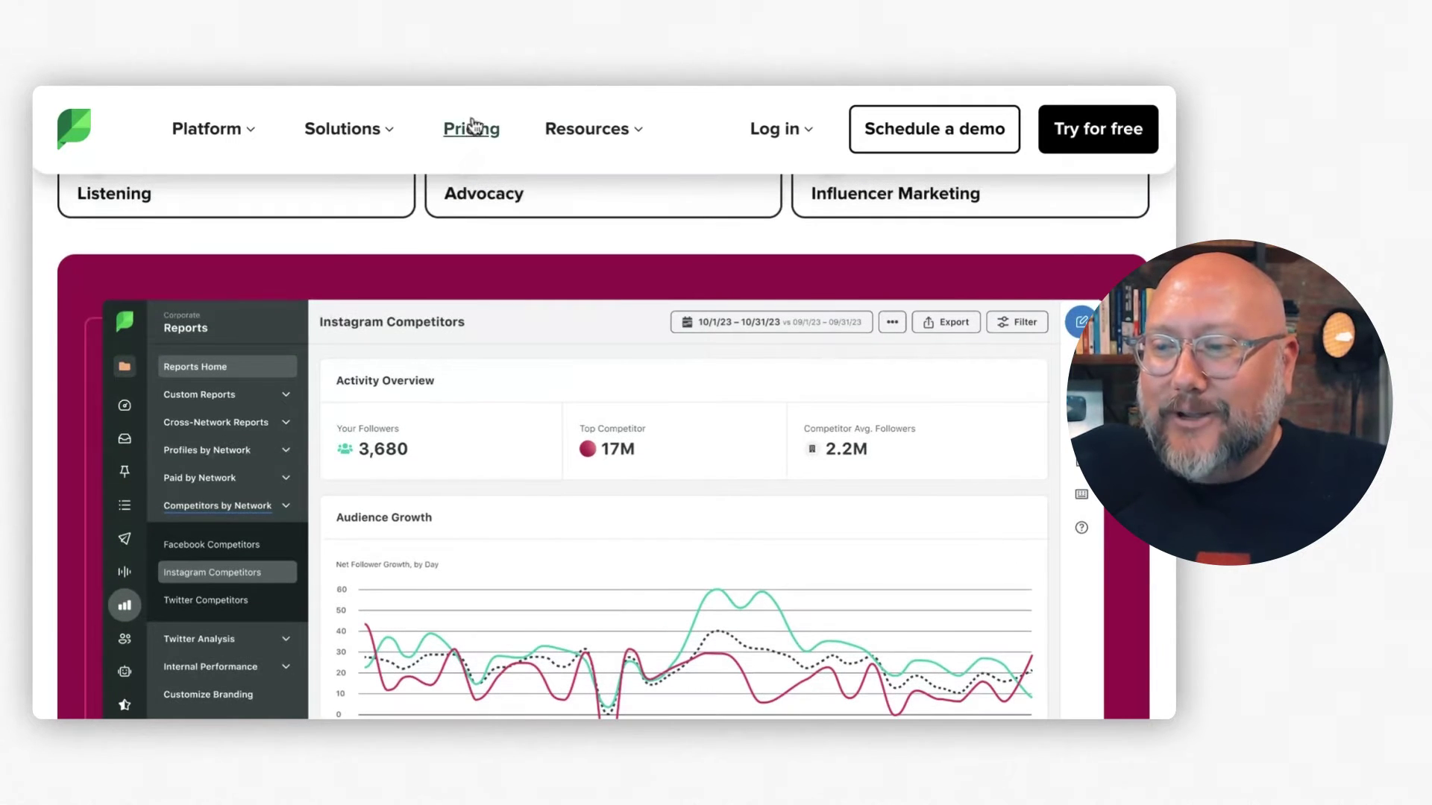
scroll(down, 3)
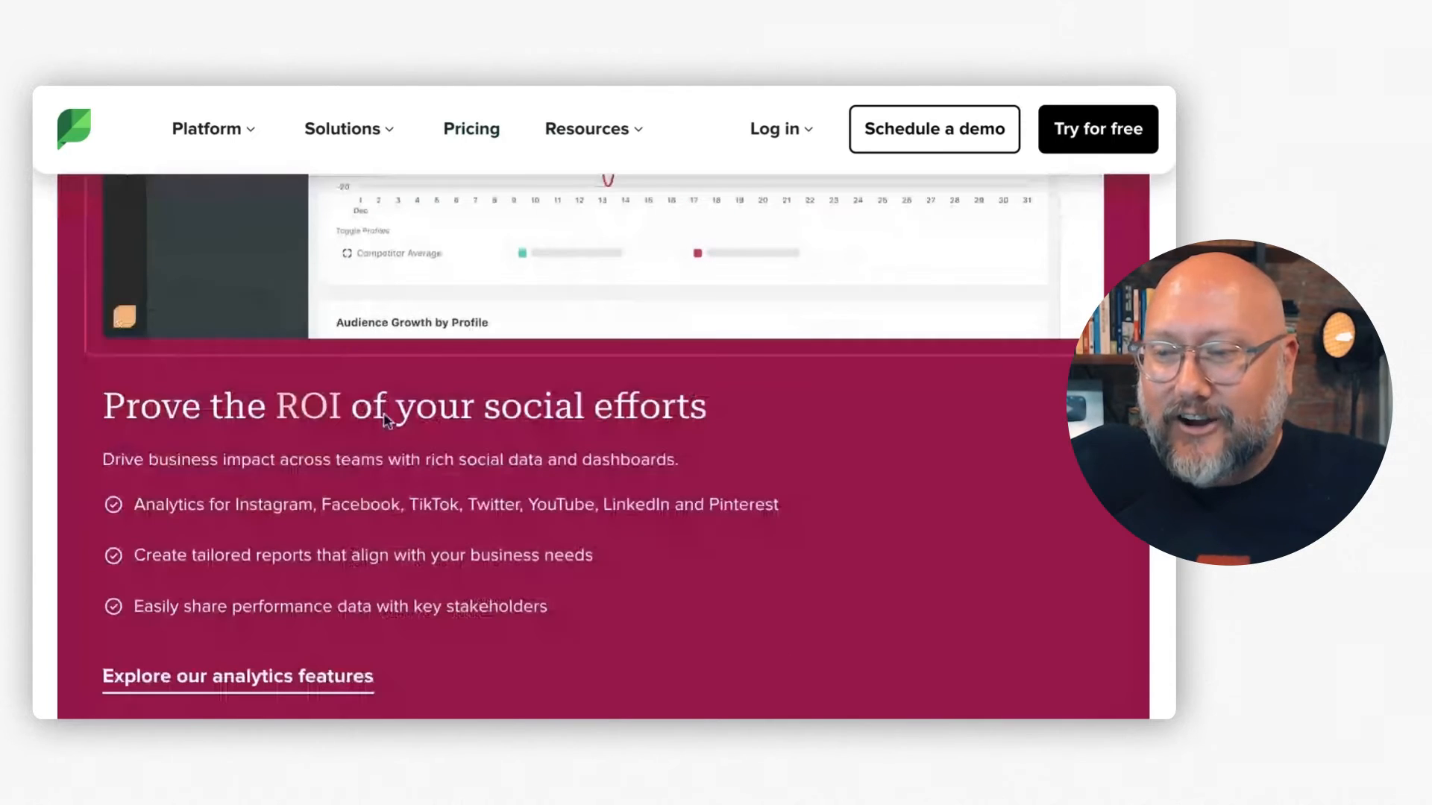
scroll(up, 3)
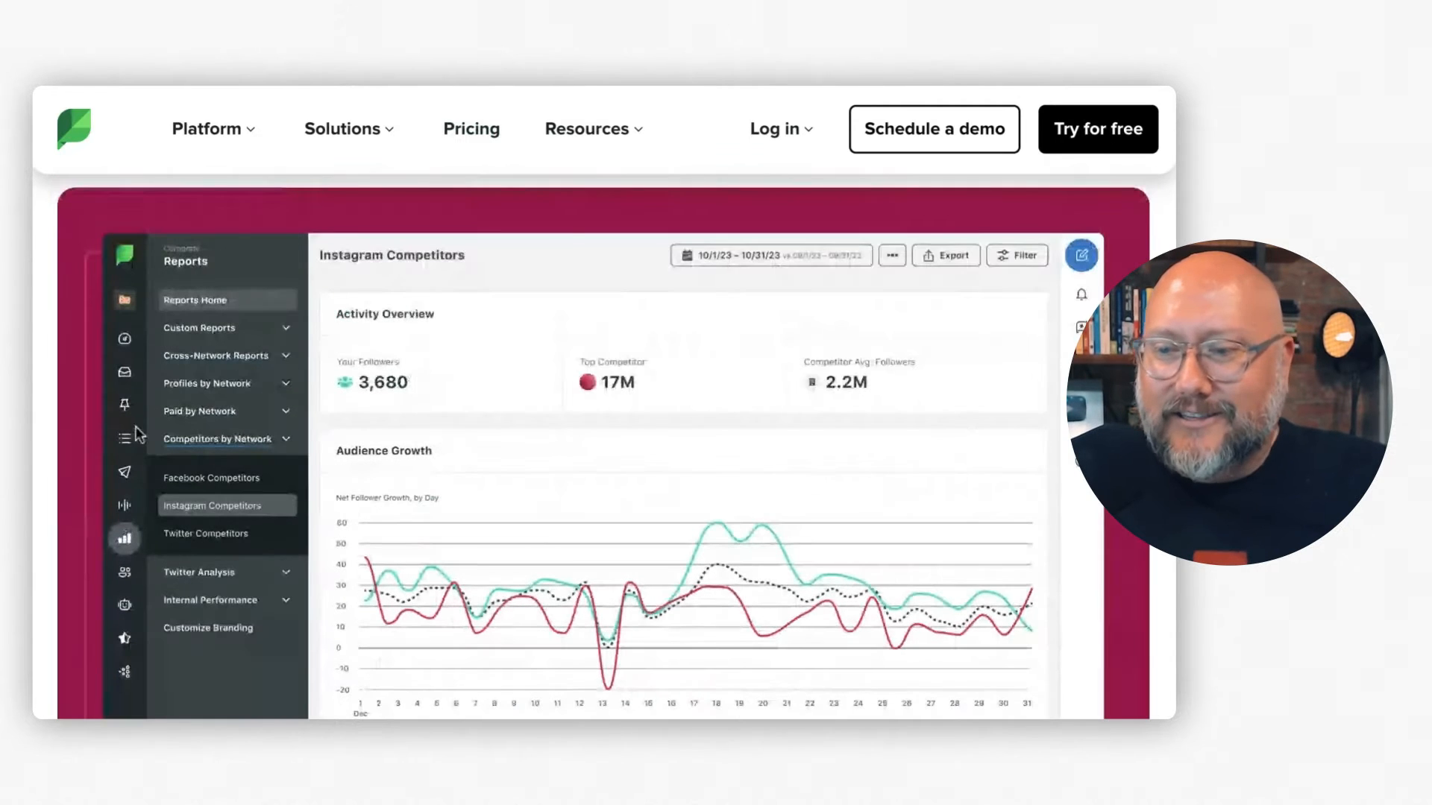
mouse_move(164, 468)
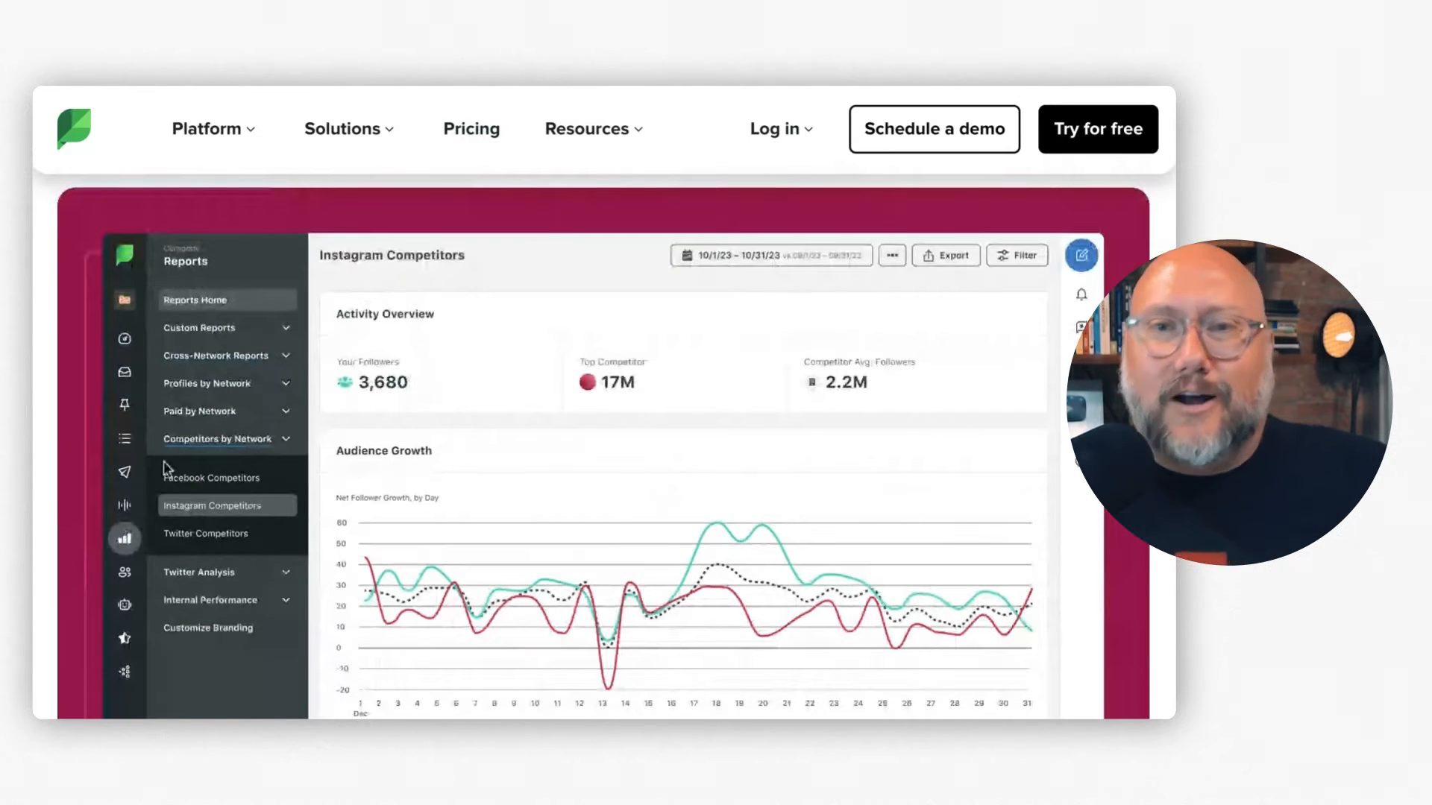
scroll(down, 3)
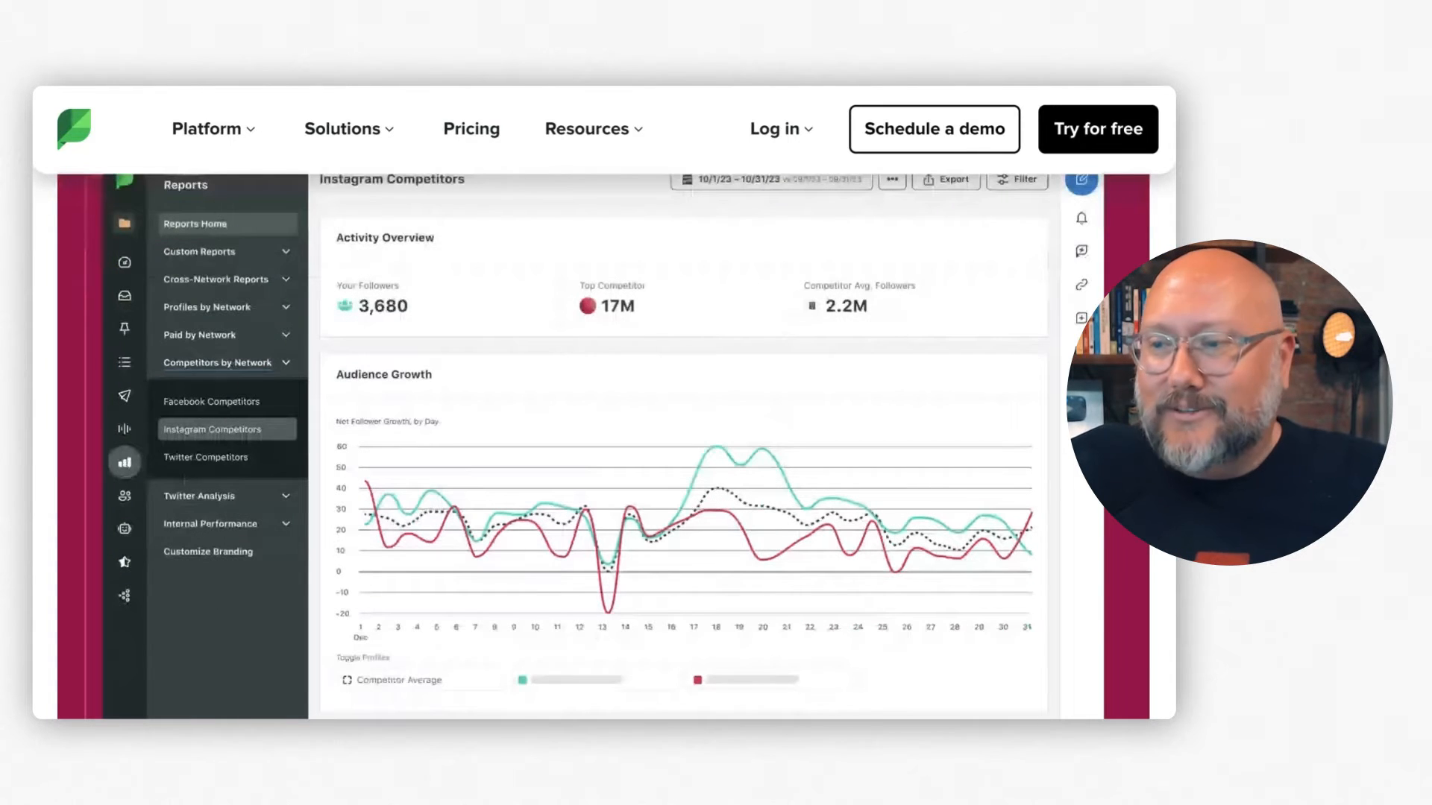
scroll(down, 3)
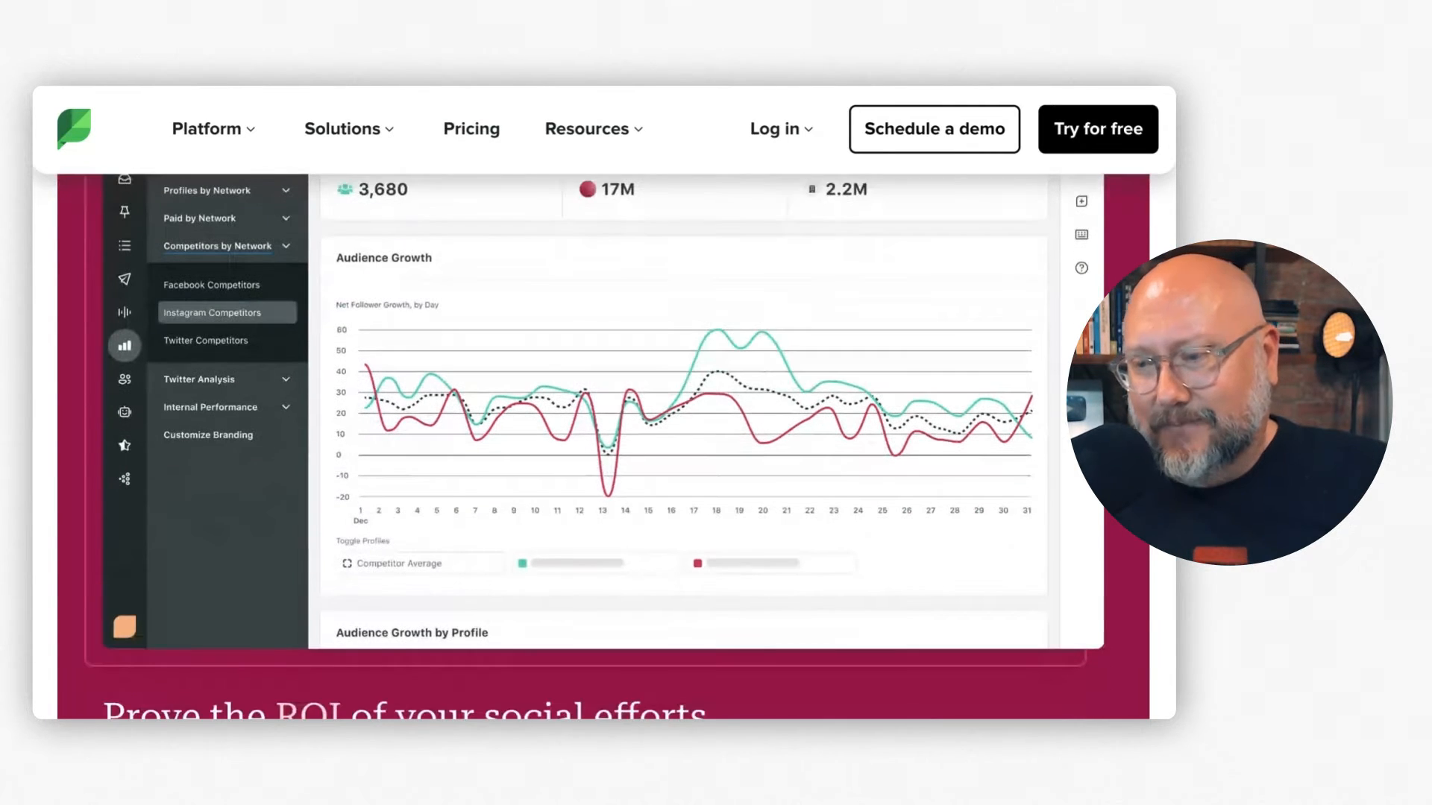
scroll(down, 3)
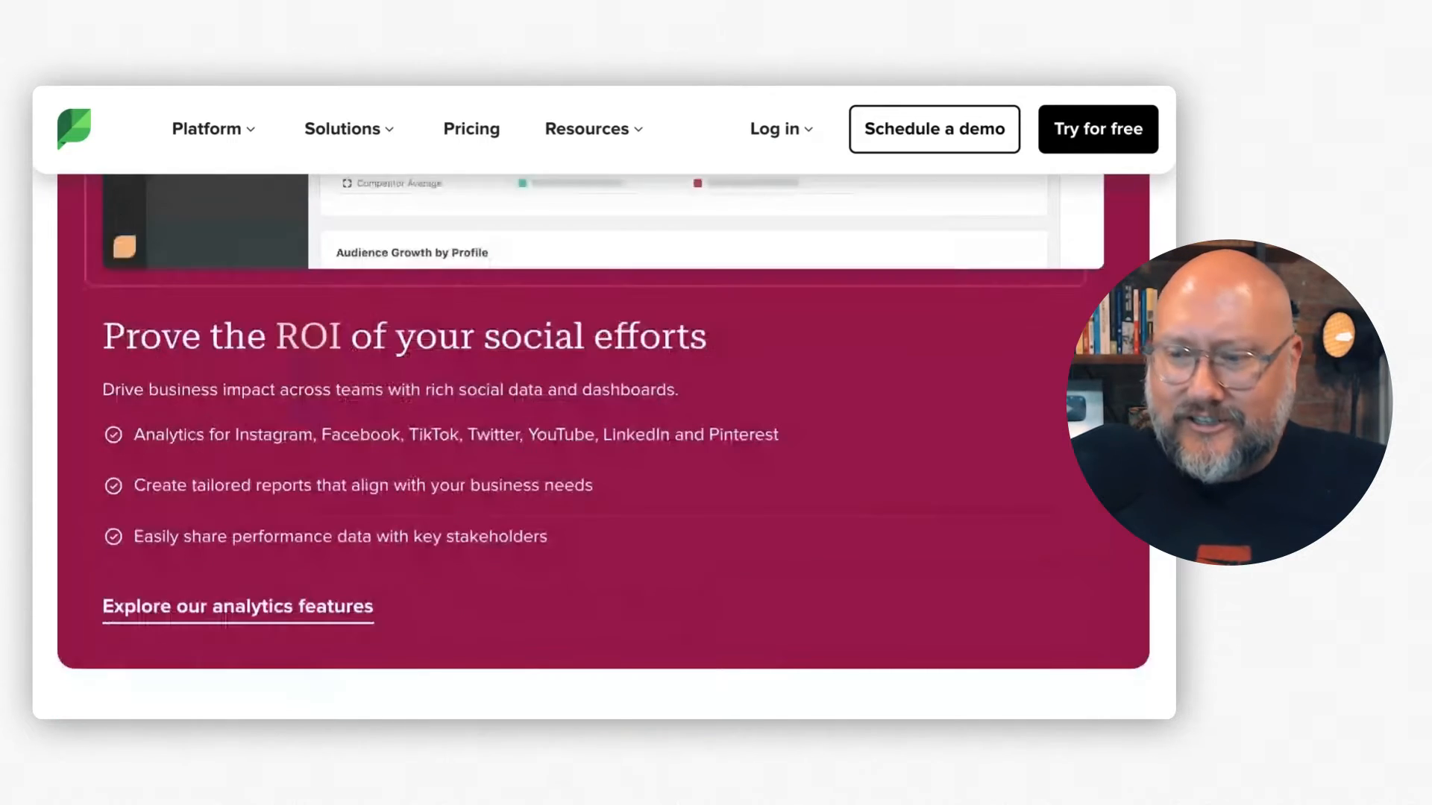
scroll(down, 3)
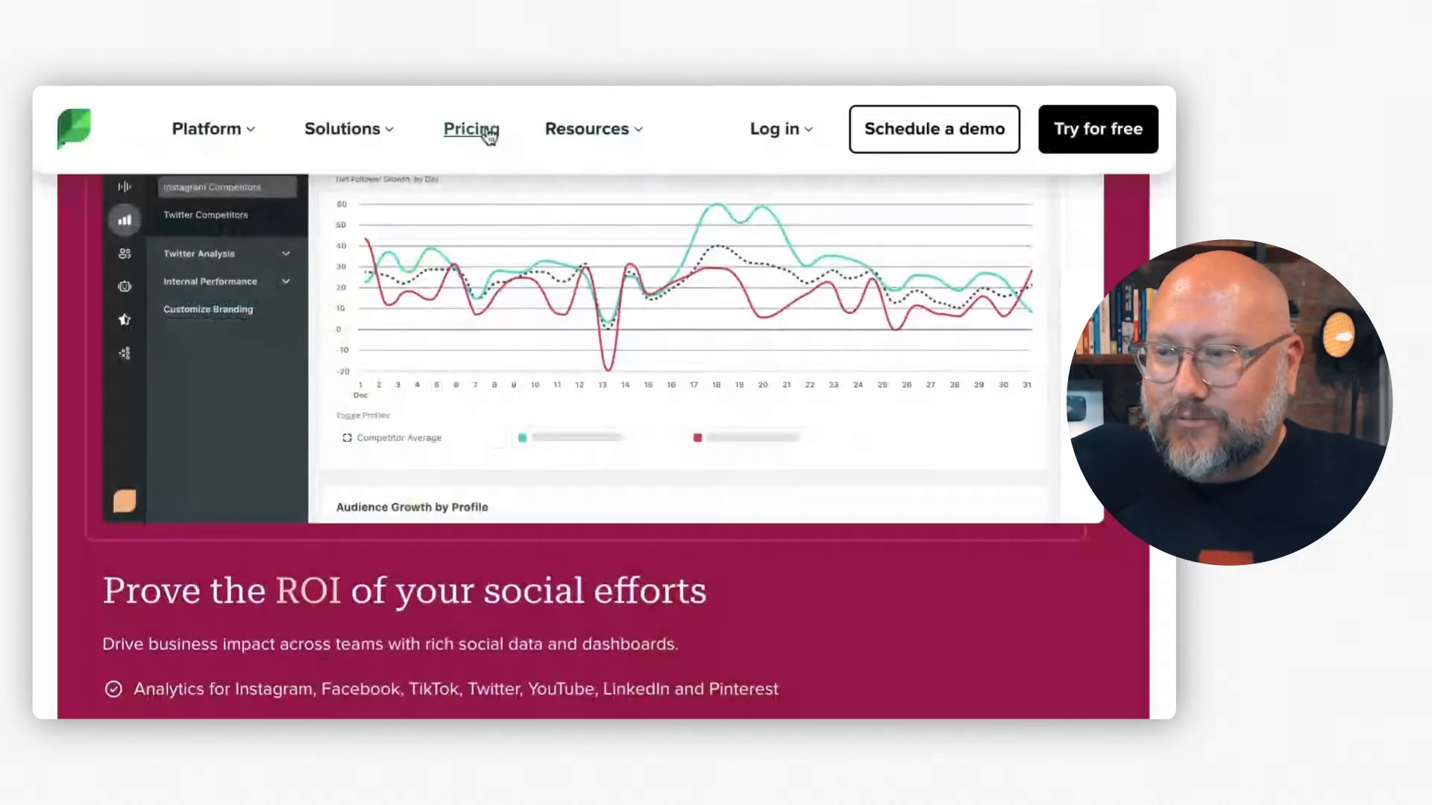
click(470, 129)
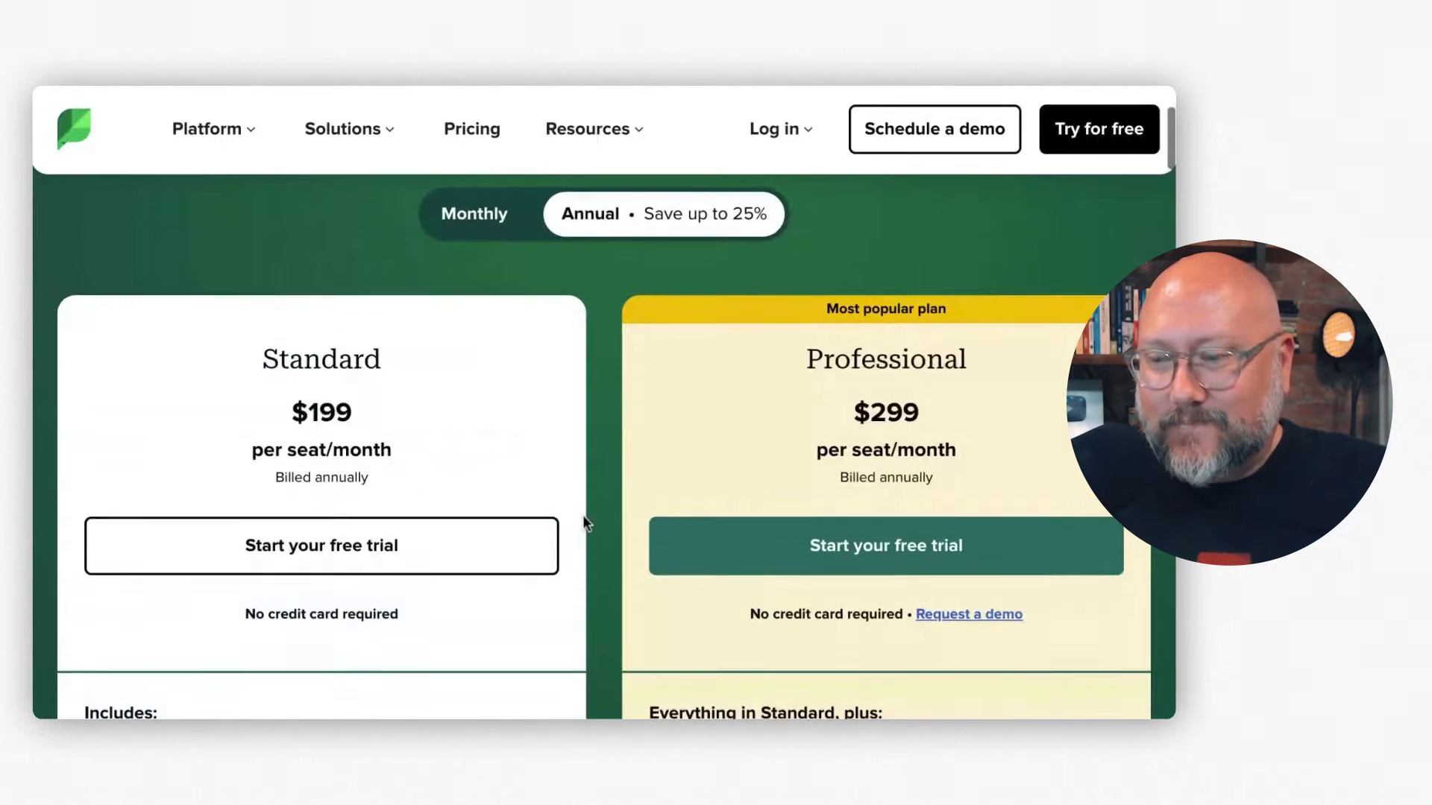
scroll(down, 3)
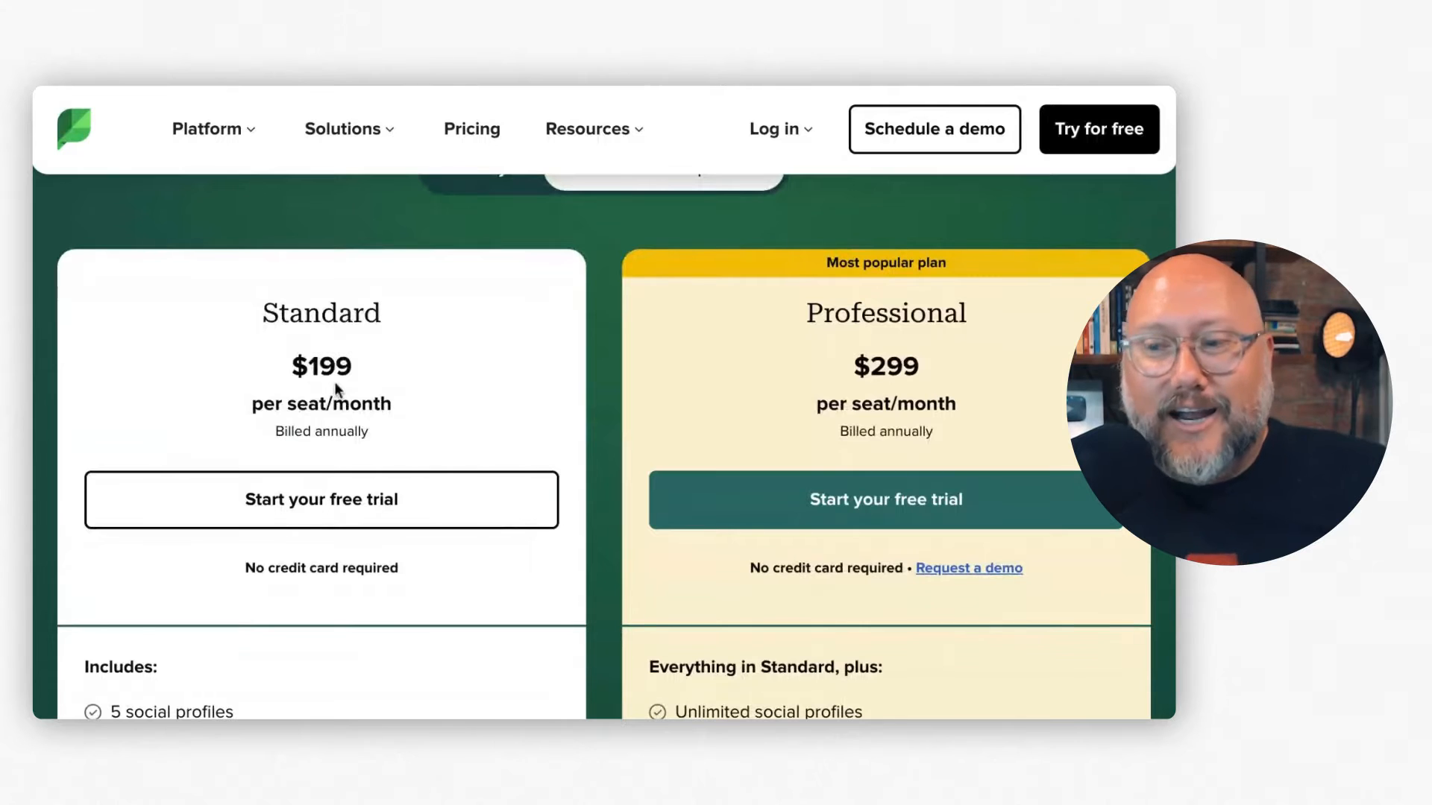
scroll(down, 3)
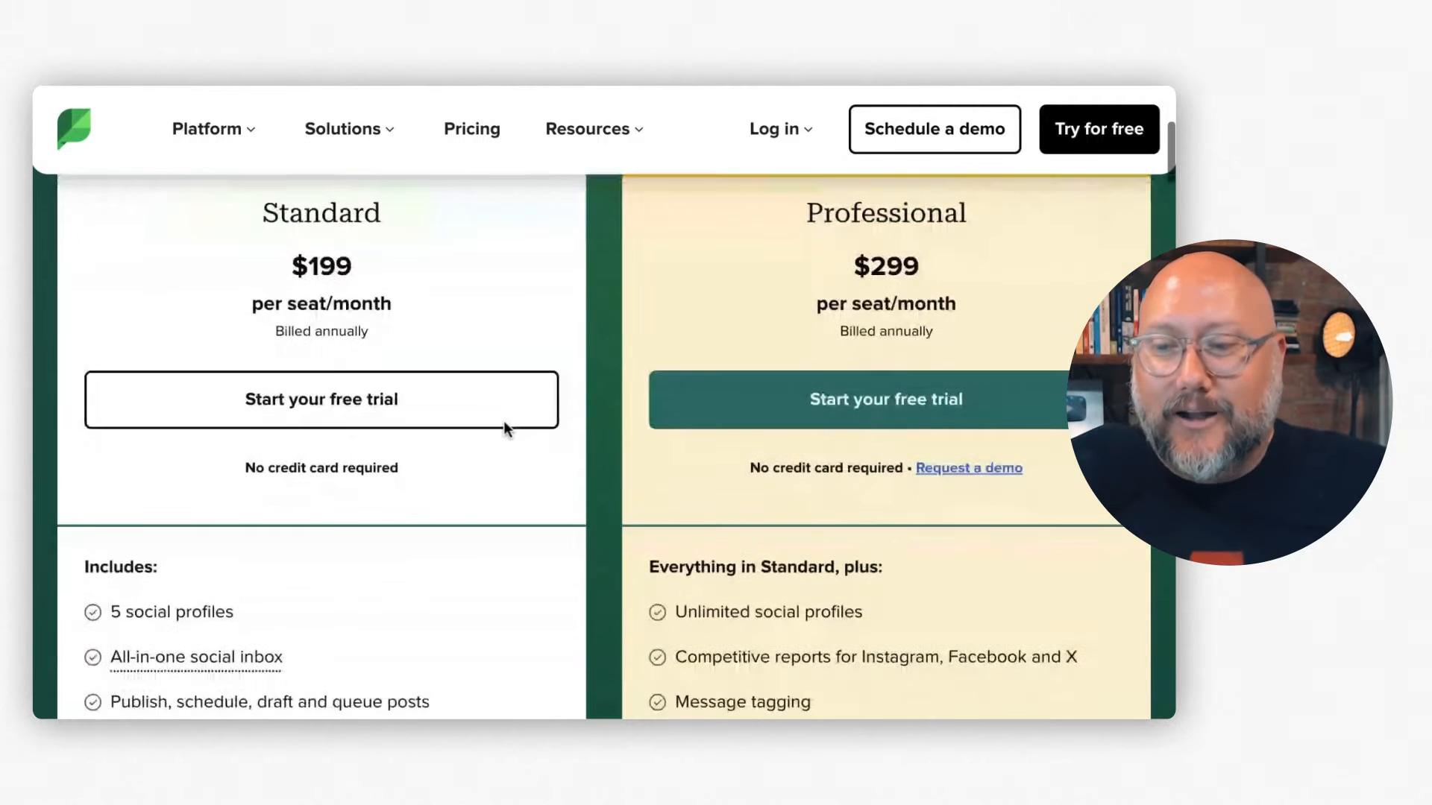
scroll(down, 3)
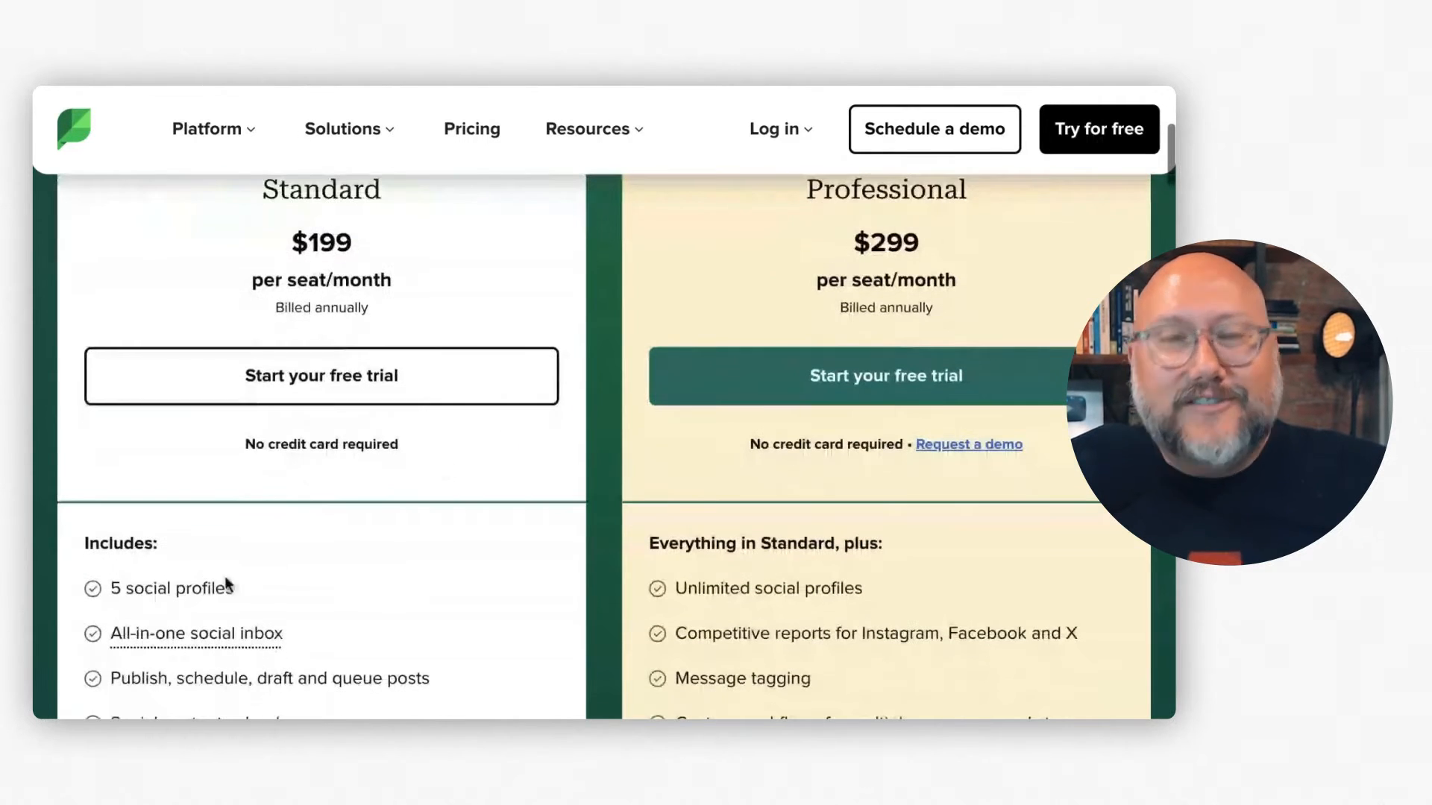
mouse_move(594, 593)
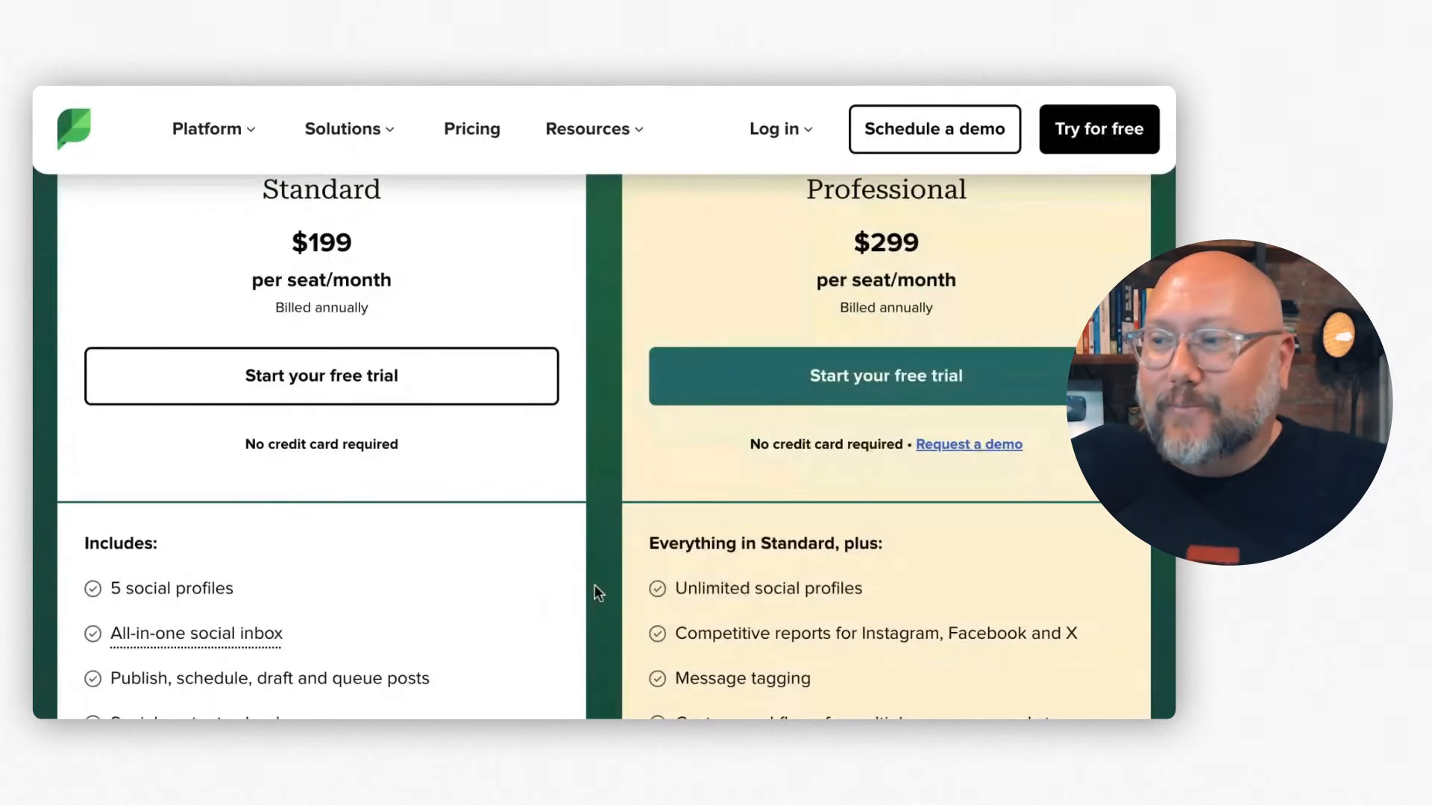
mouse_move(781, 301)
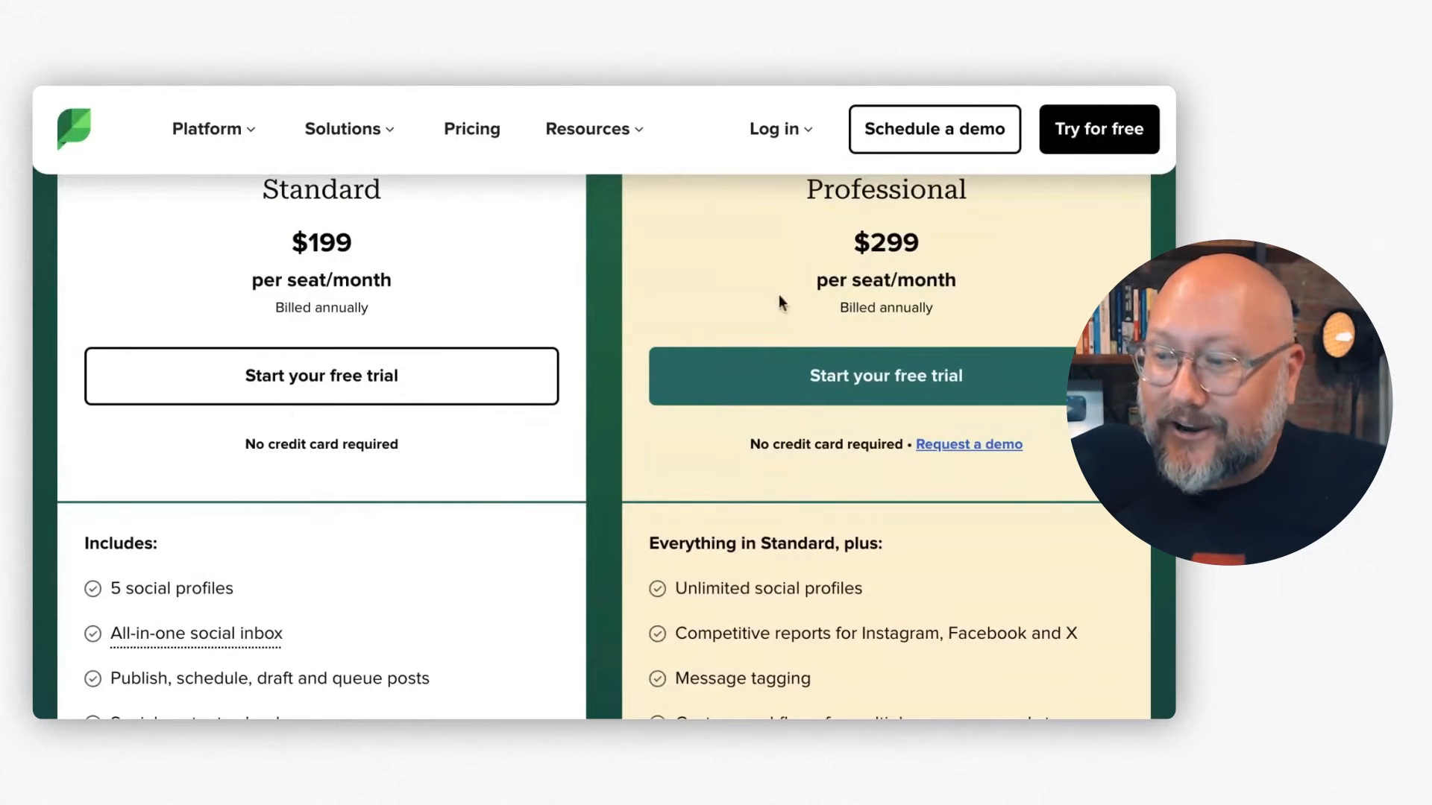
scroll(down, 3)
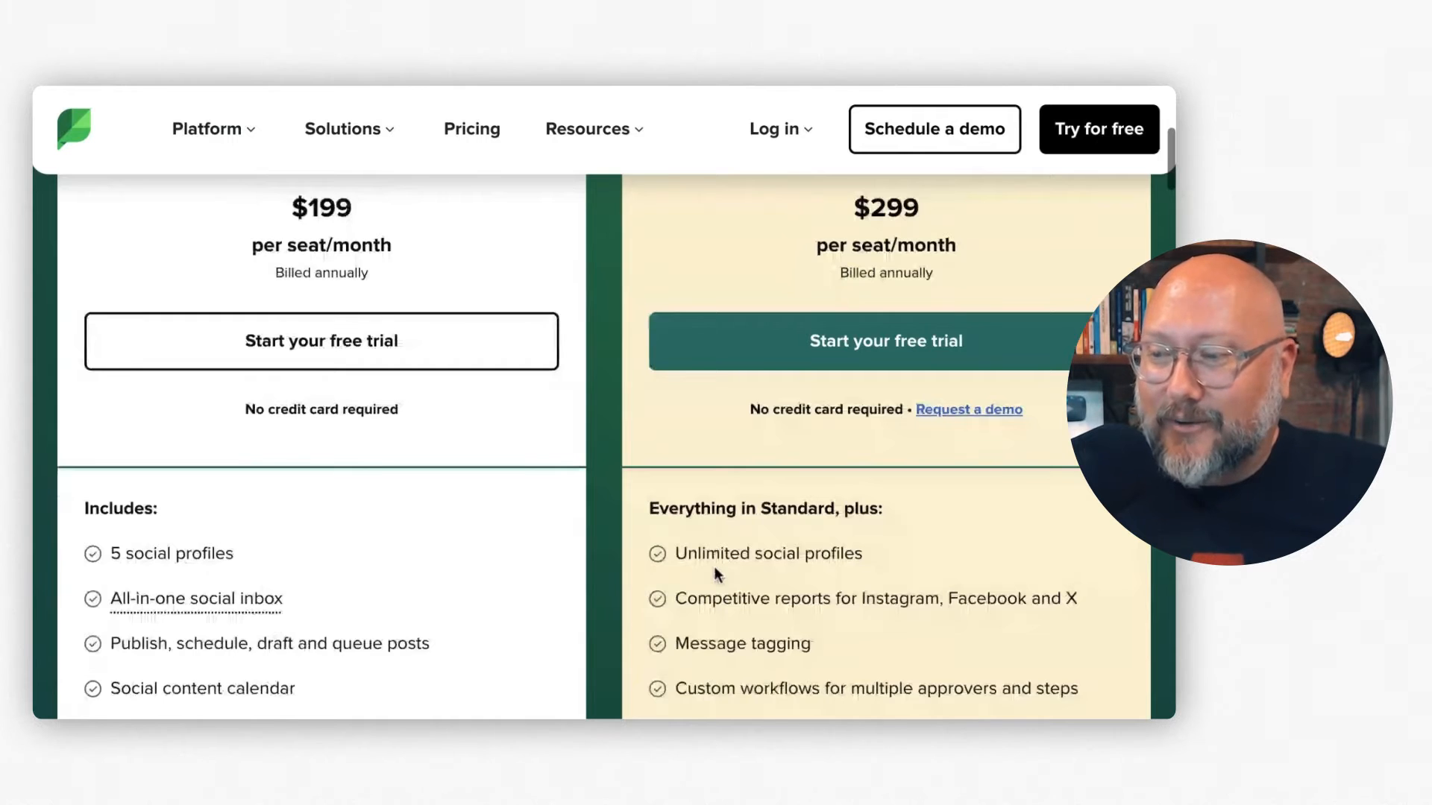
scroll(down, 3)
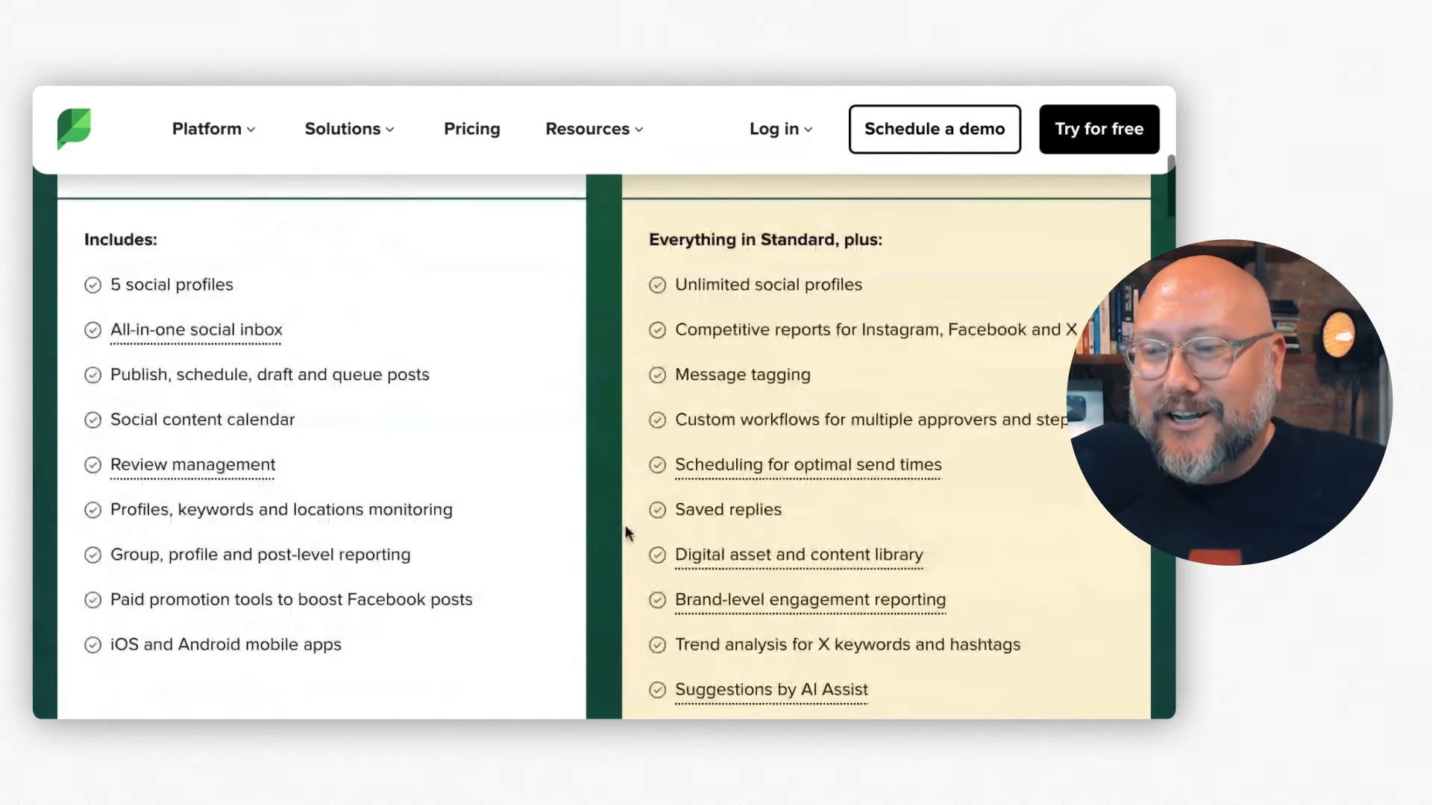
scroll(up, 3)
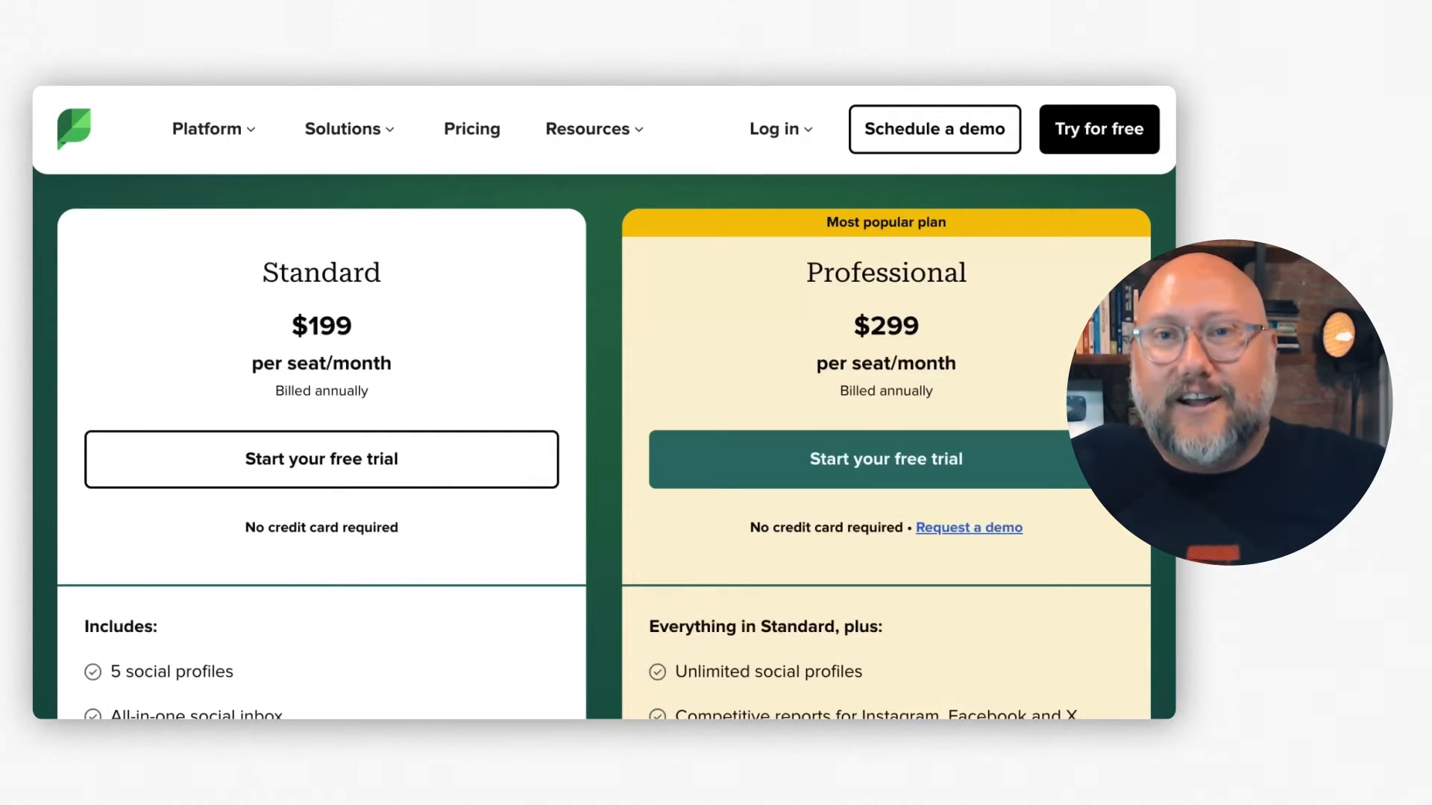
scroll(down, 3)
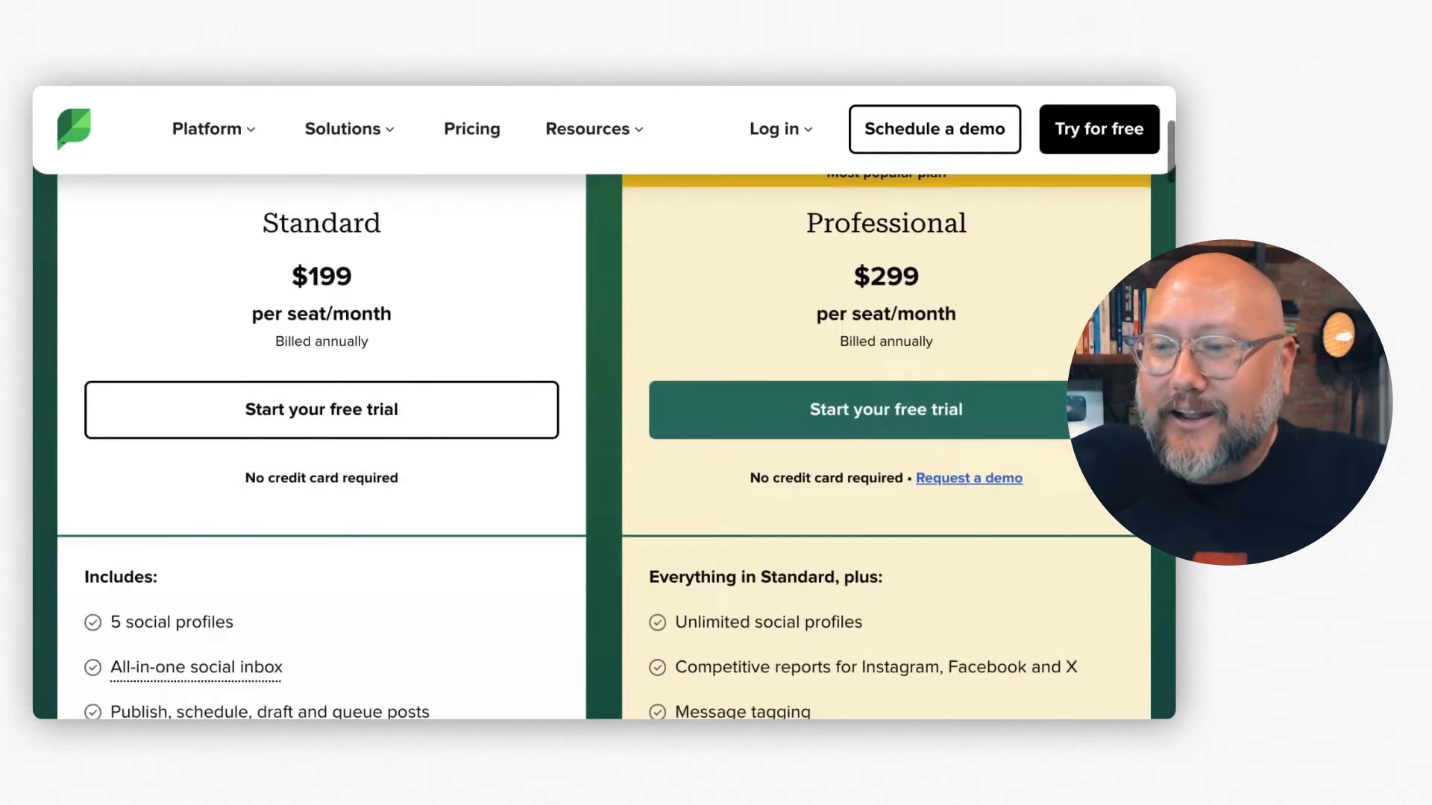
scroll(down, 3)
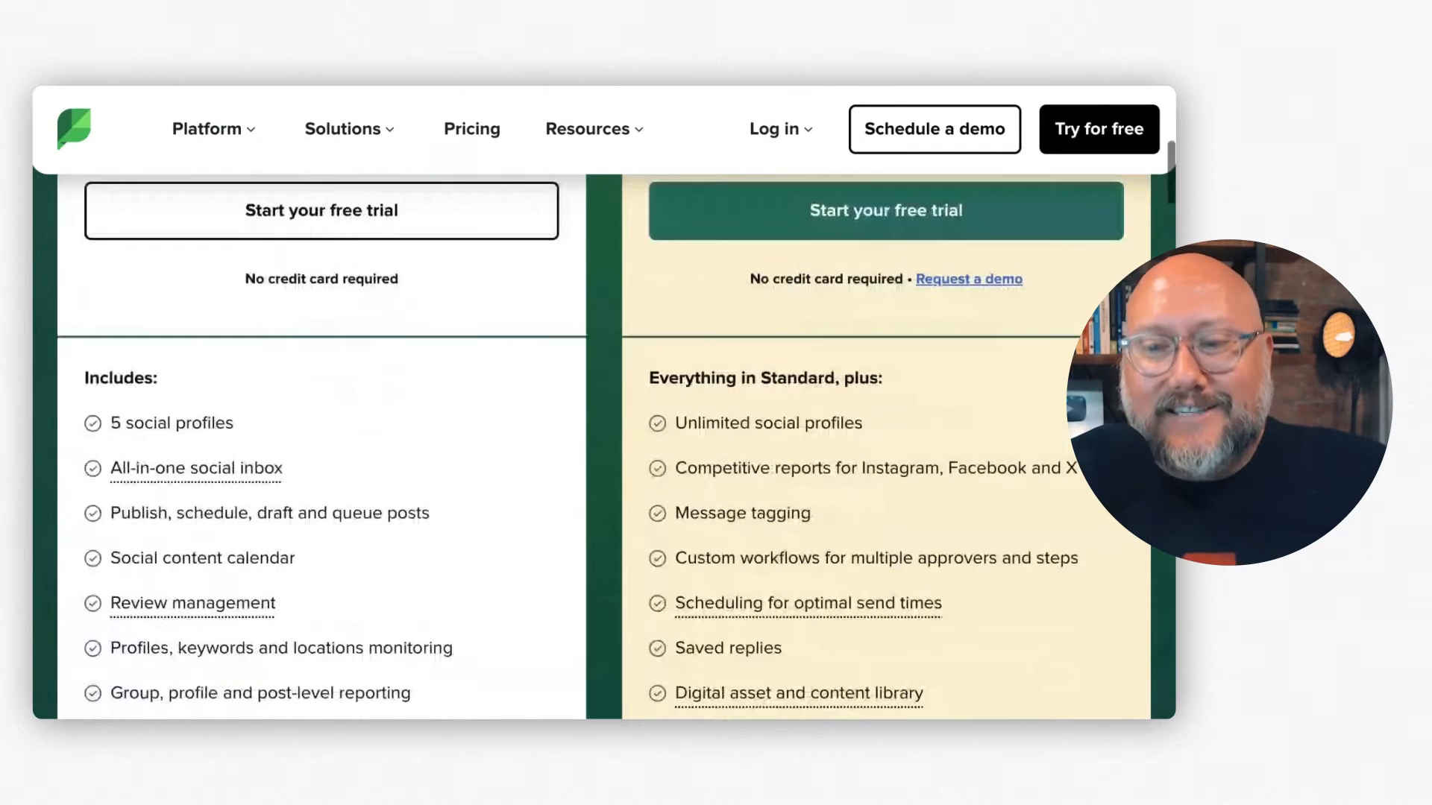
scroll(up, 3)
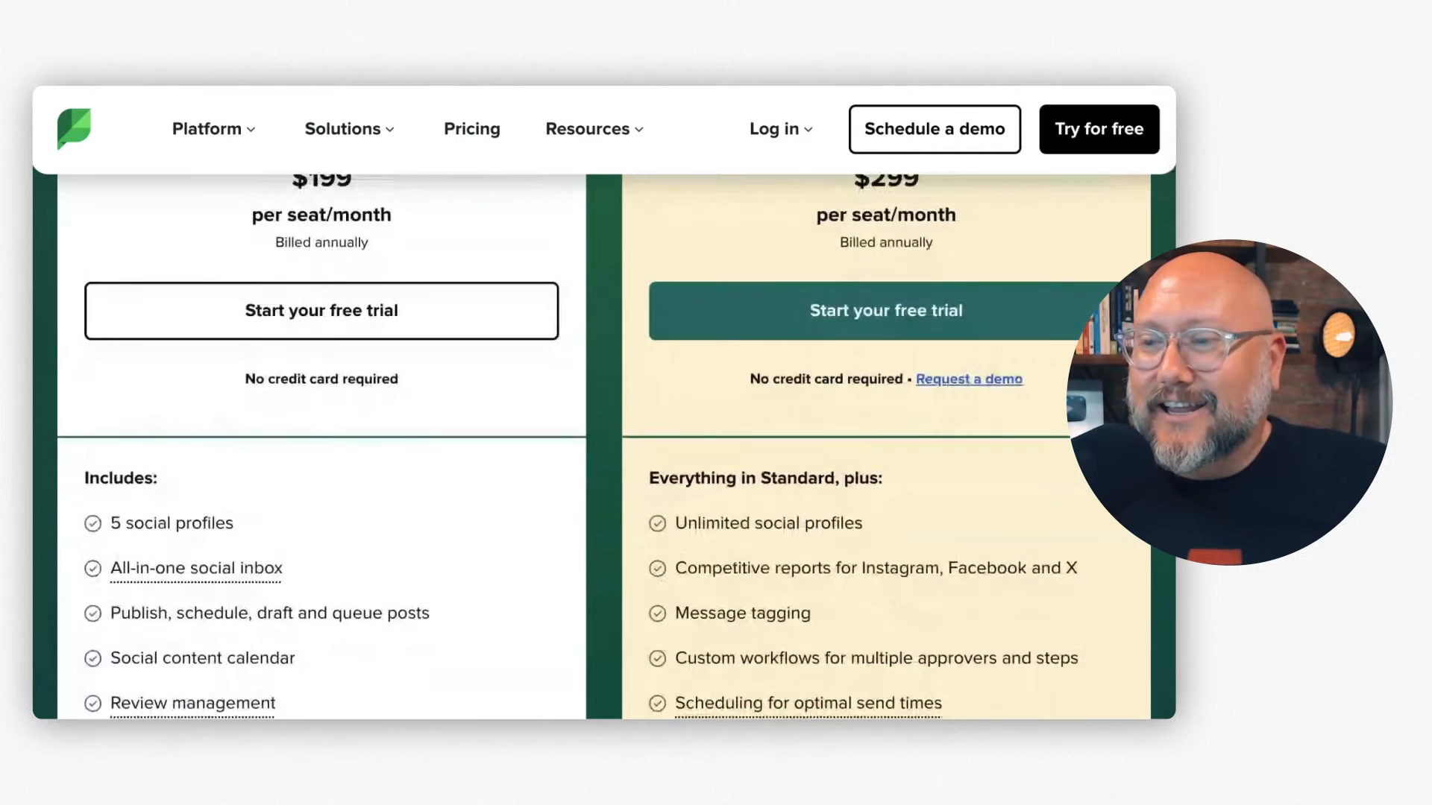
scroll(up, 3)
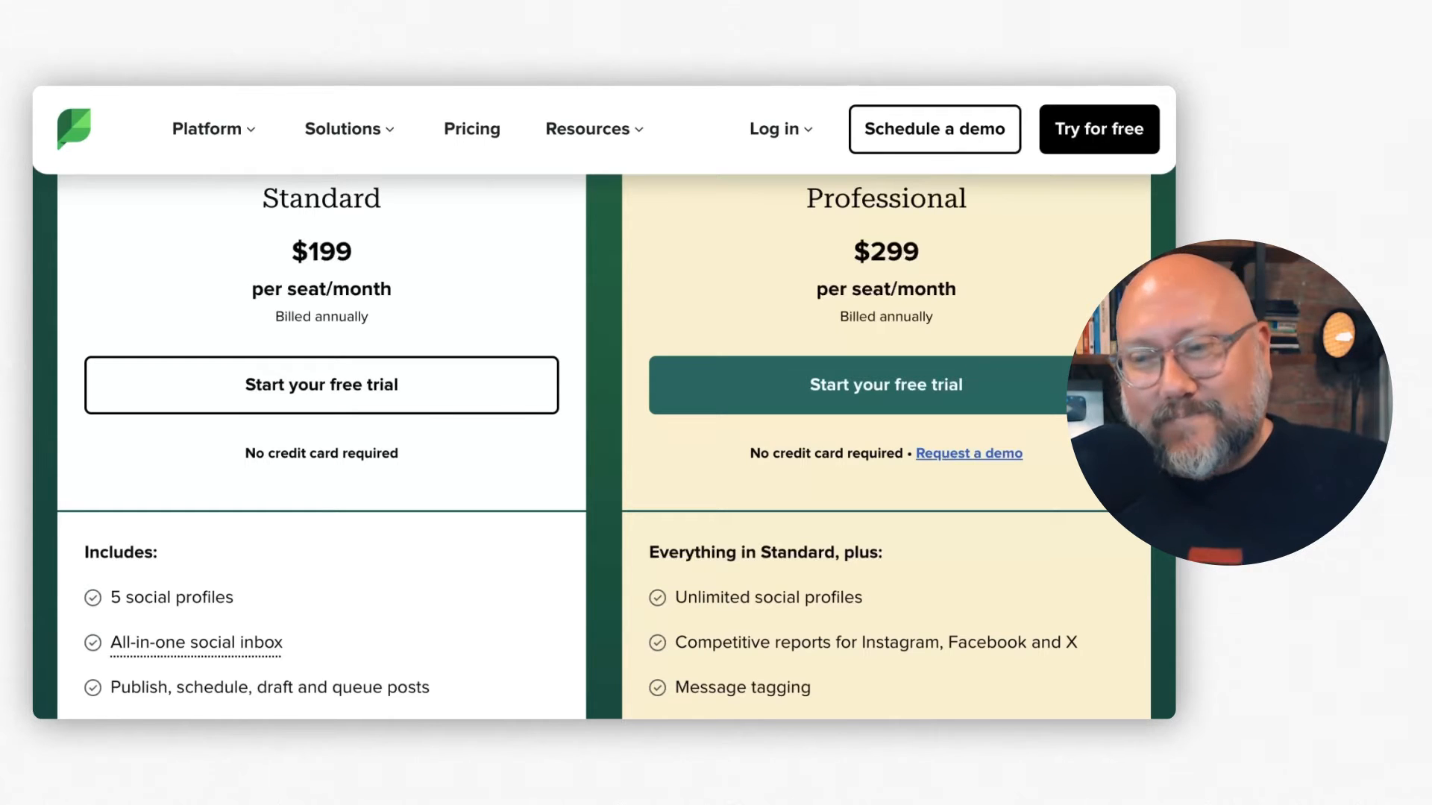
scroll(down, 3)
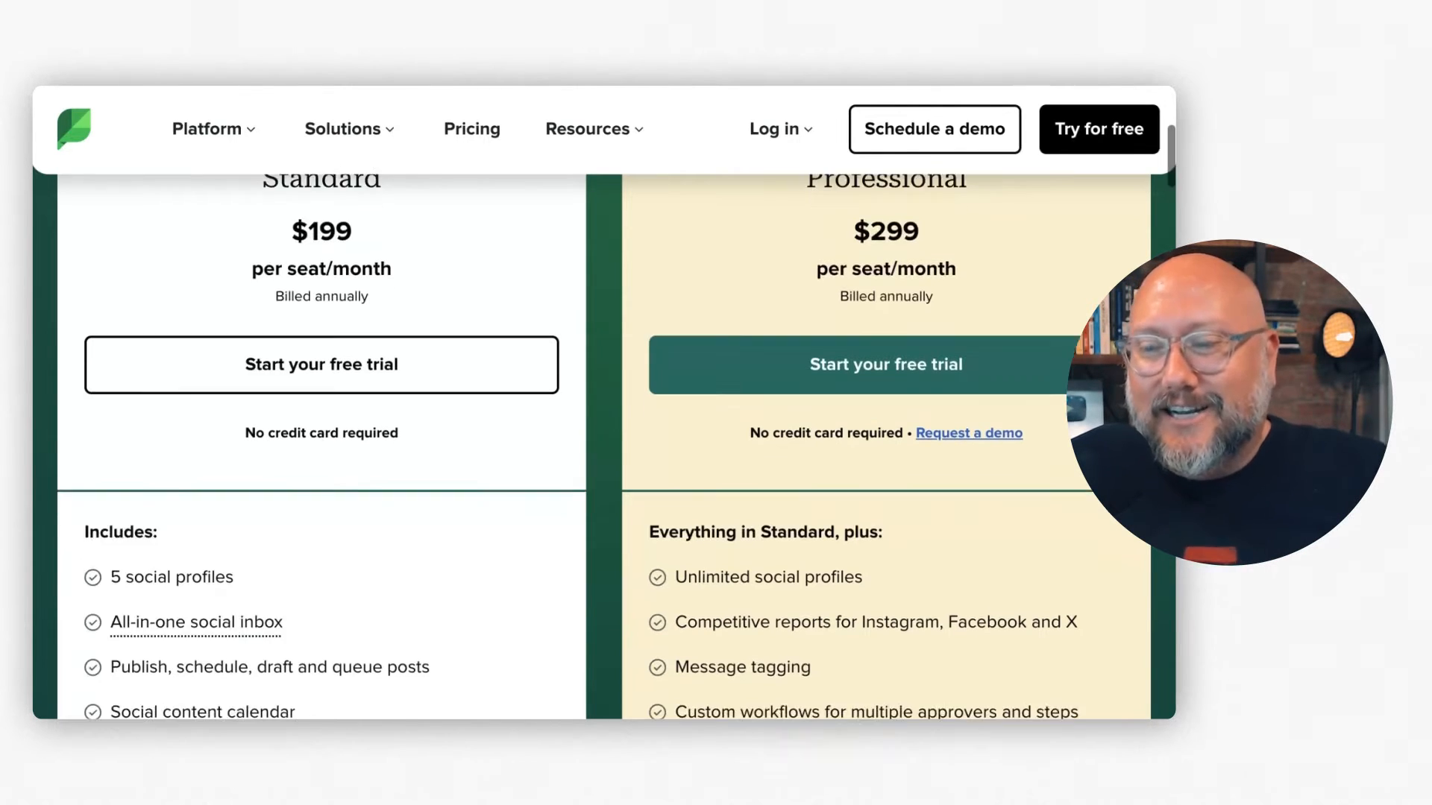
scroll(down, 3)
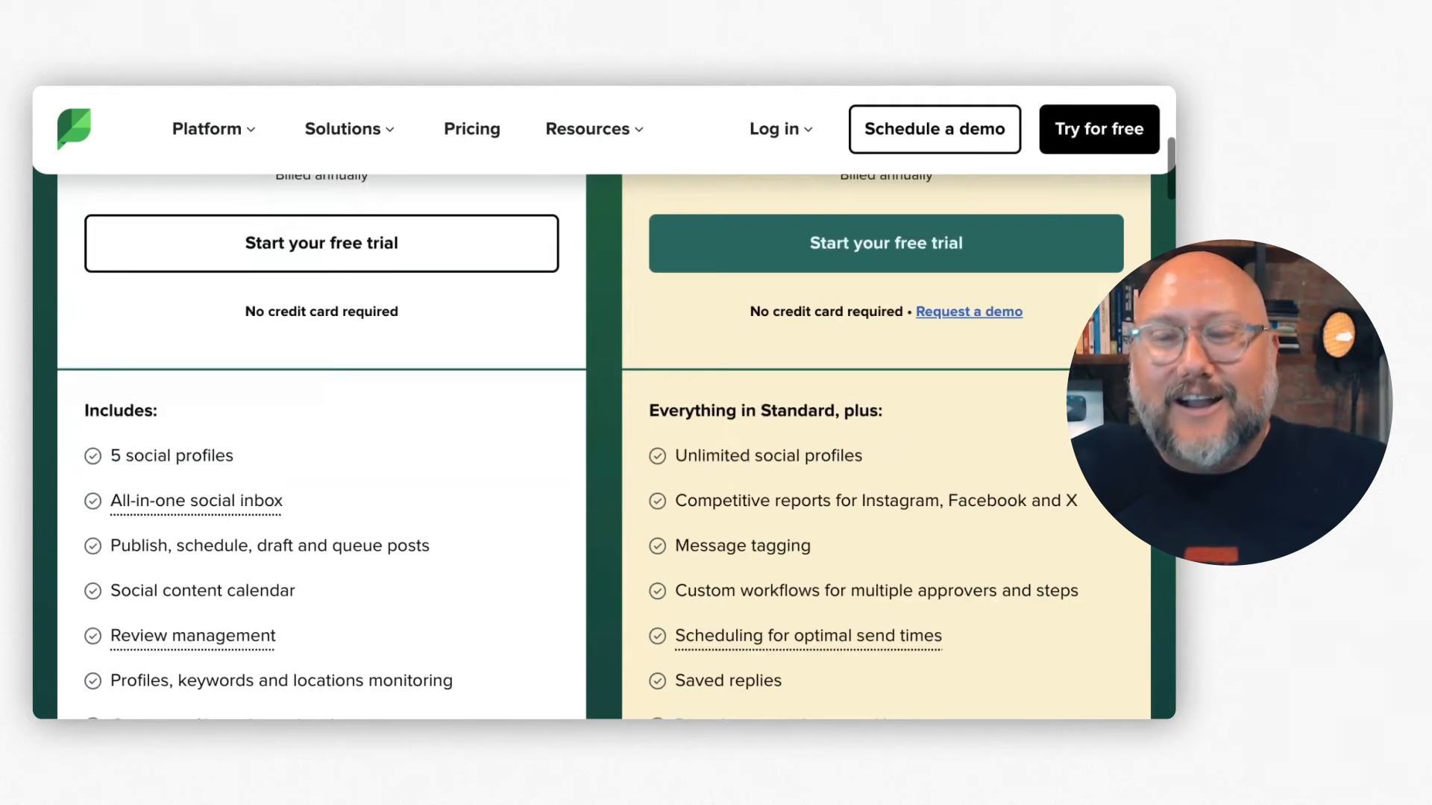
scroll(up, 3)
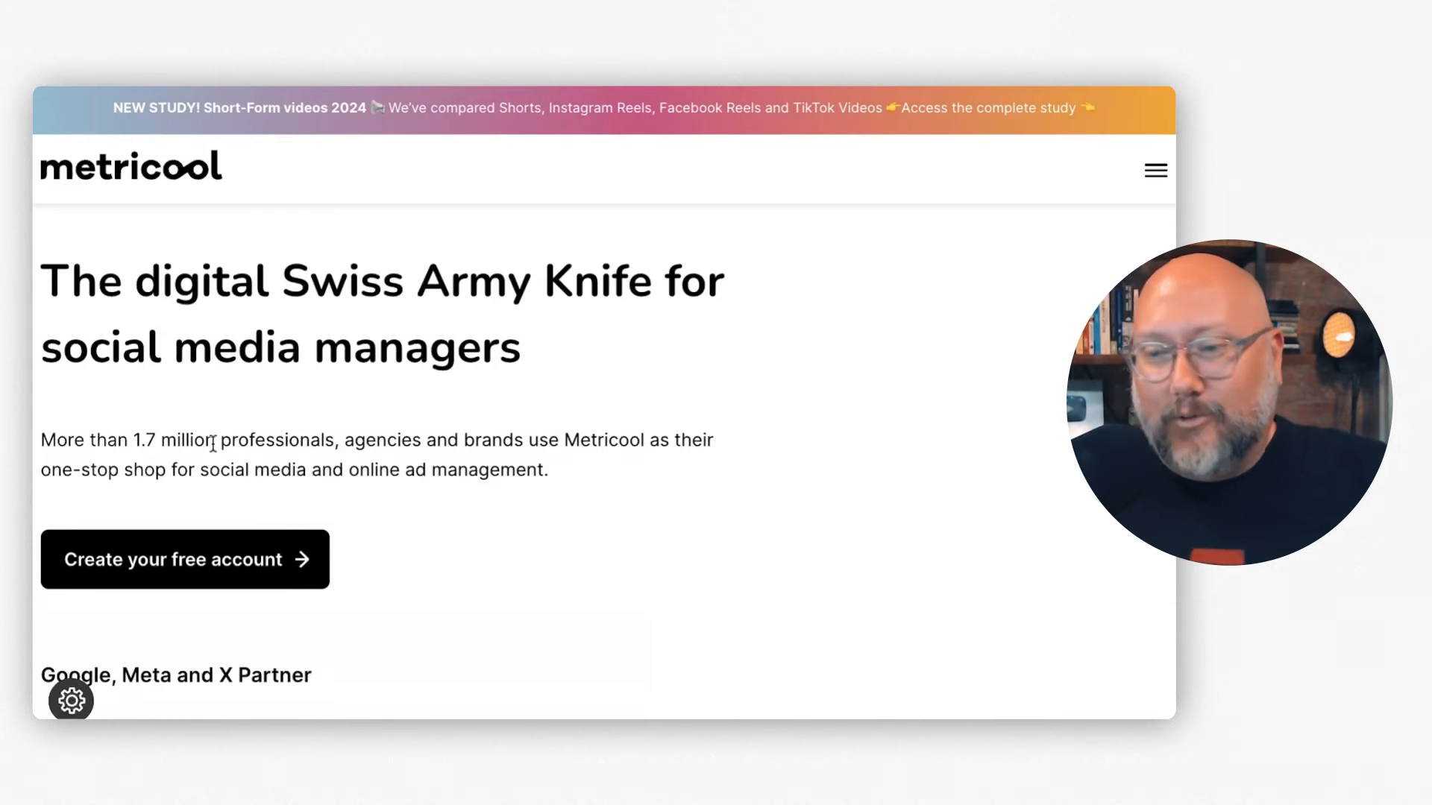
Scroll the Metricool homepage past partner logos and features to the planning calendar preview.
scroll(down, 3)
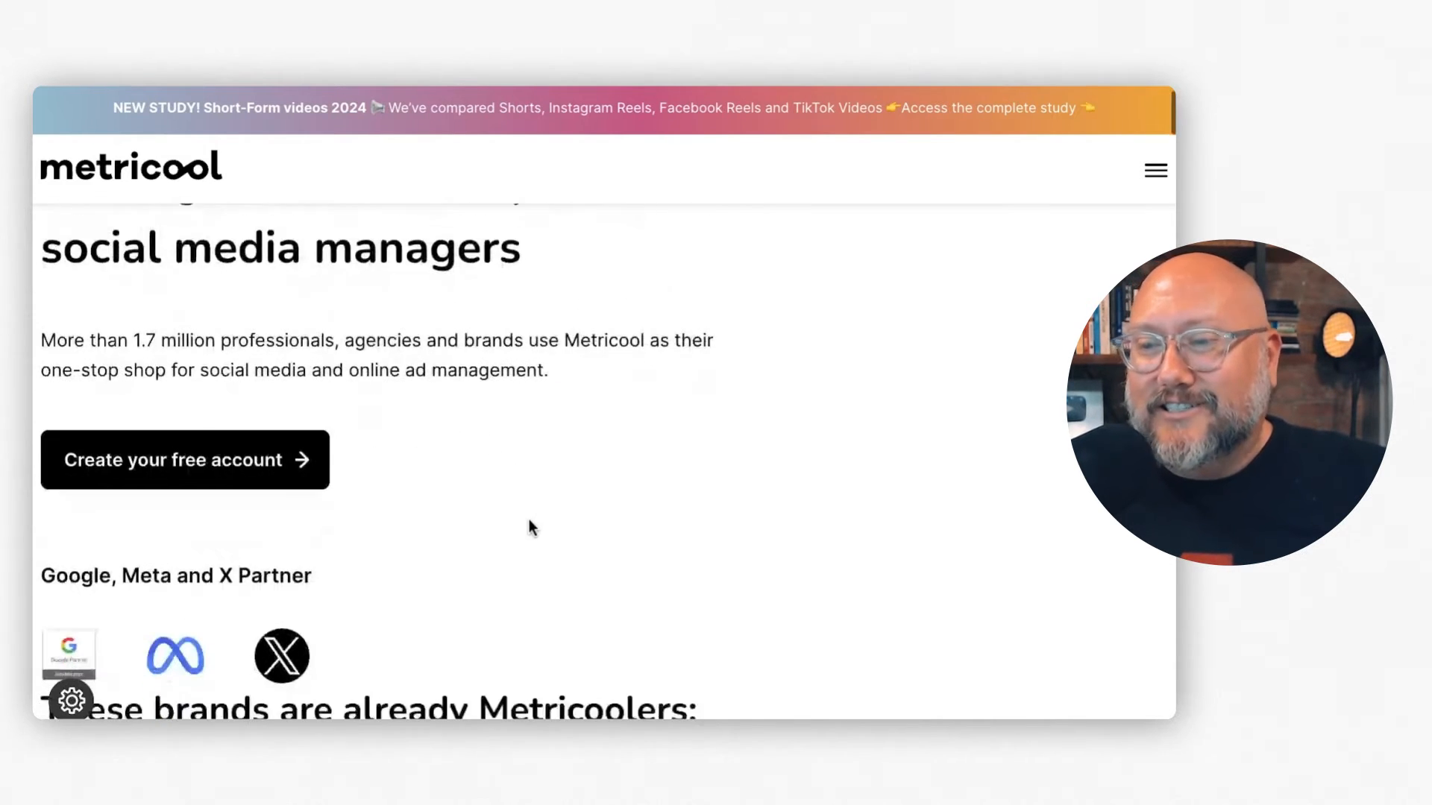
scroll(up, 3)
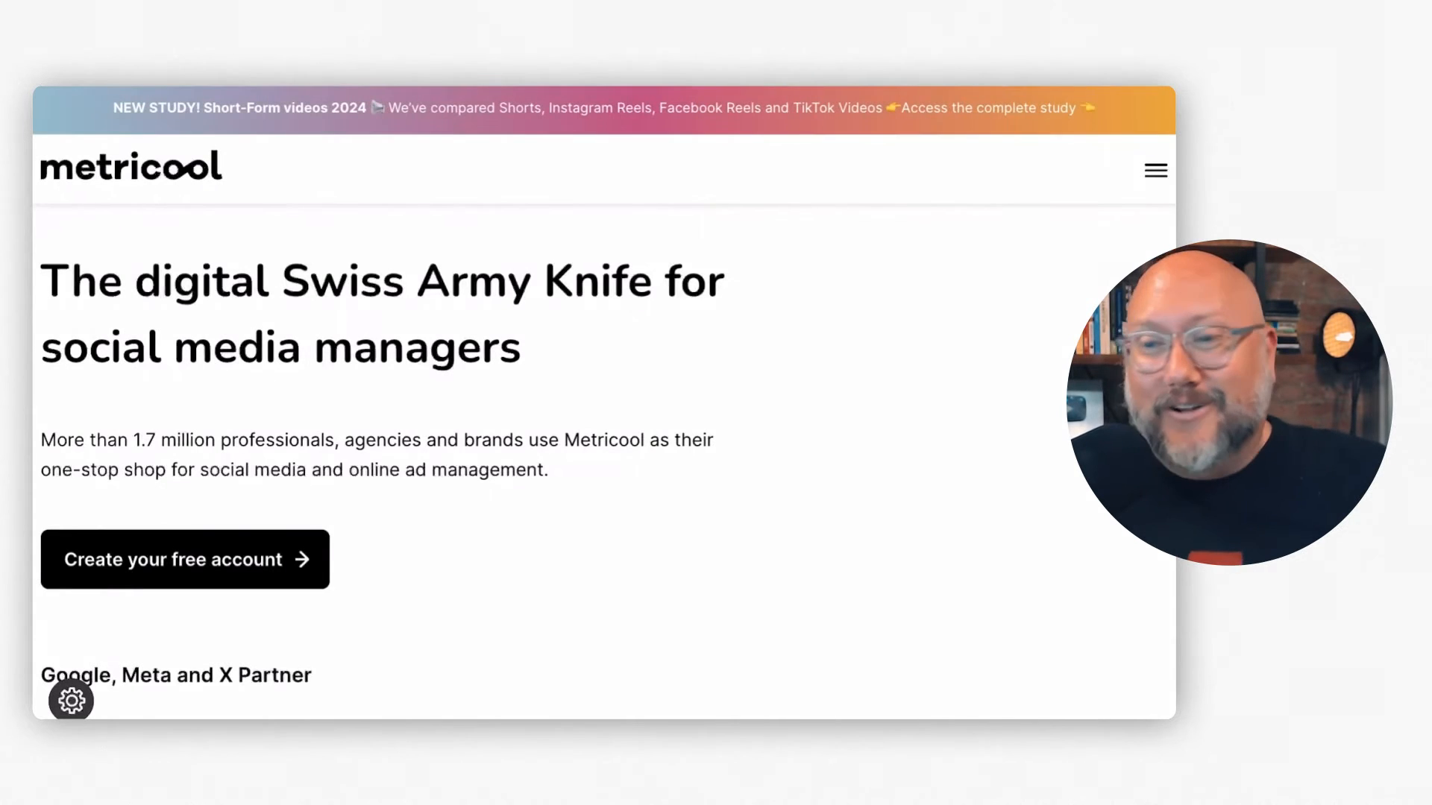
scroll(down, 3)
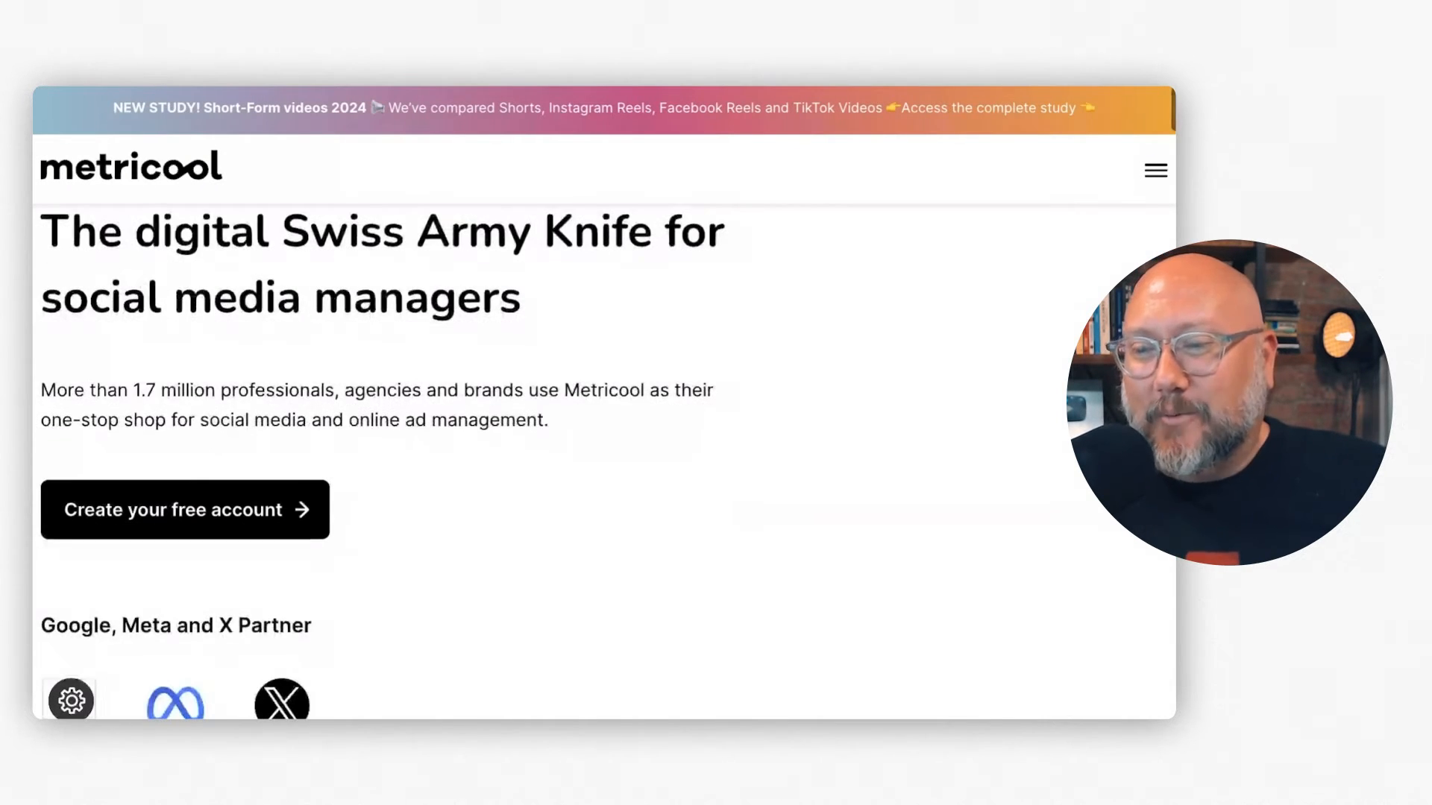
scroll(down, 3)
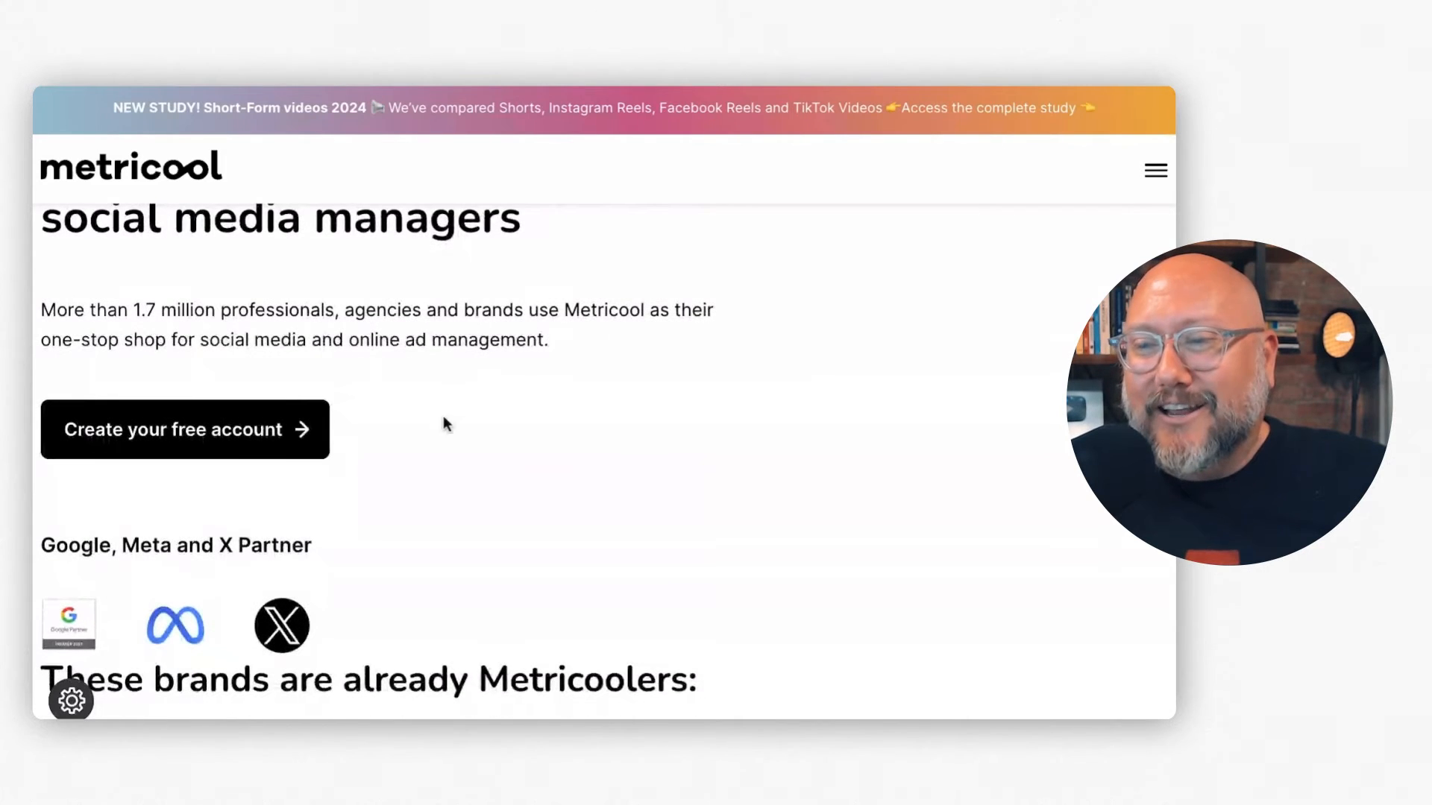
scroll(up, 3)
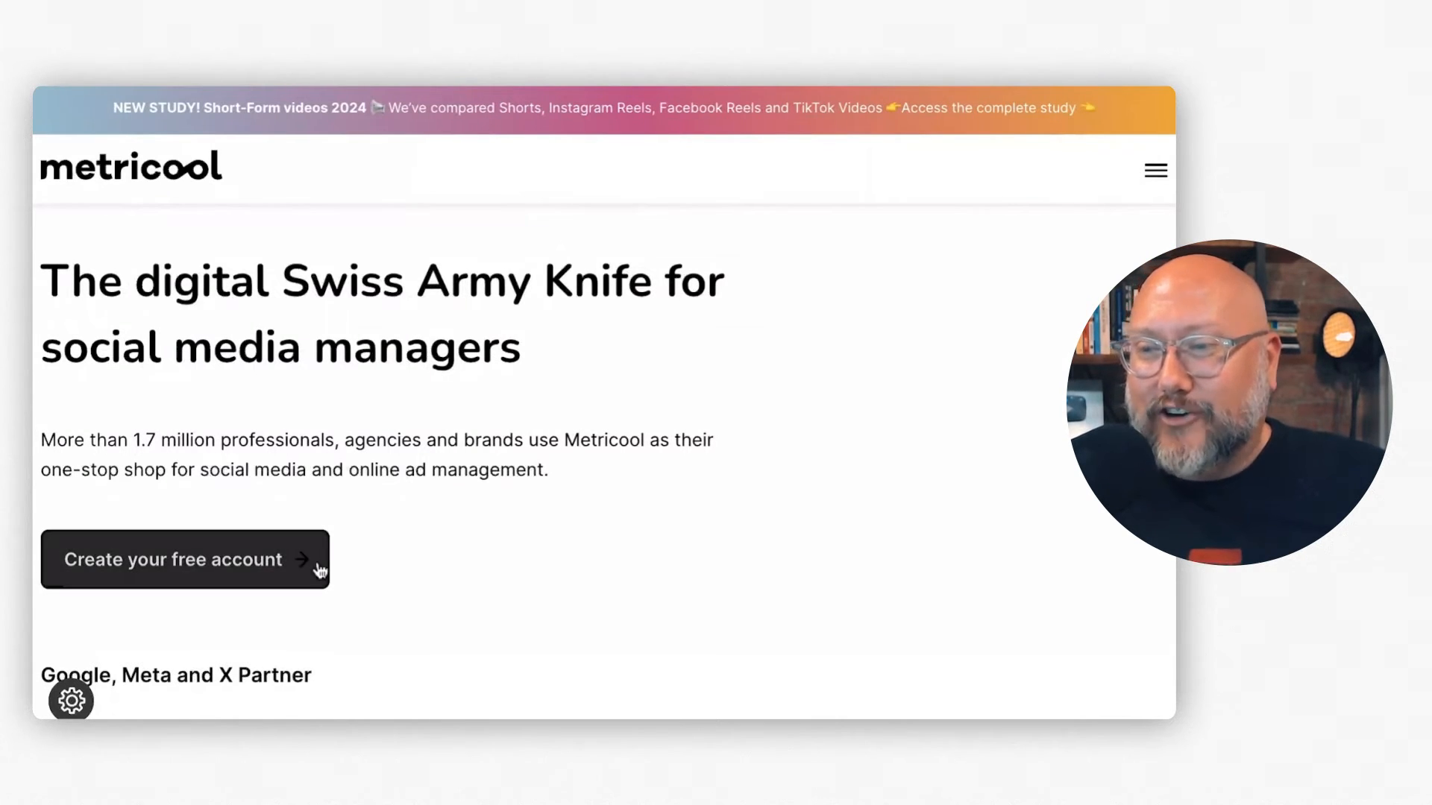
scroll(down, 3)
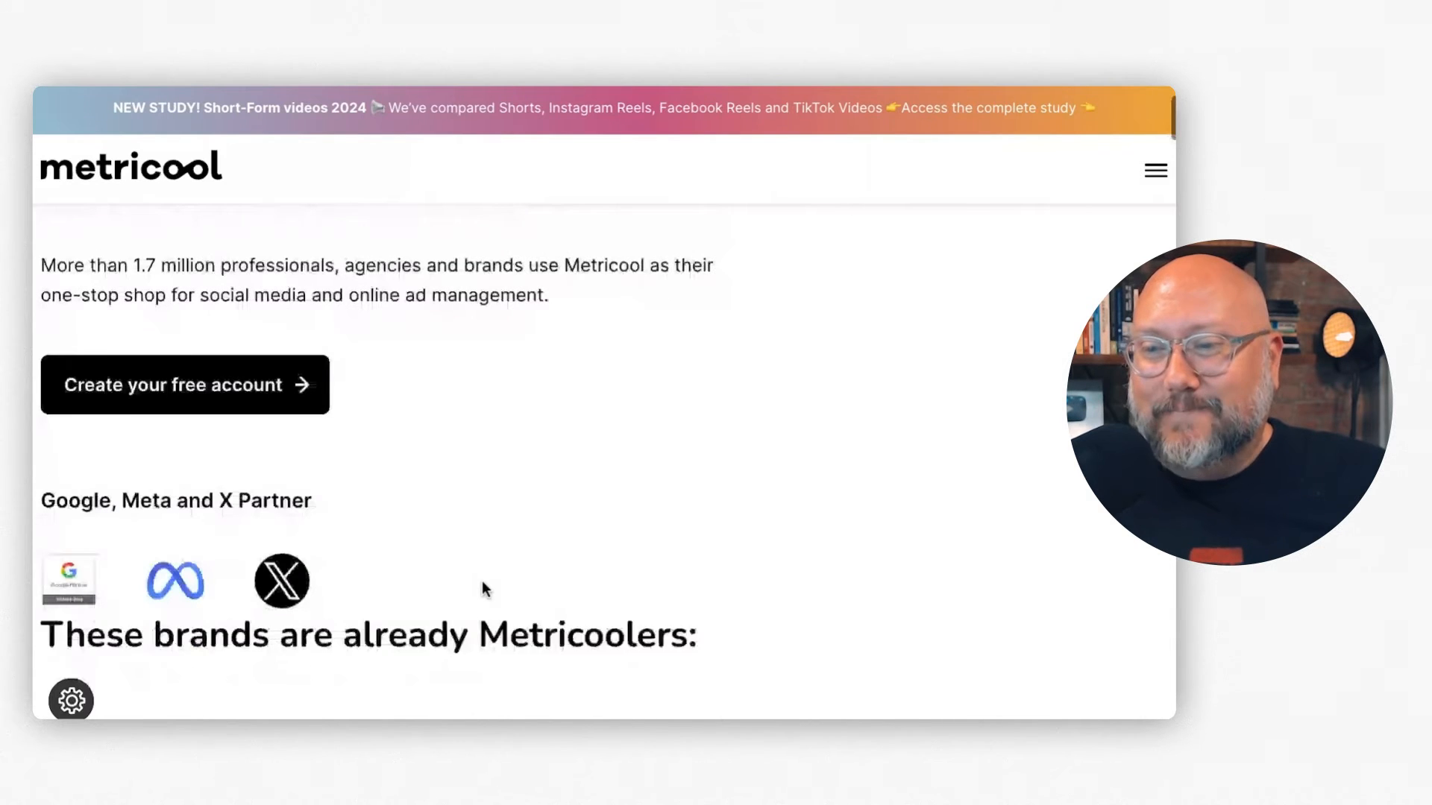
scroll(down, 3)
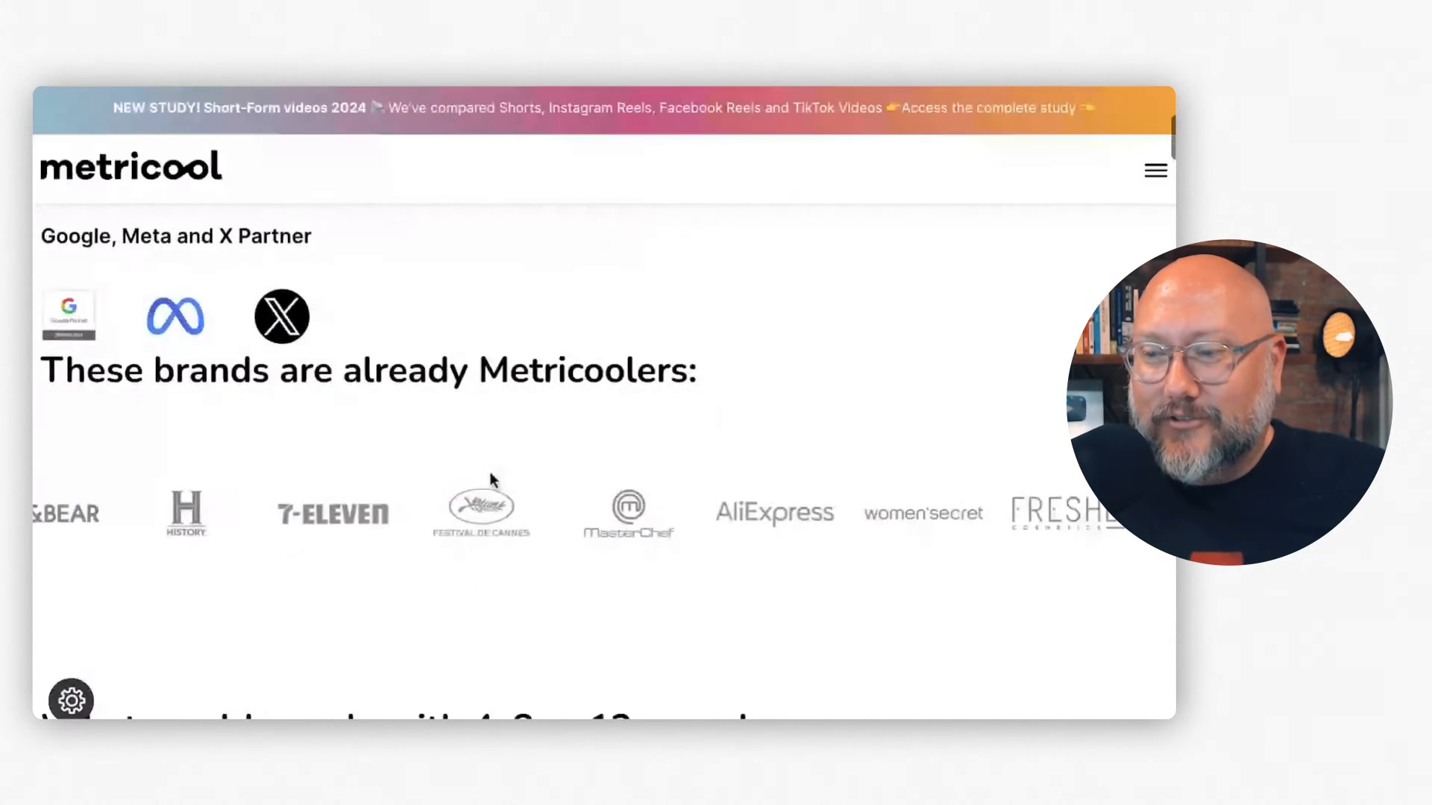
scroll(down, 3)
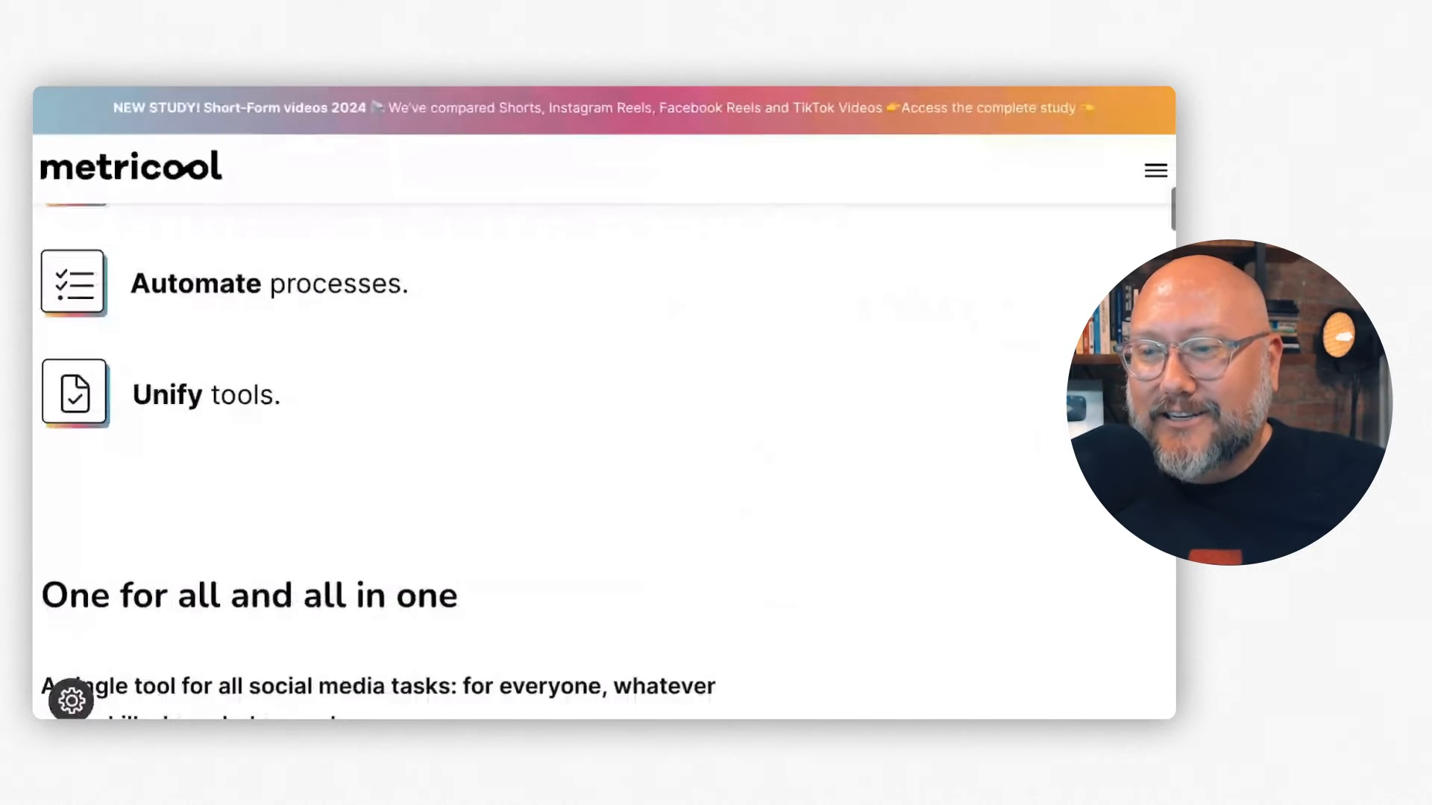
scroll(up, 3)
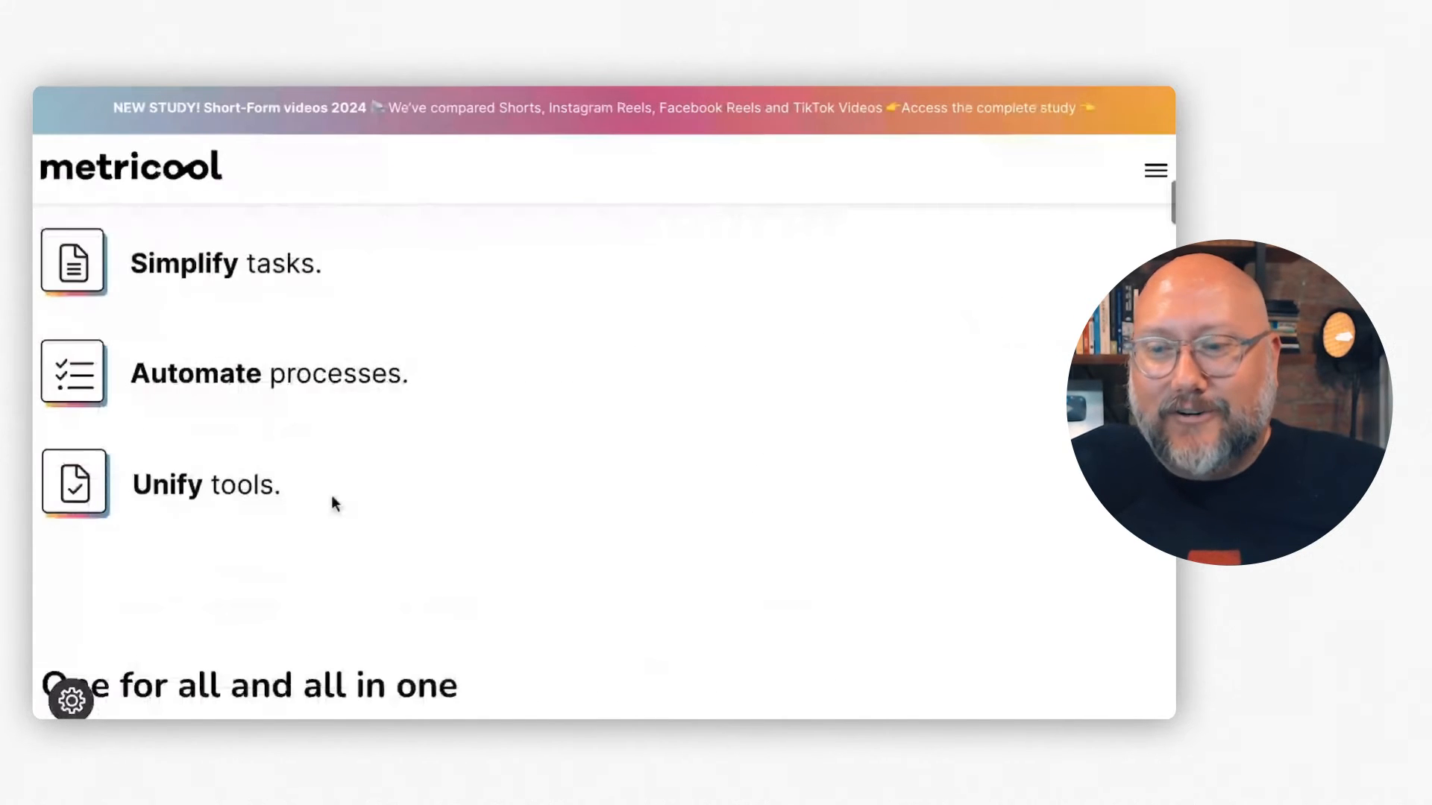
scroll(down, 3)
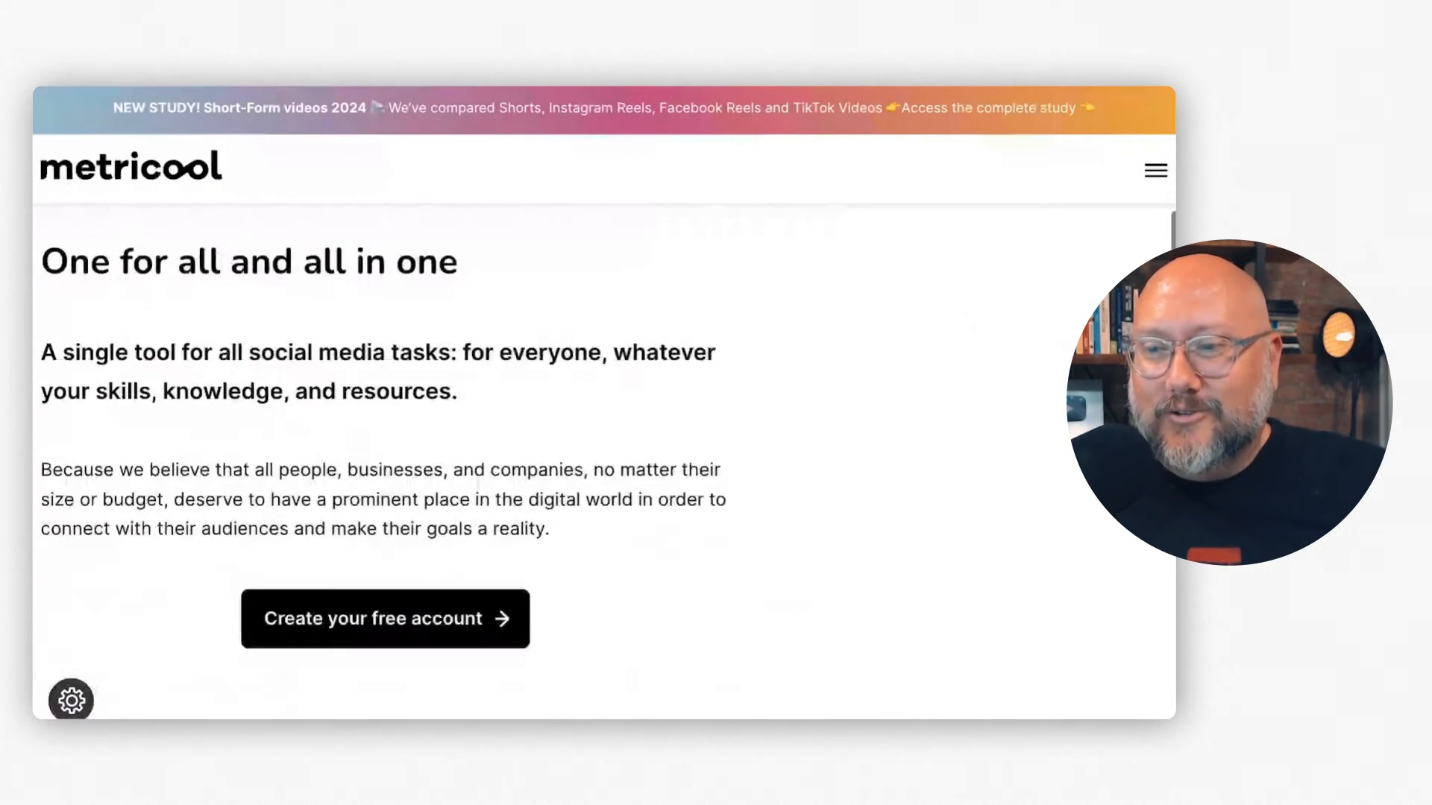
scroll(down, 3)
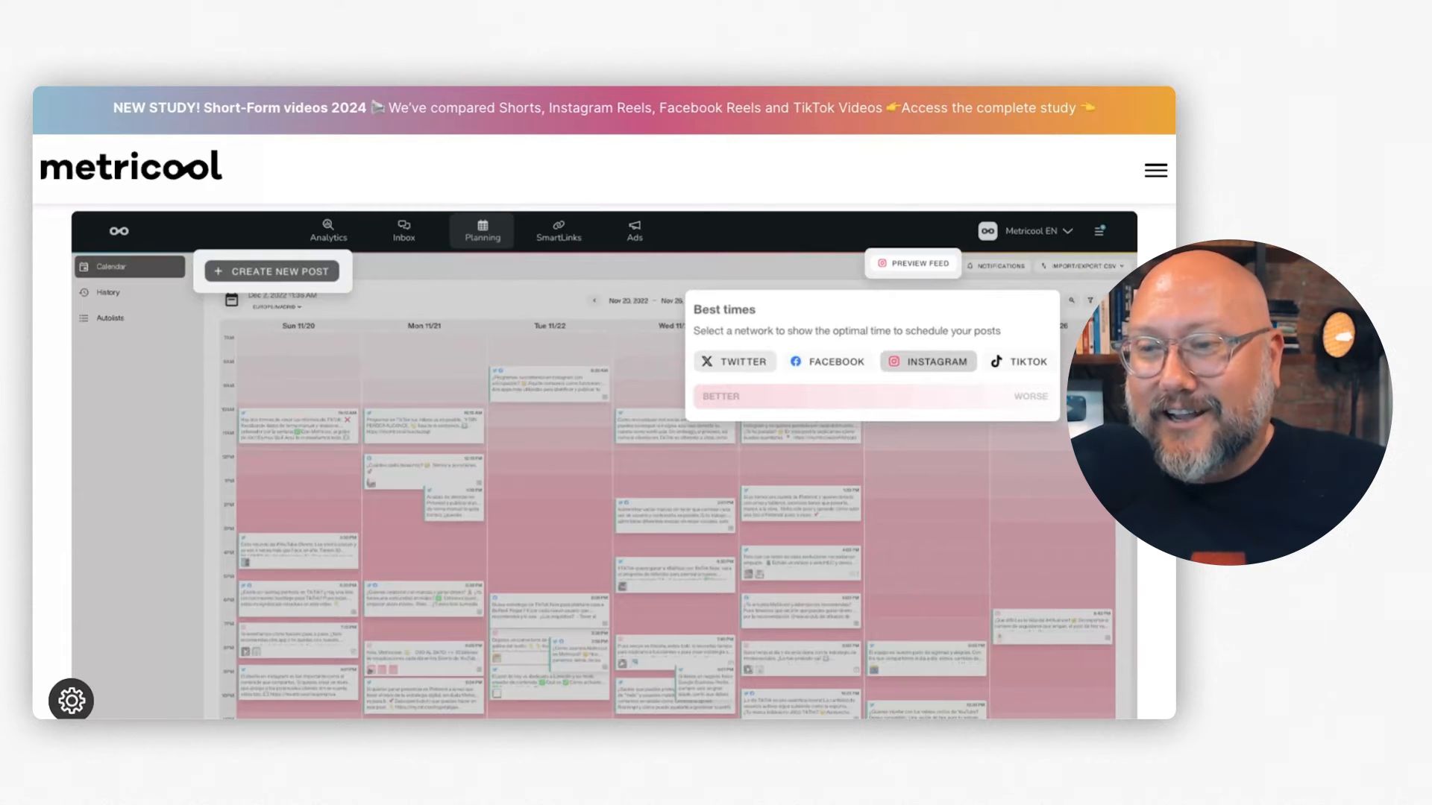
mouse_move(544, 594)
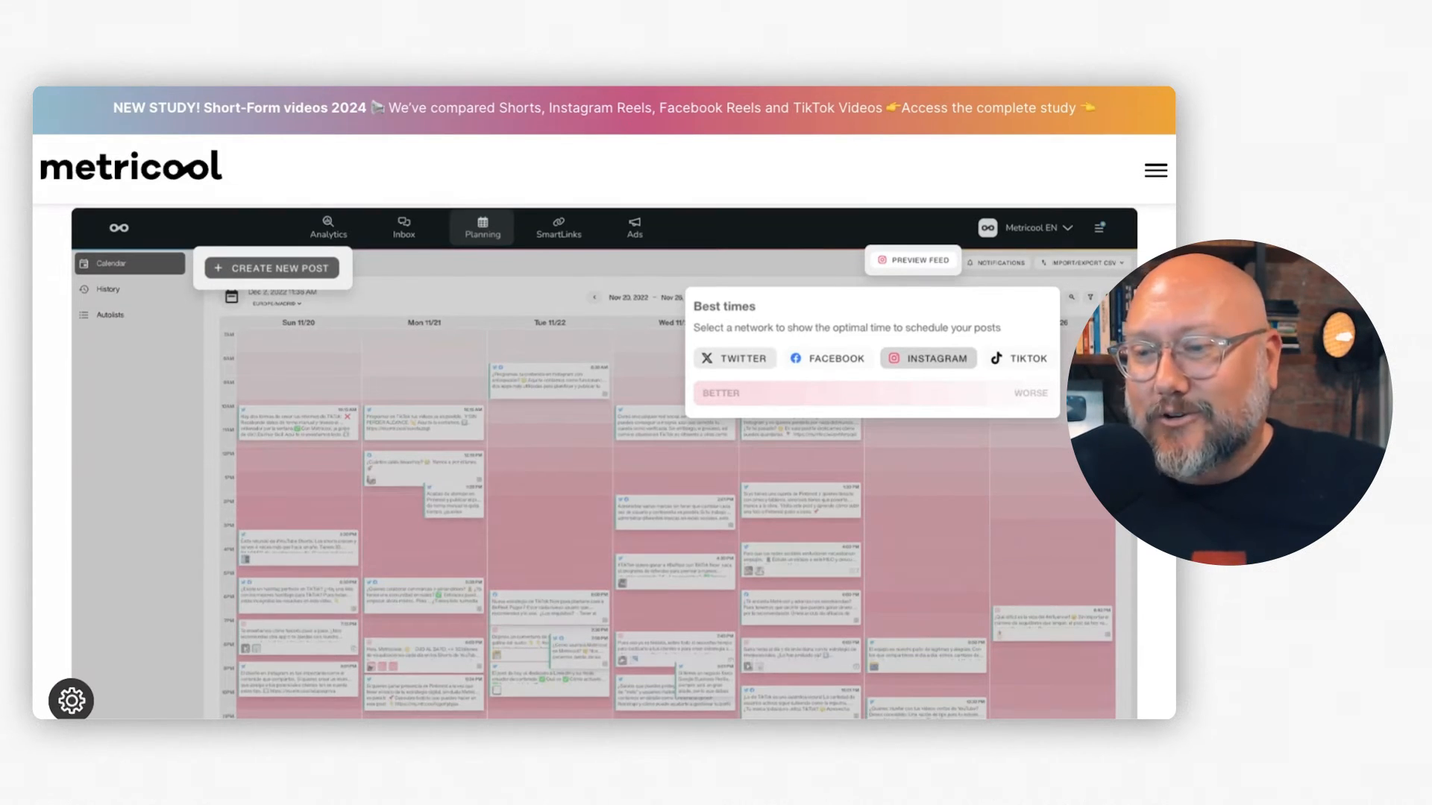
scroll(down, 3)
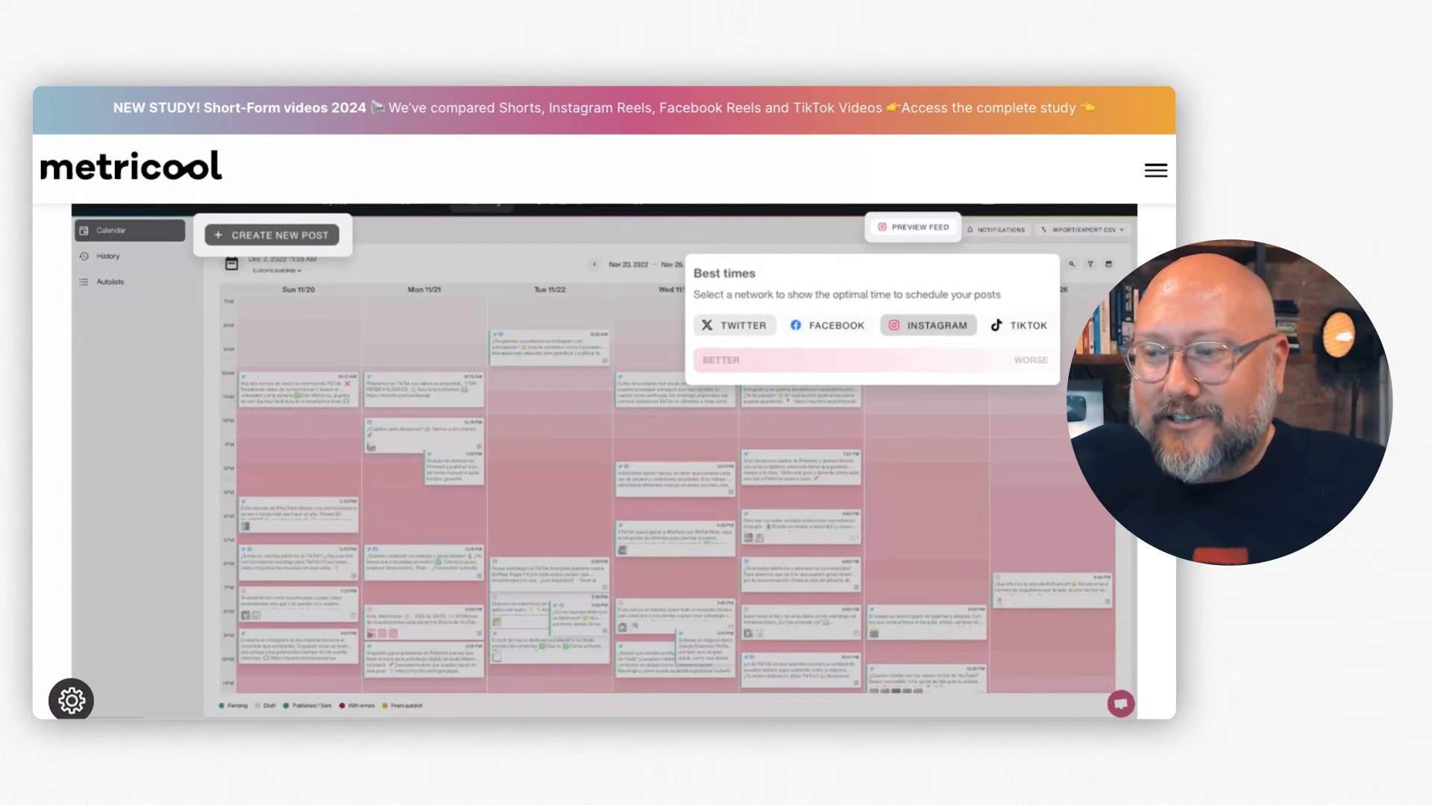
scroll(down, 3)
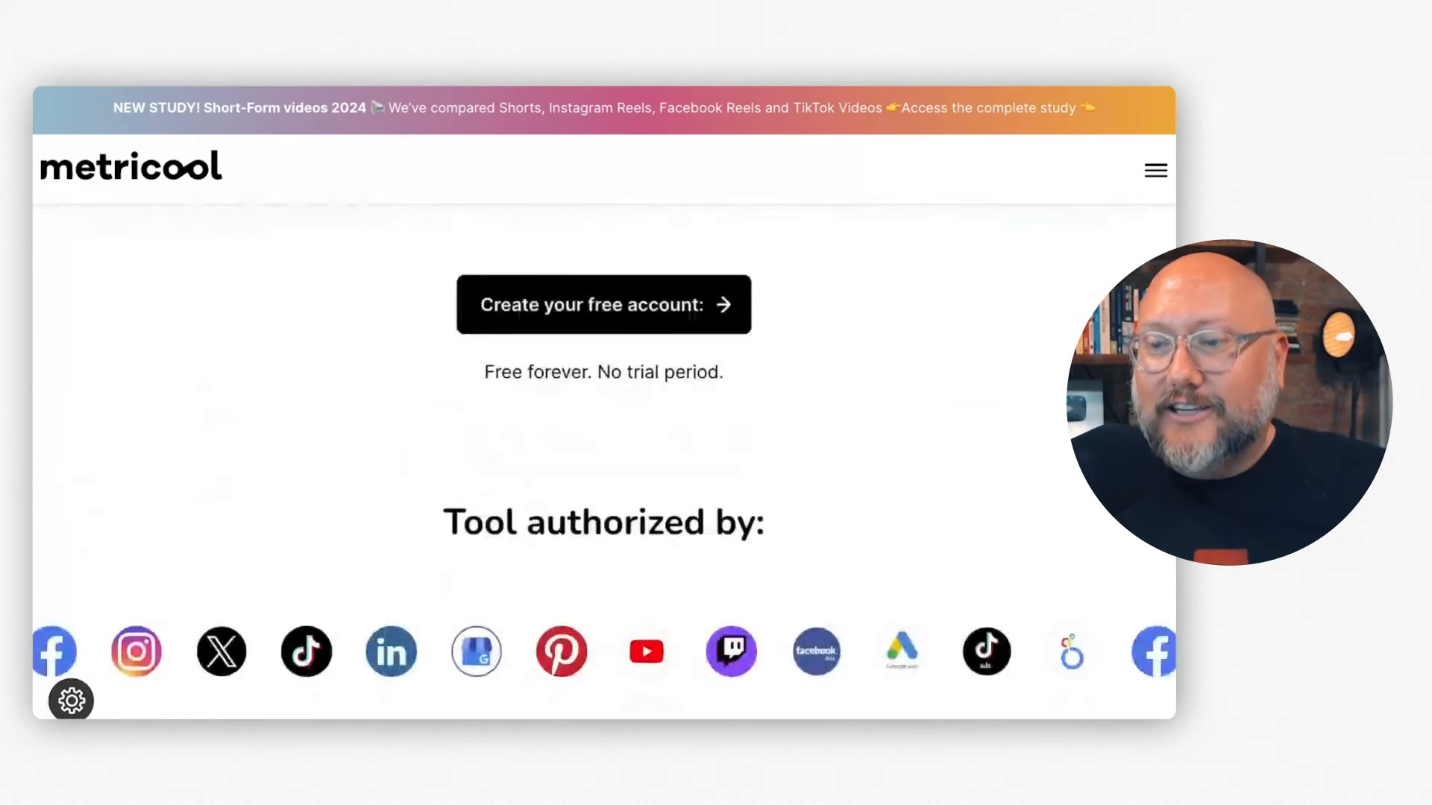
Browse the Metricool homepage's reviews and time-saving sections, ending at the top headline.
scroll(down, 3)
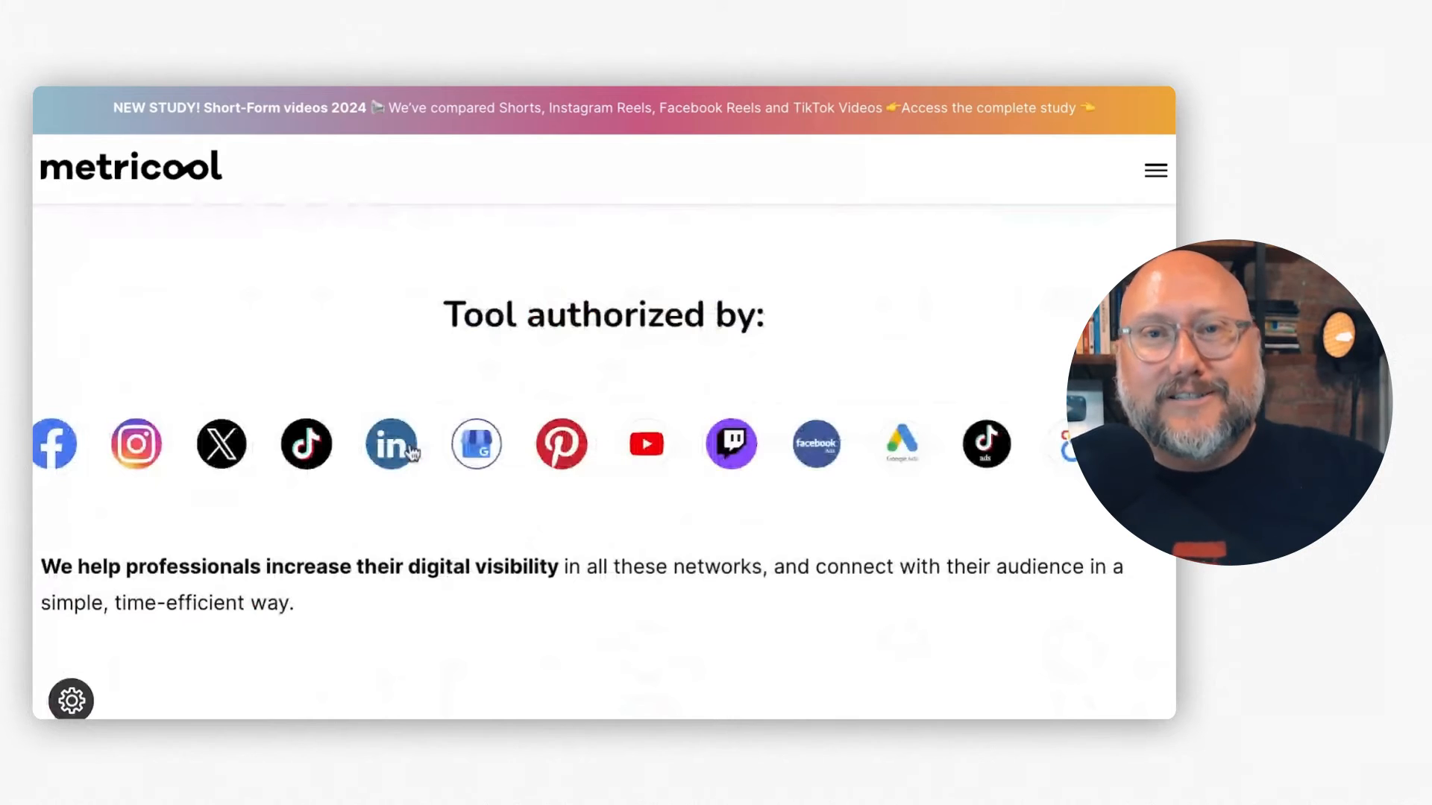
mouse_move(411, 447)
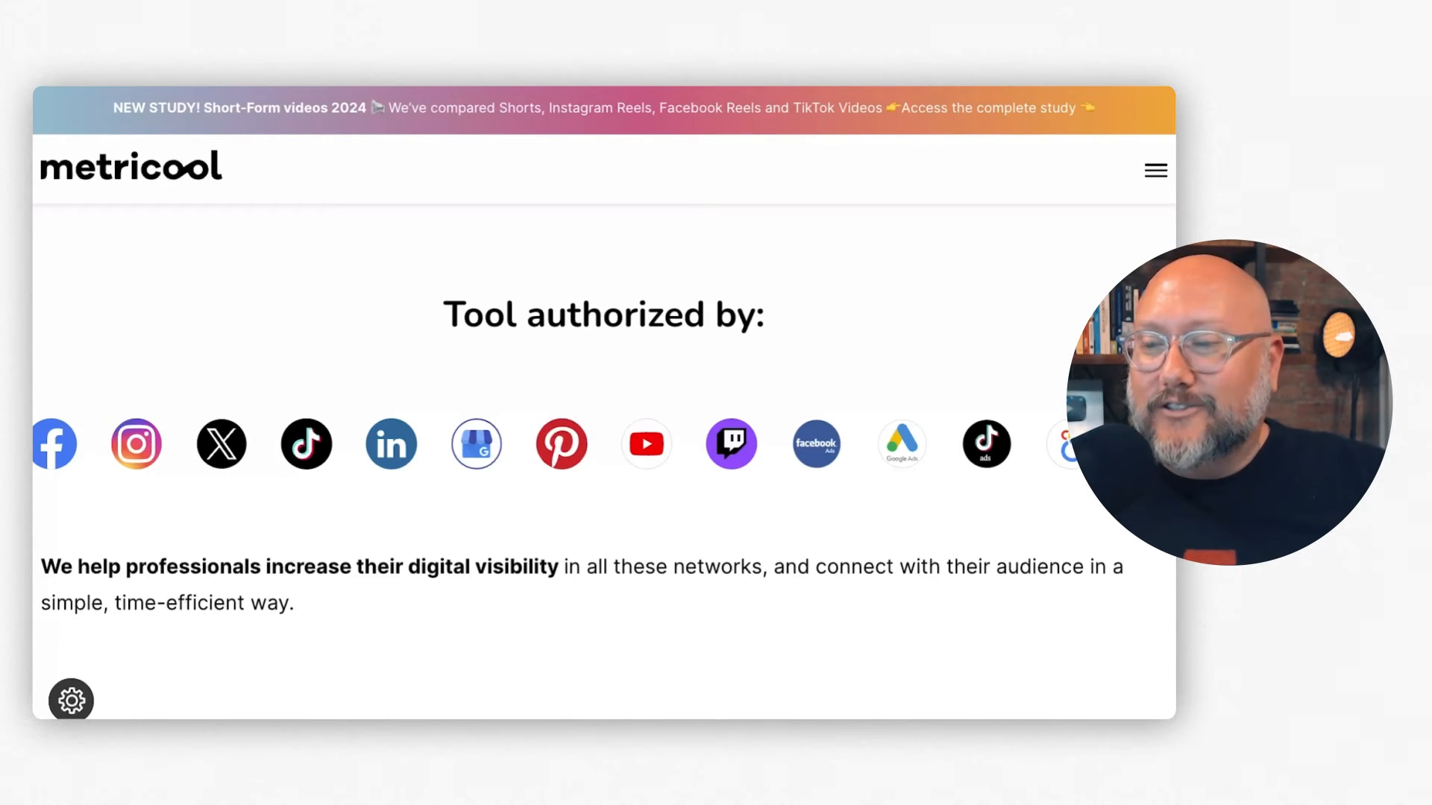
scroll(up, 3)
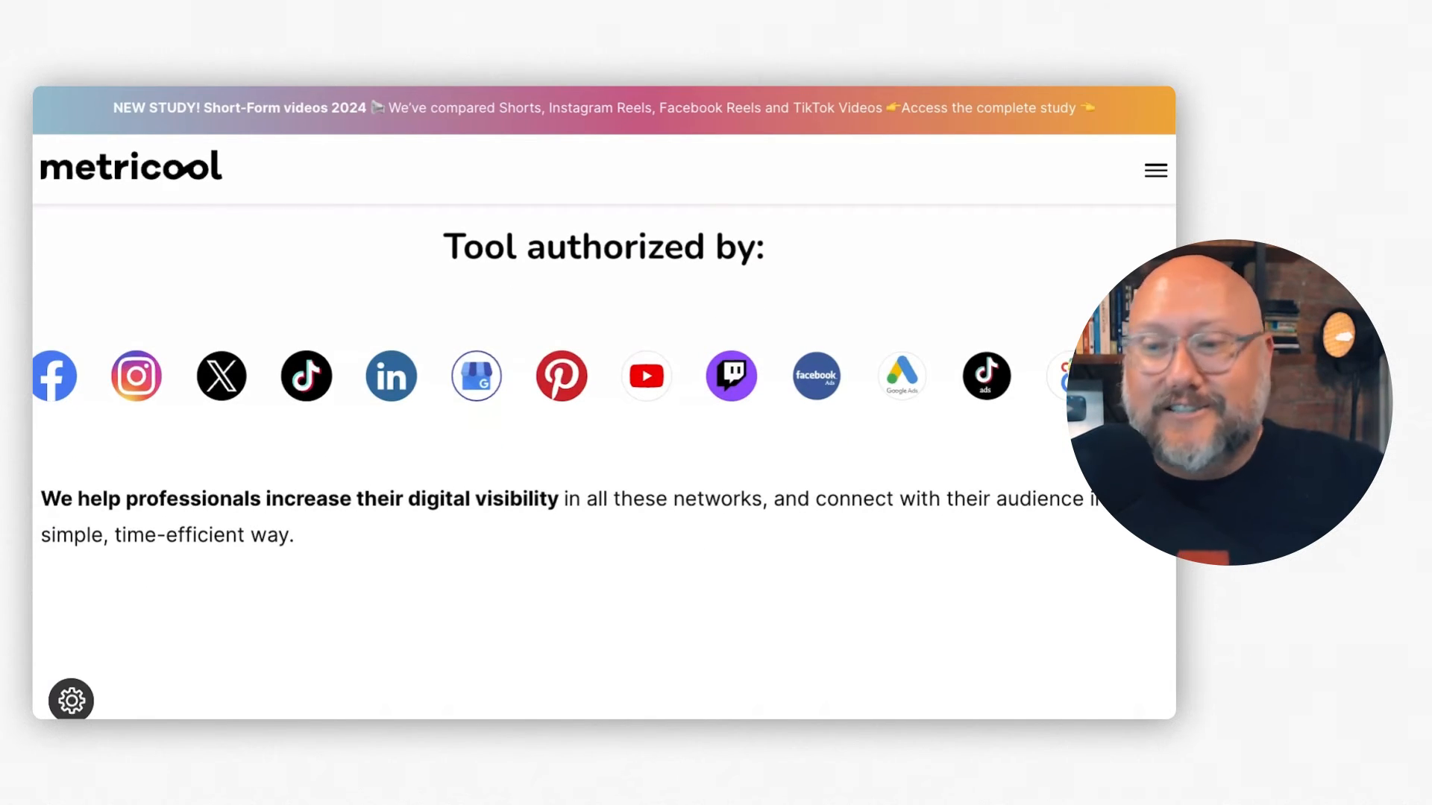
scroll(down, 3)
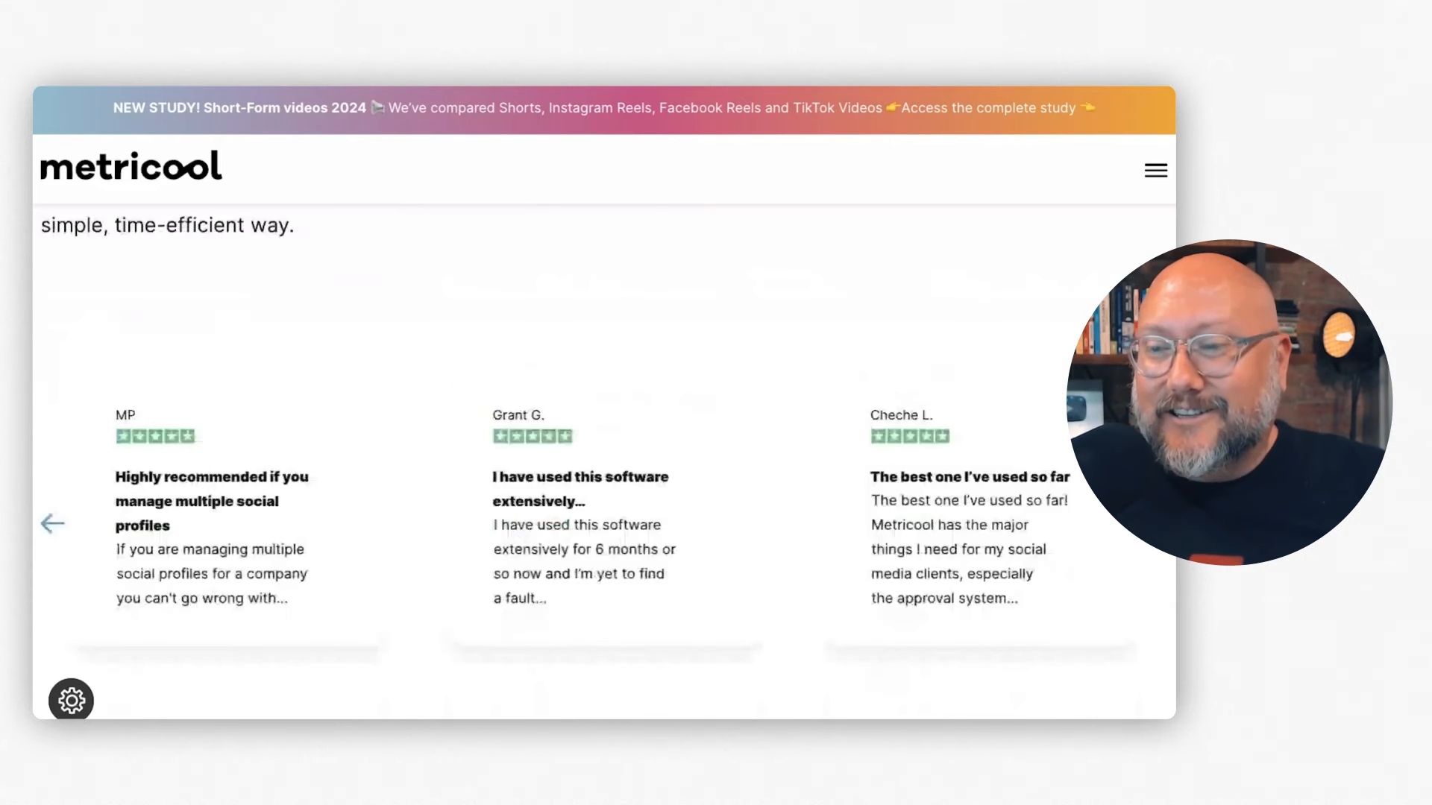
scroll(down, 3)
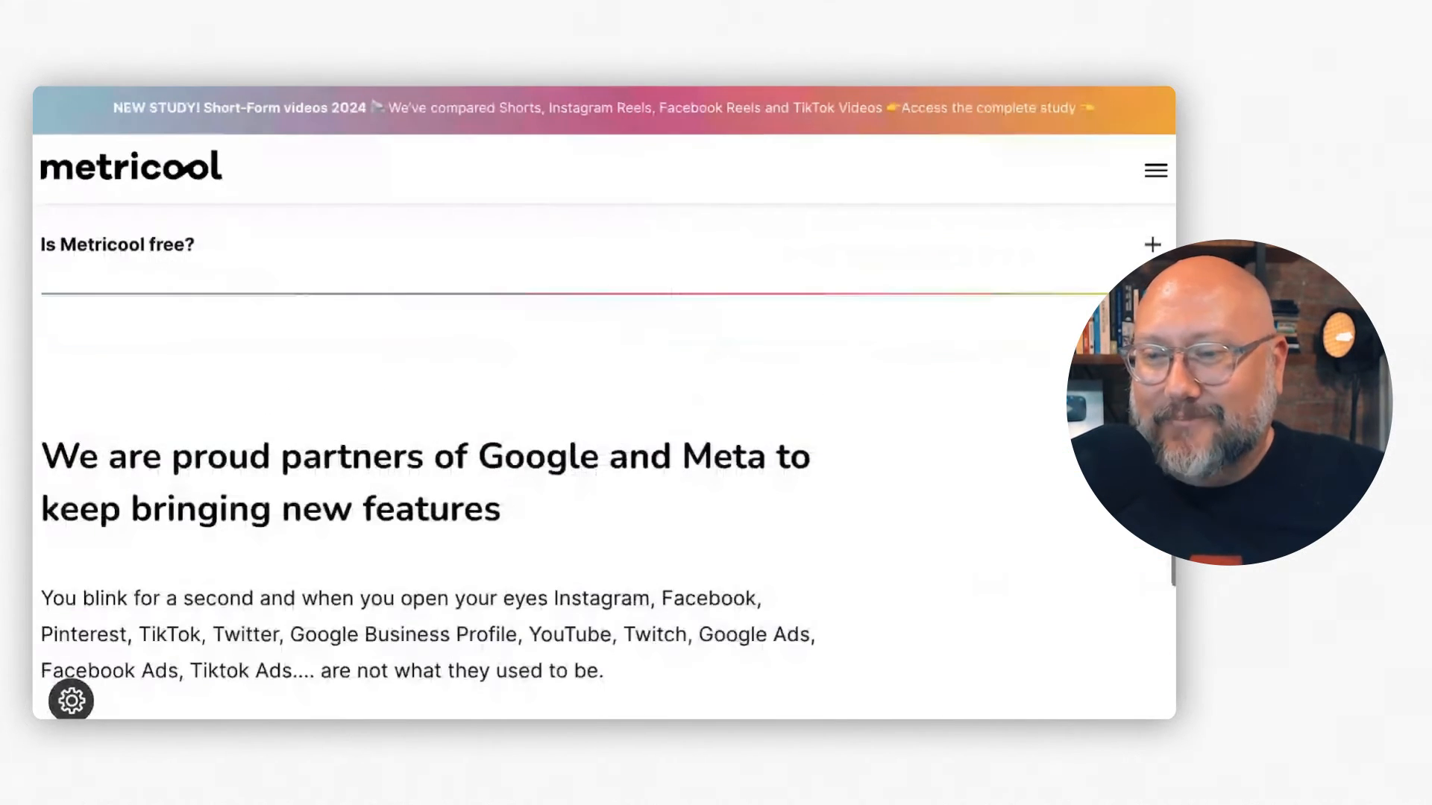
scroll(down, 3)
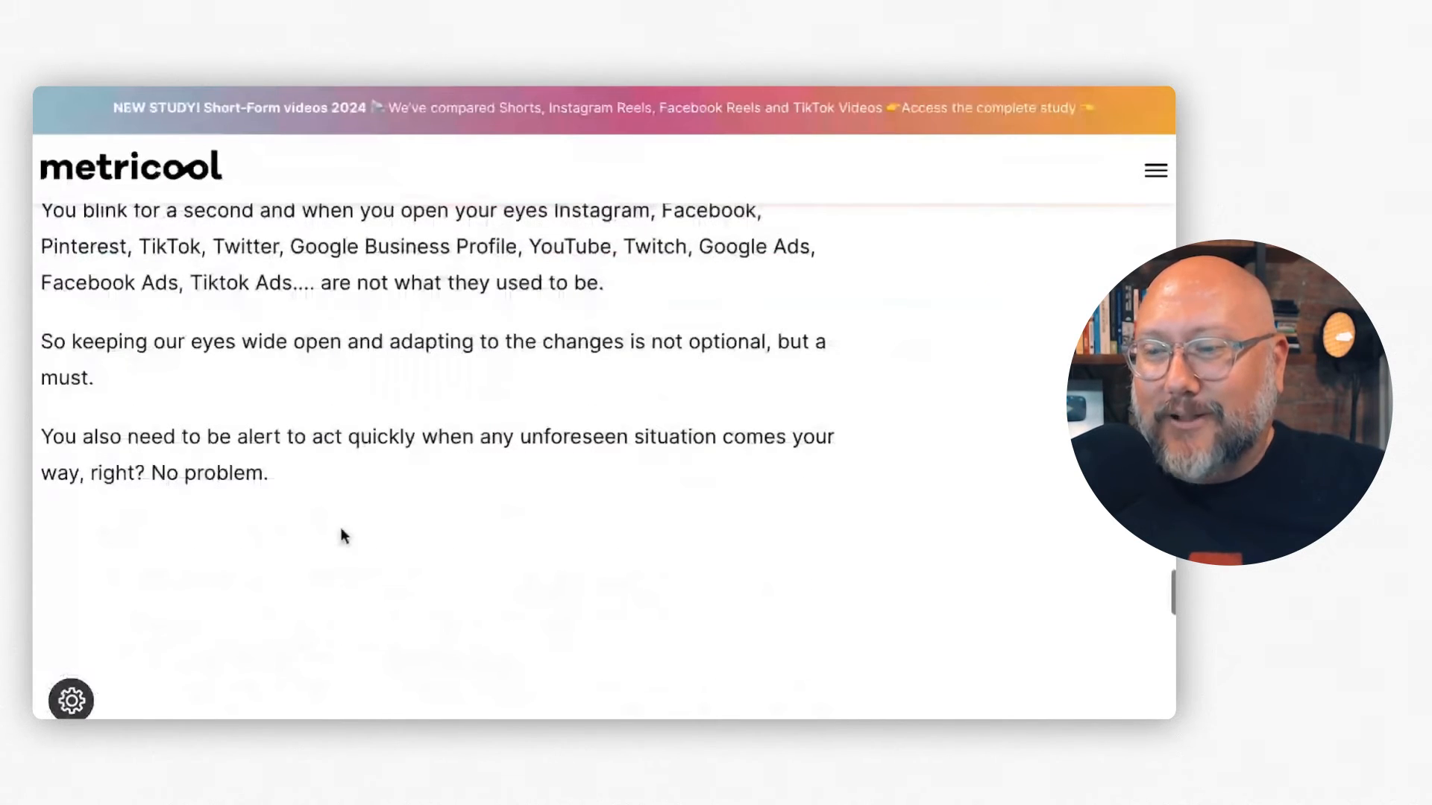
scroll(up, 3)
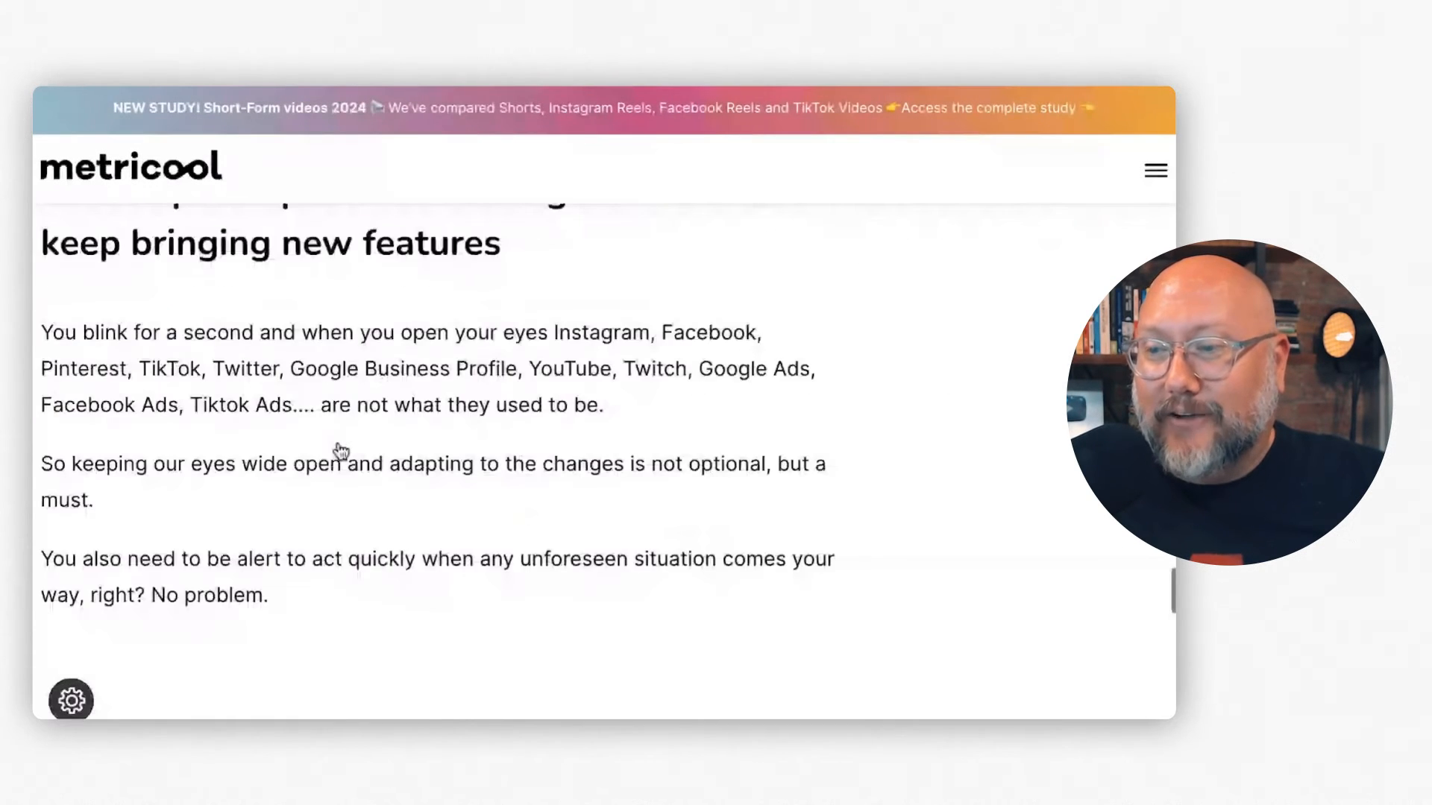
scroll(down, 3)
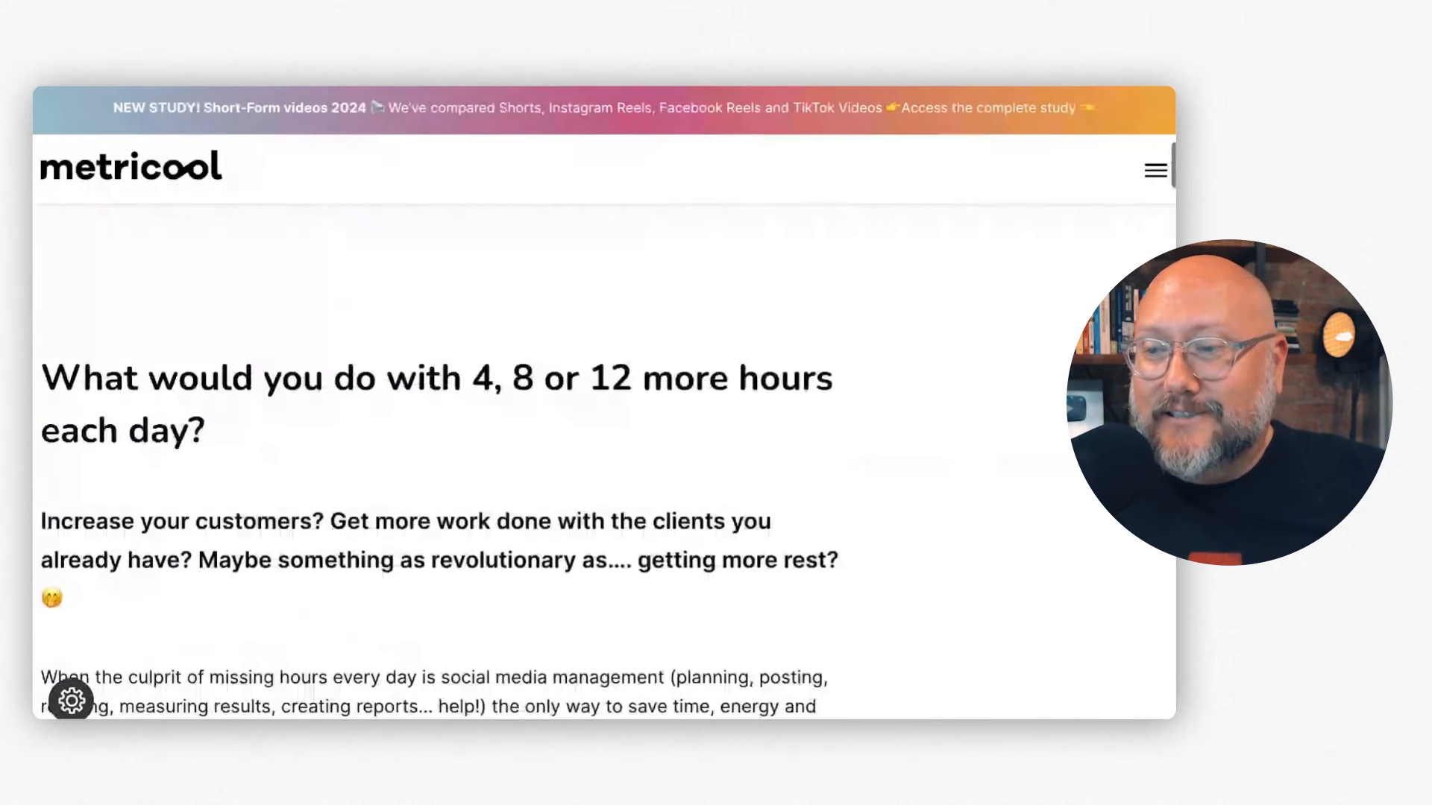
scroll(down, 3)
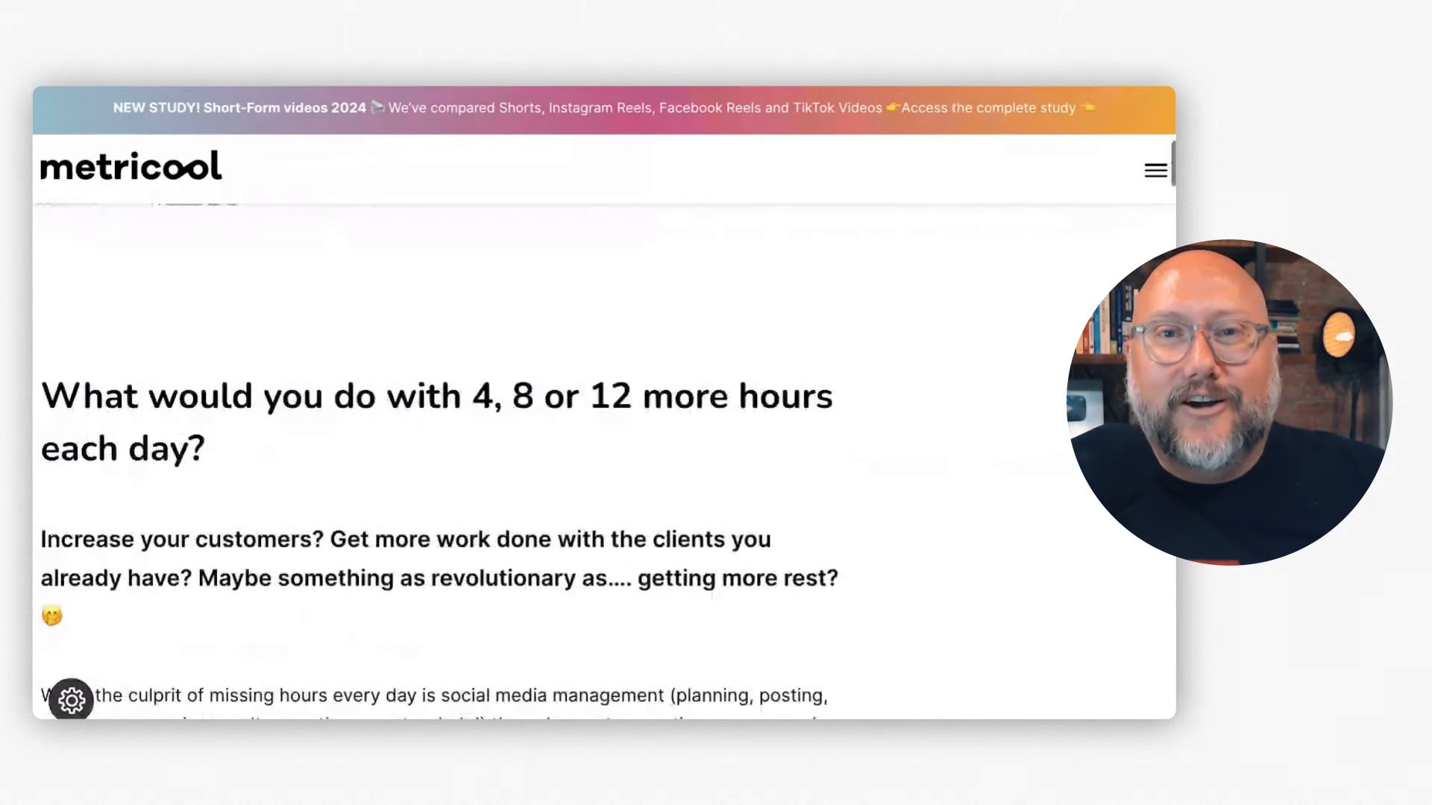
scroll(up, 3)
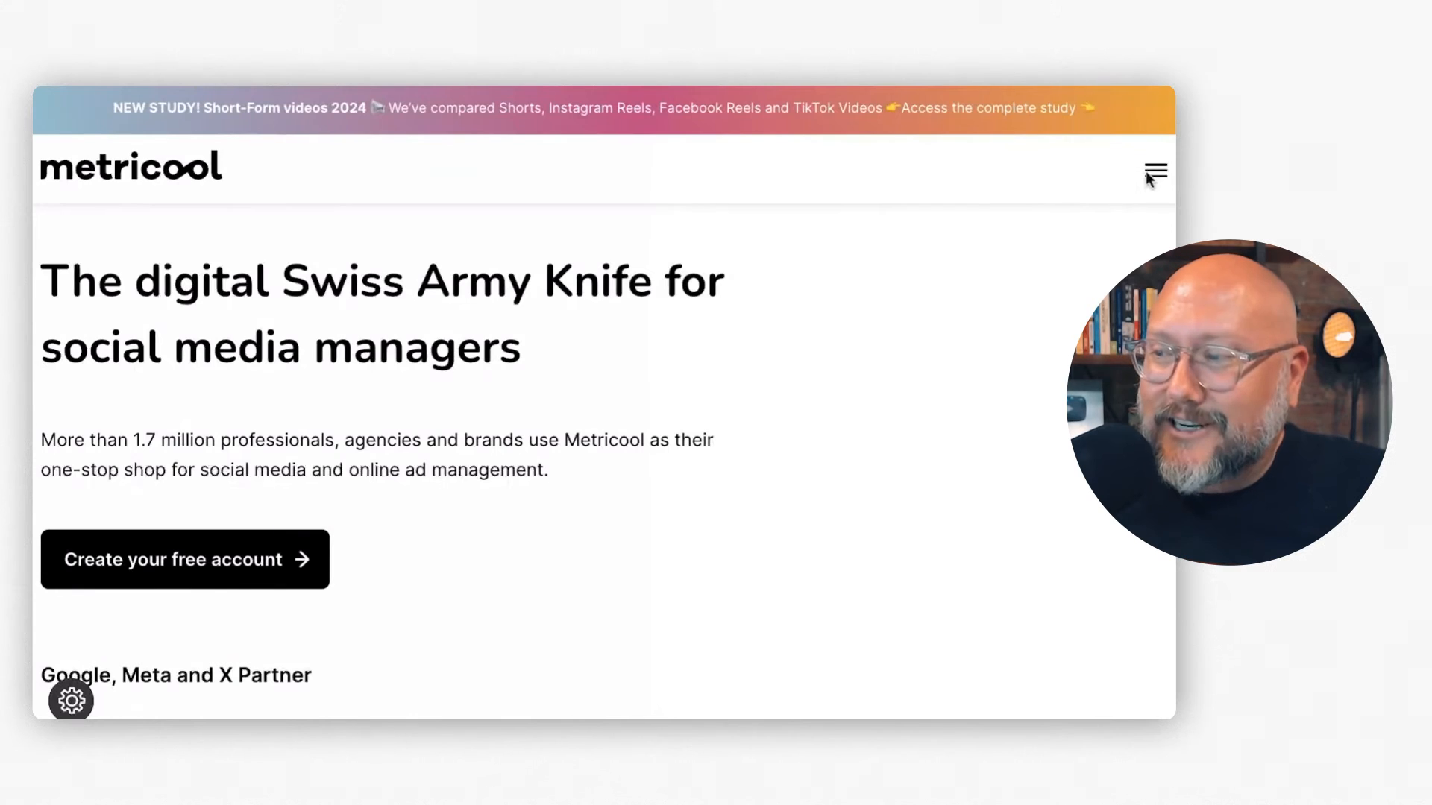
Go to Metricool's pricing page through the site navigation menu.
click(1154, 172)
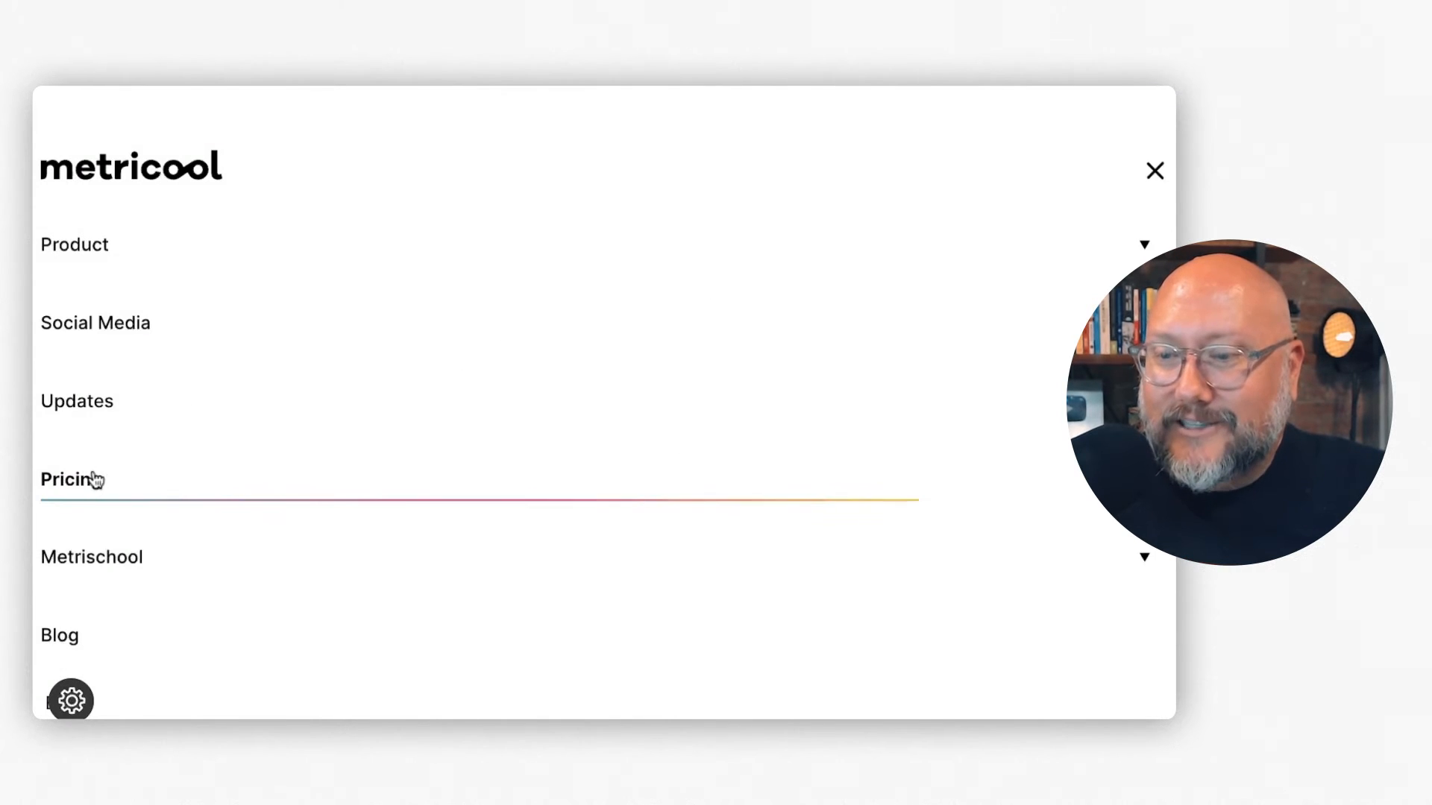
click(72, 479)
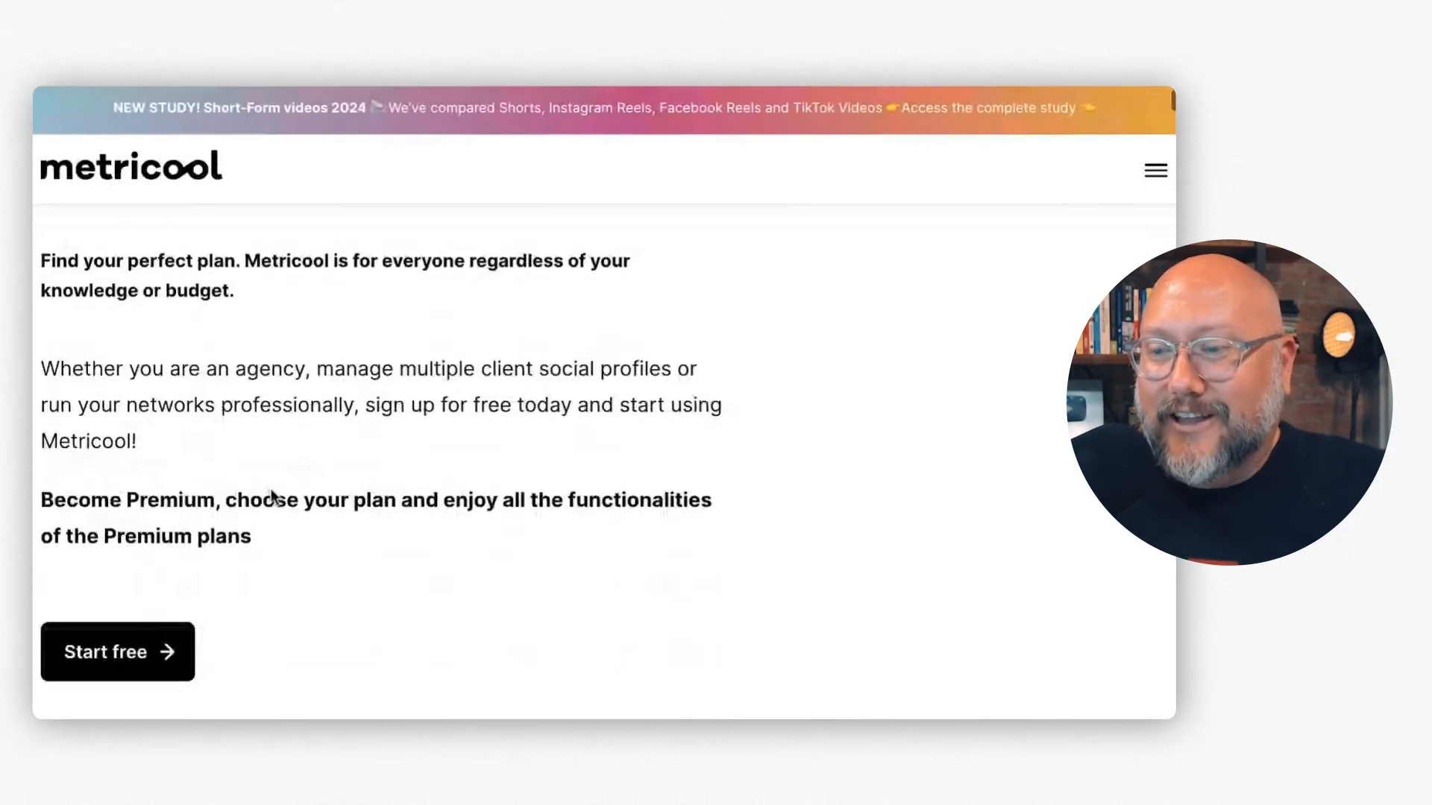
scroll(down, 3)
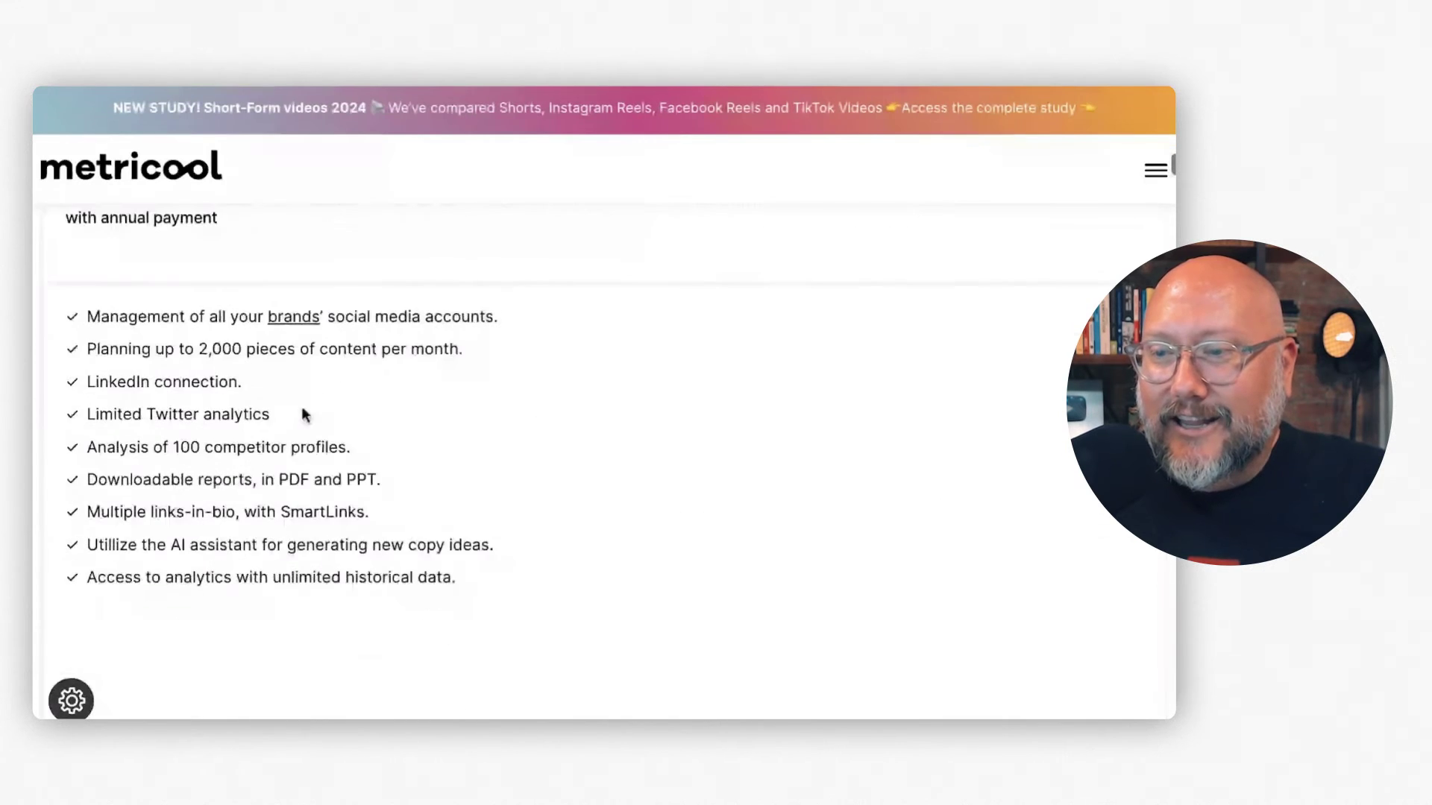
scroll(up, 3)
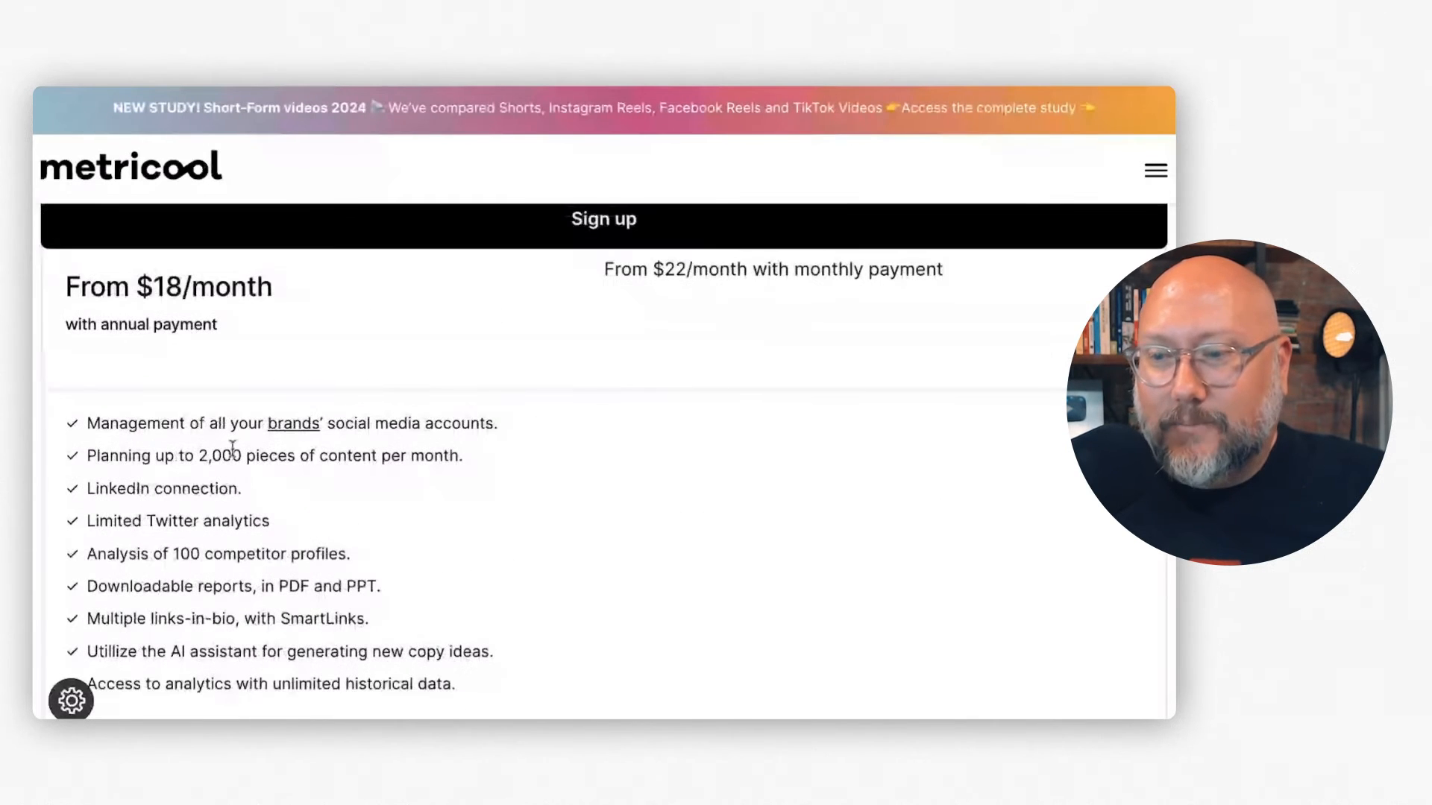
scroll(up, 3)
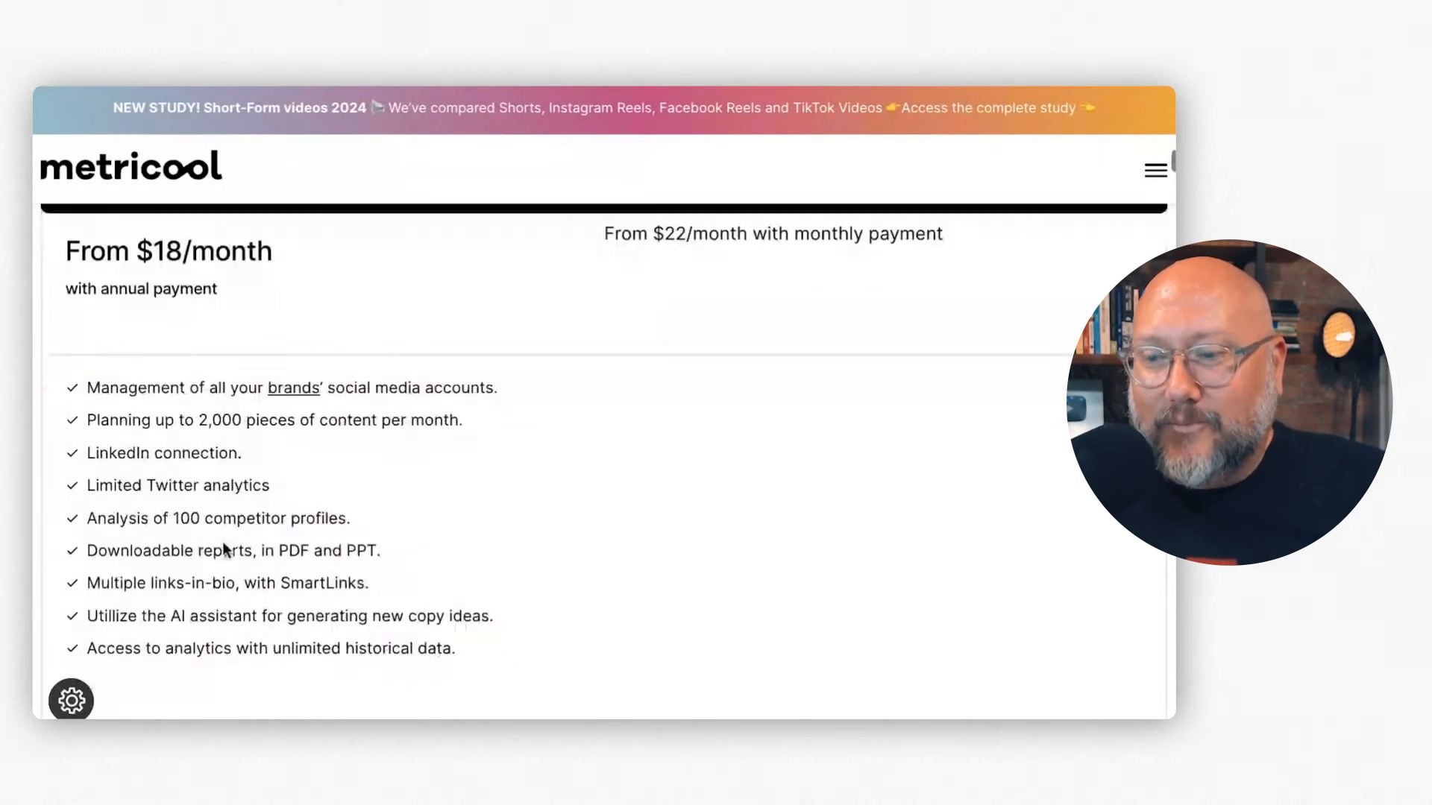
Compare the plan cards from $18 to $139/month, then switch to the Metricool analytics dashboard.
scroll(down, 3)
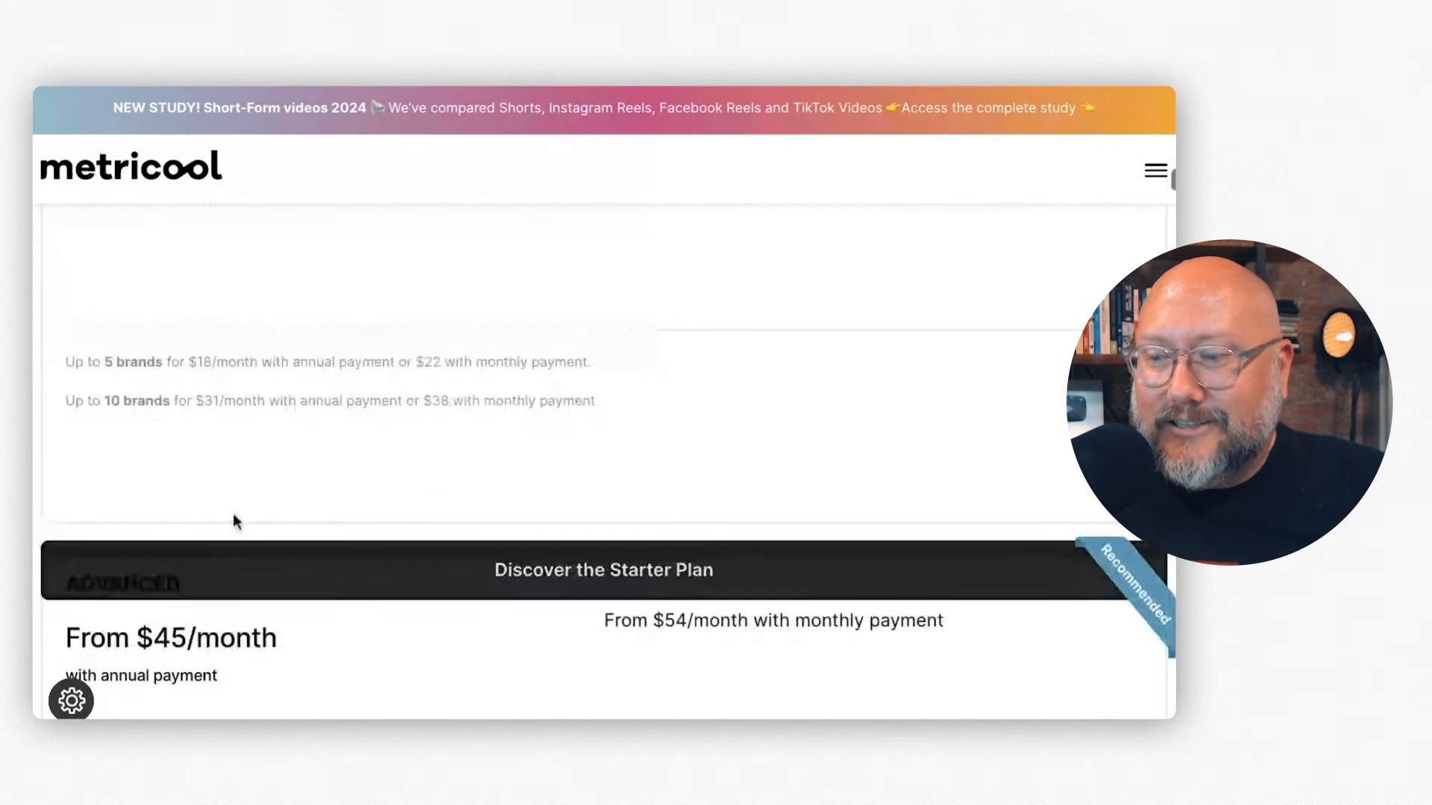
scroll(down, 3)
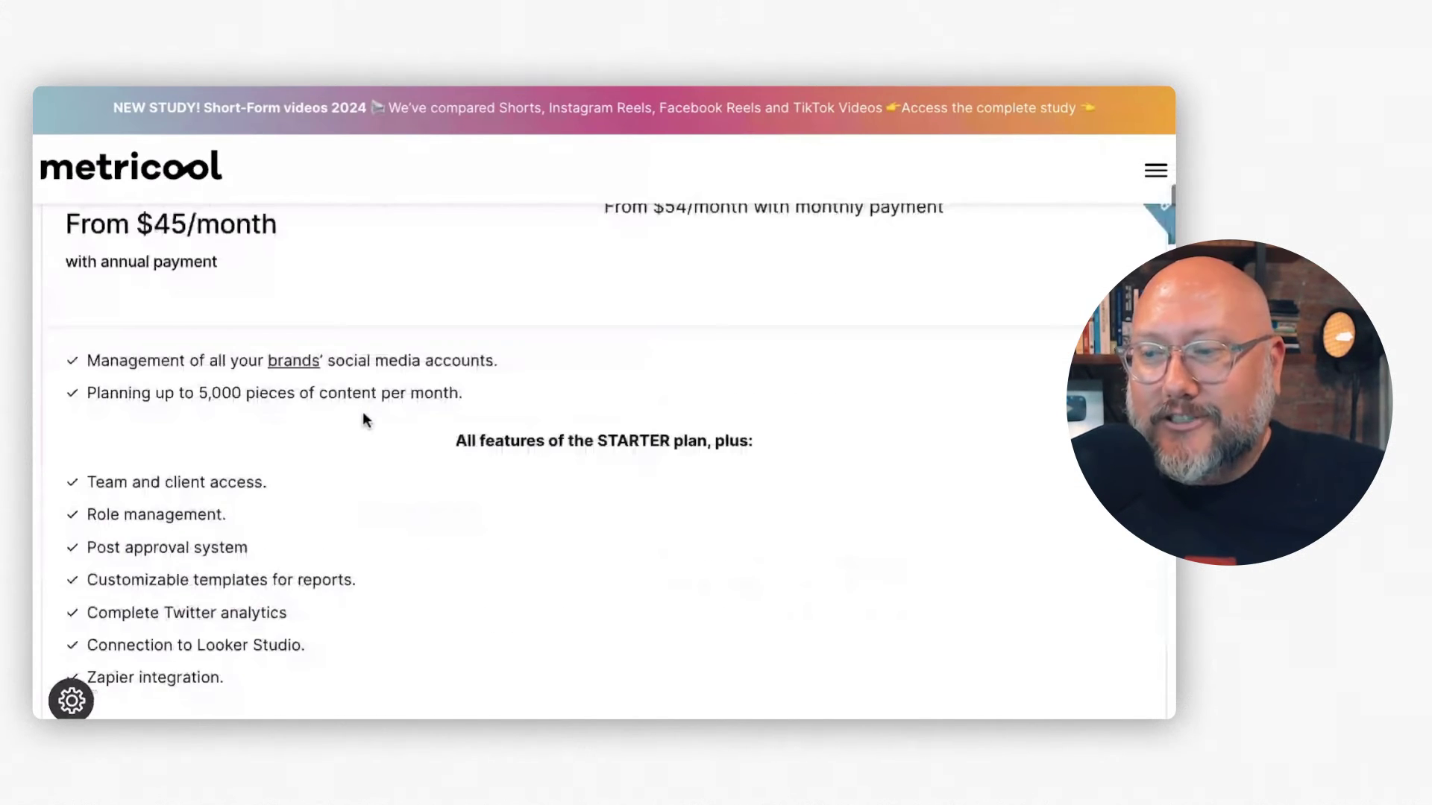
scroll(down, 3)
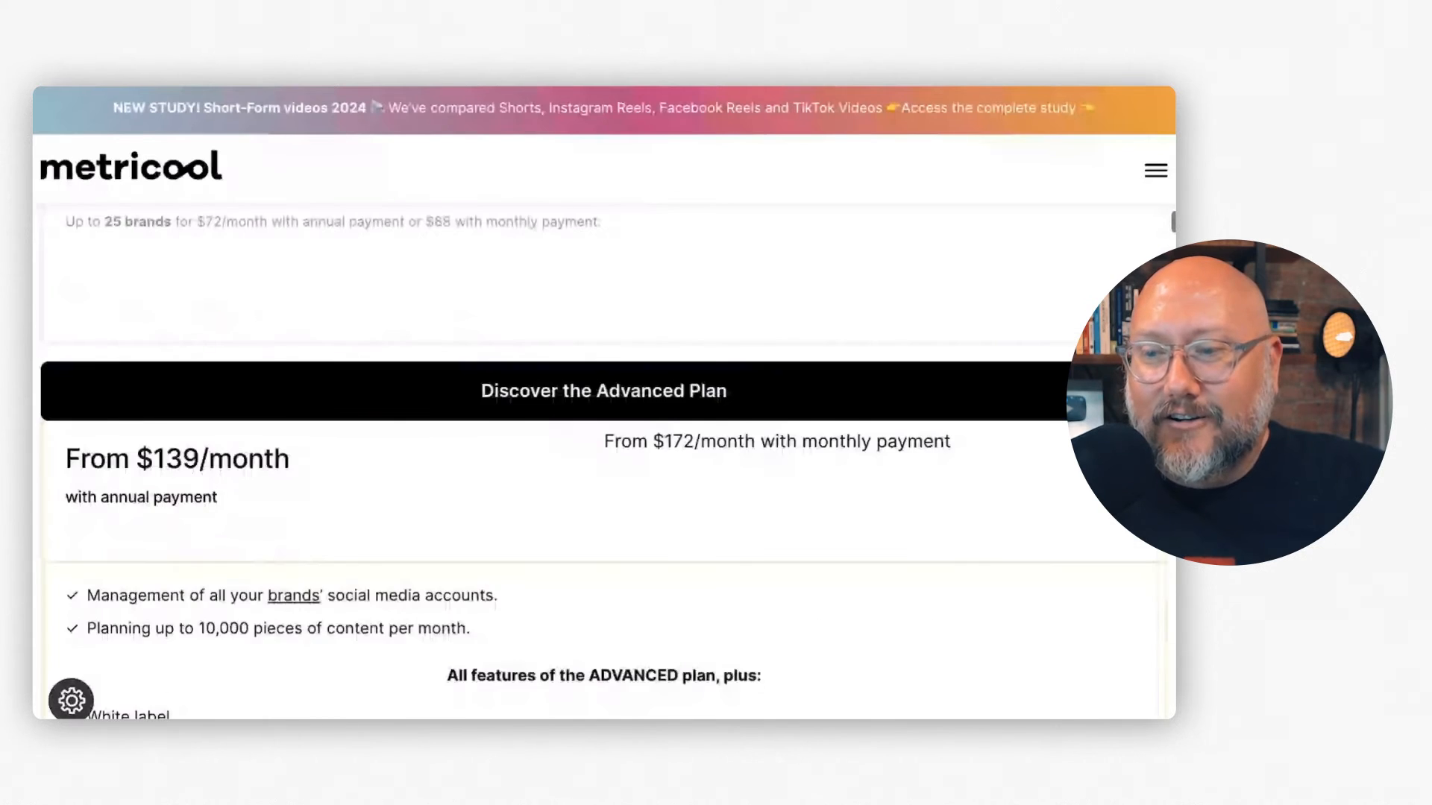
scroll(down, 3)
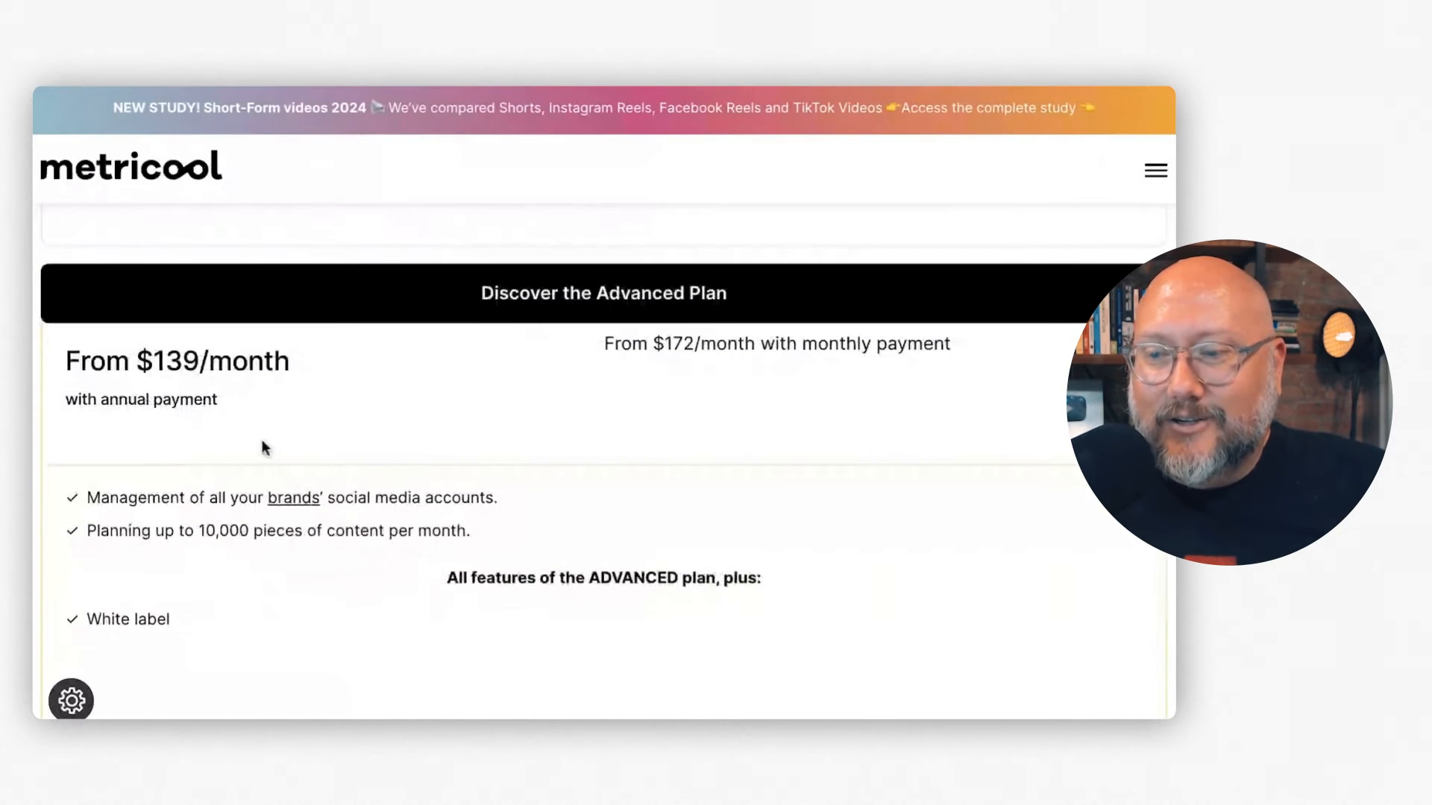
scroll(up, 3)
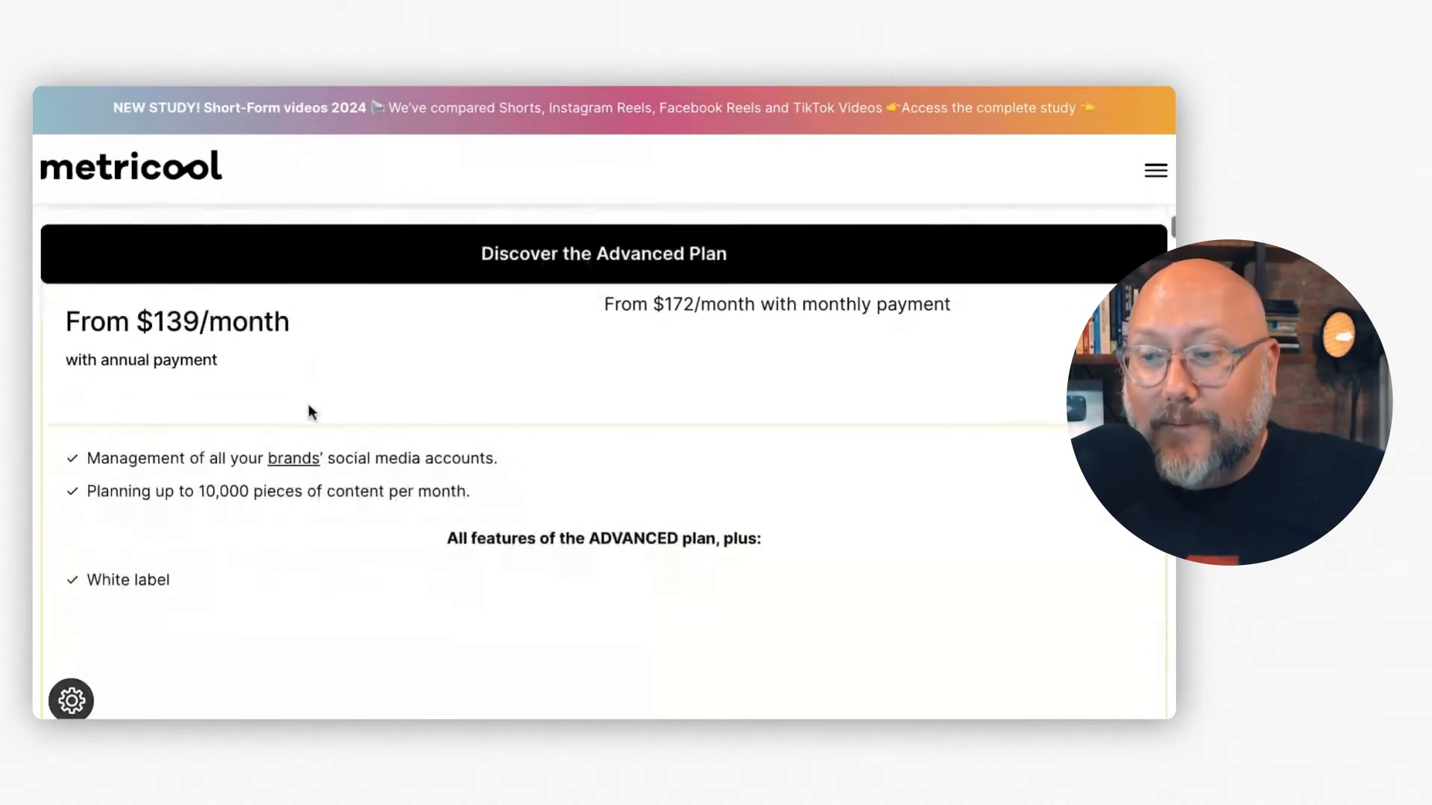
scroll(down, 3)
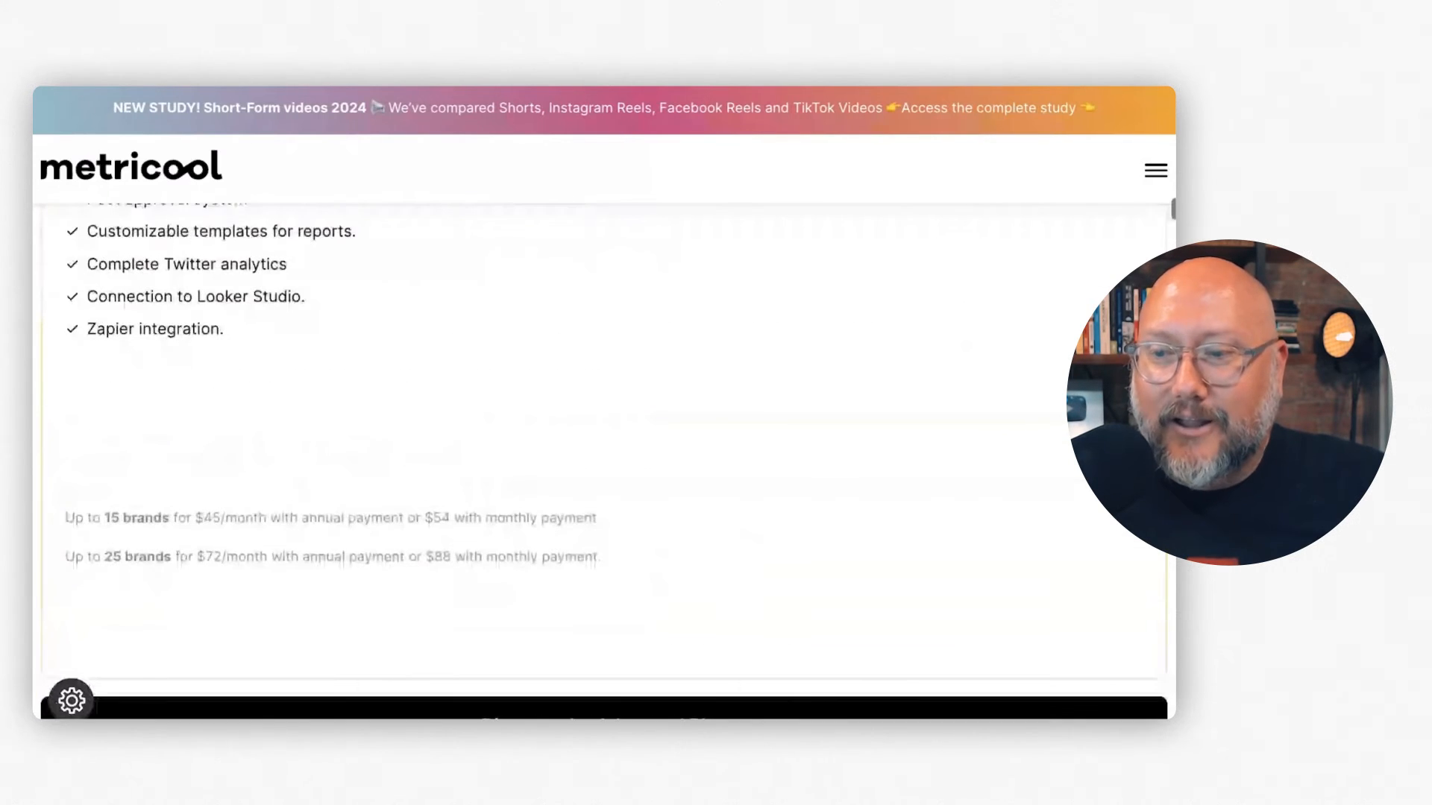
scroll(up, 3)
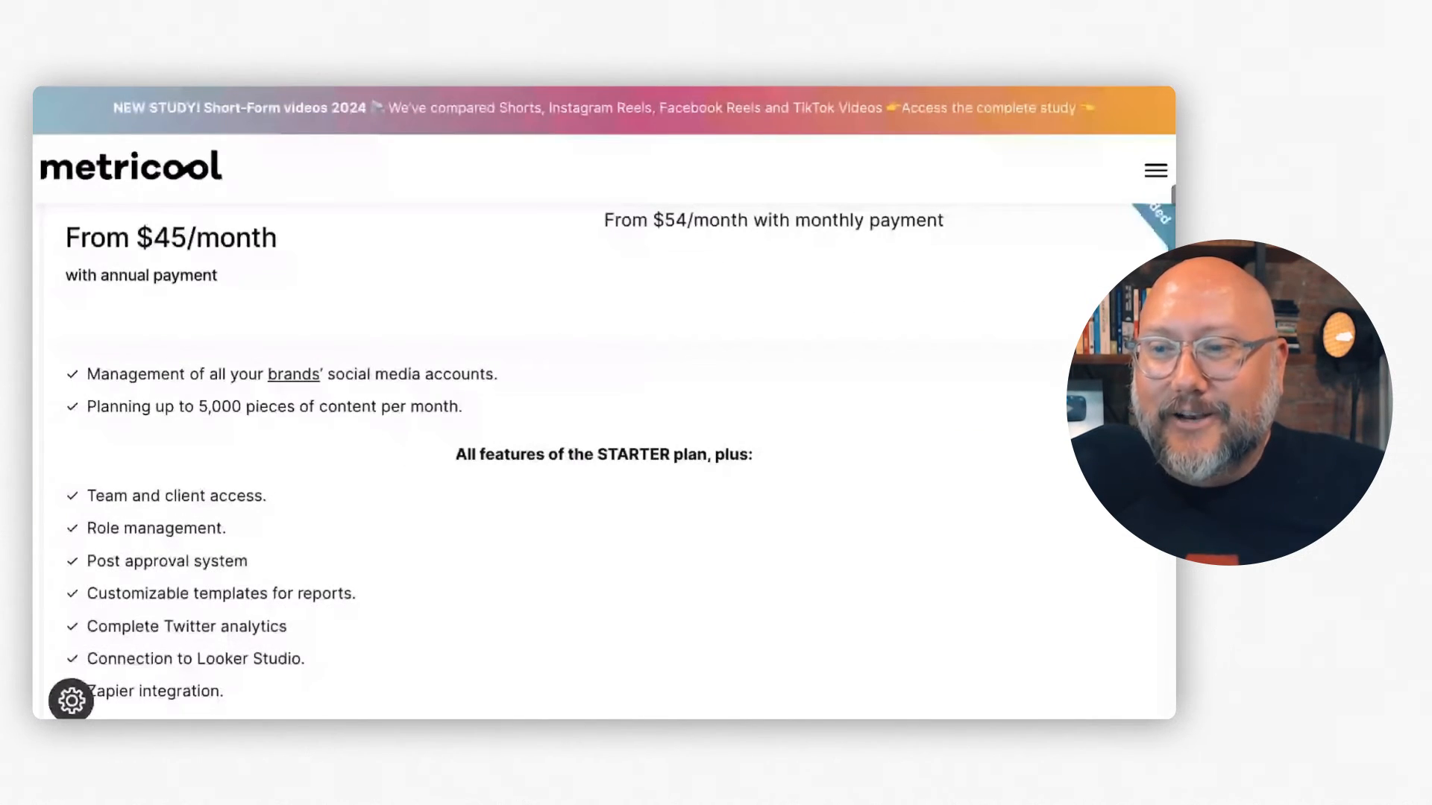
scroll(down, 3)
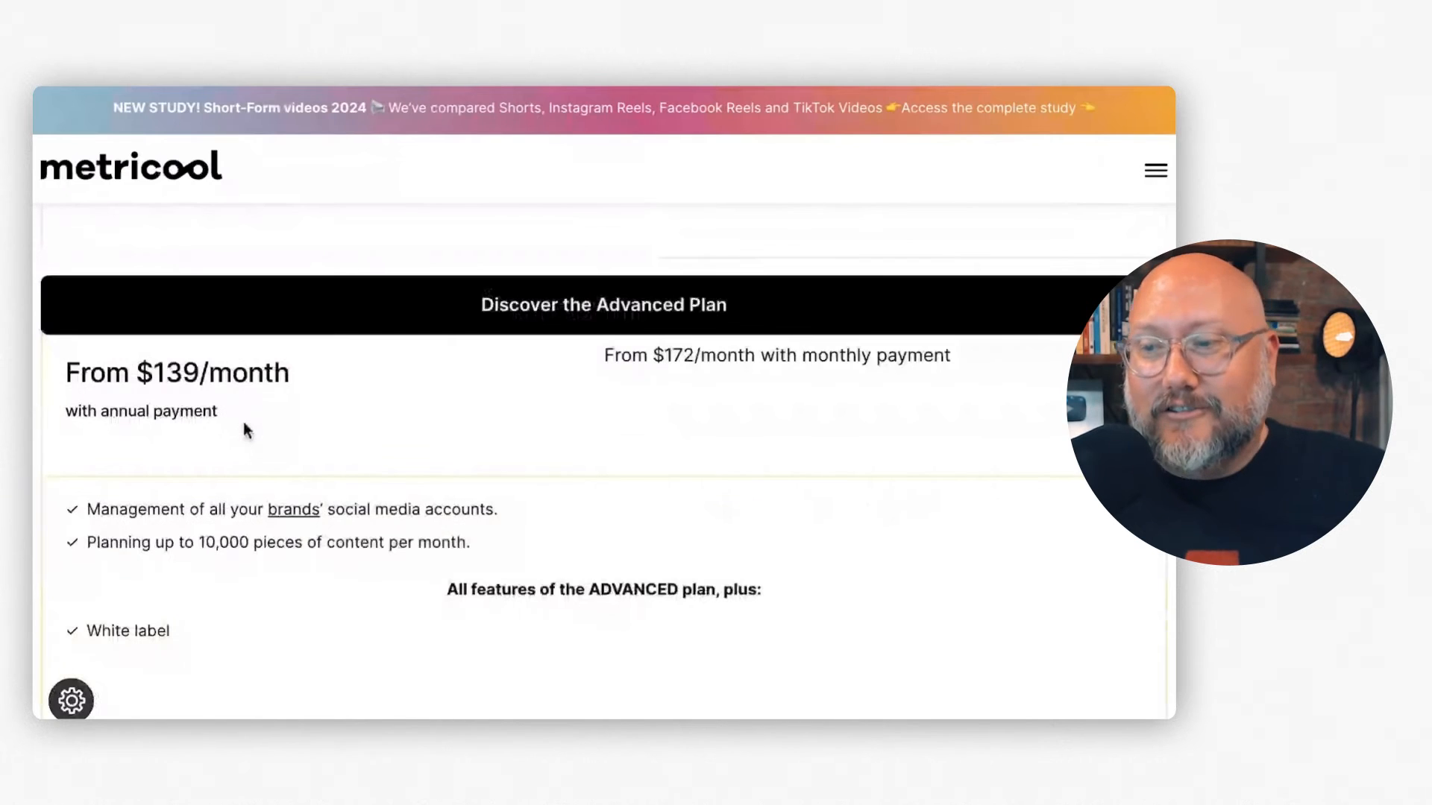
scroll(up, 3)
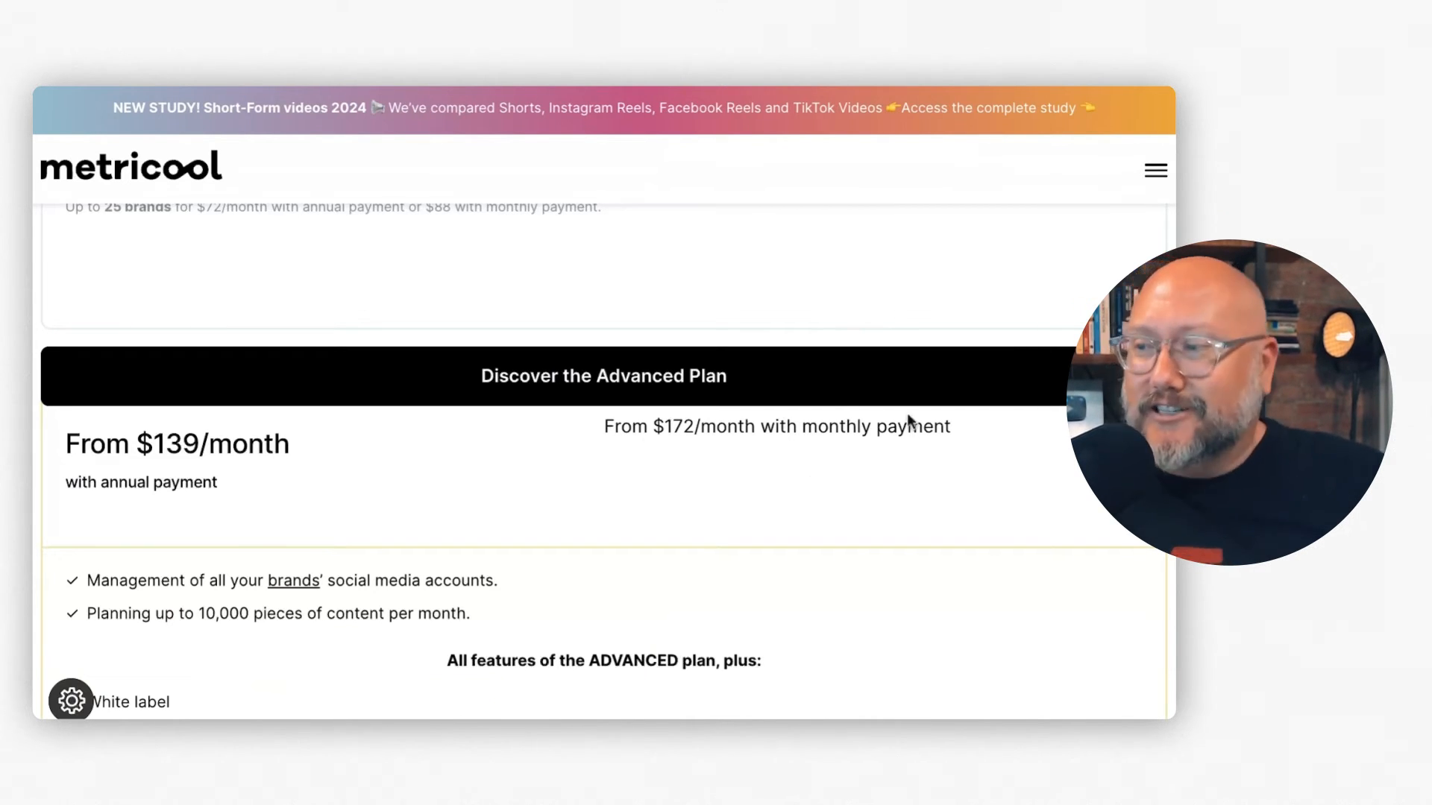
mouse_move(1037, 249)
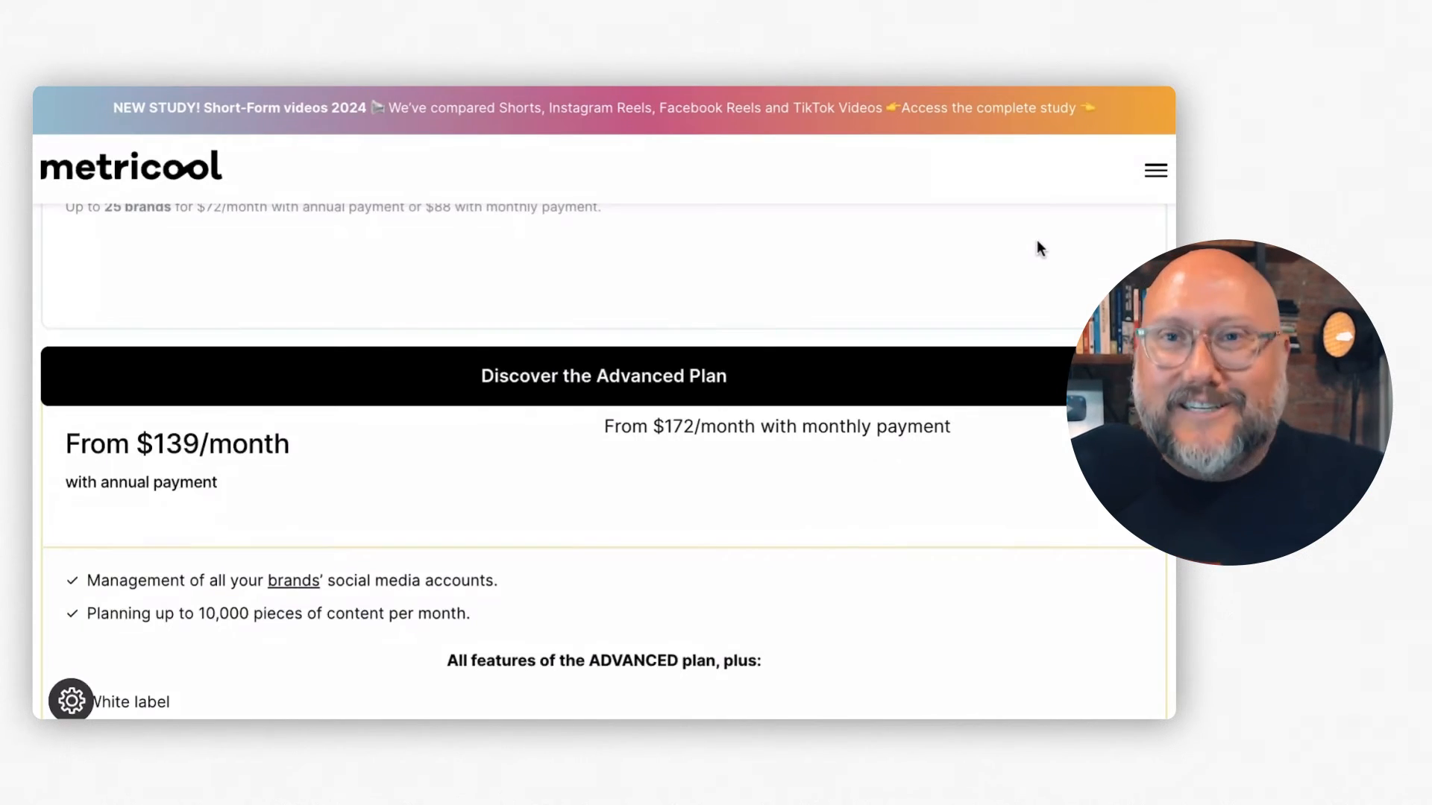
click(1154, 170)
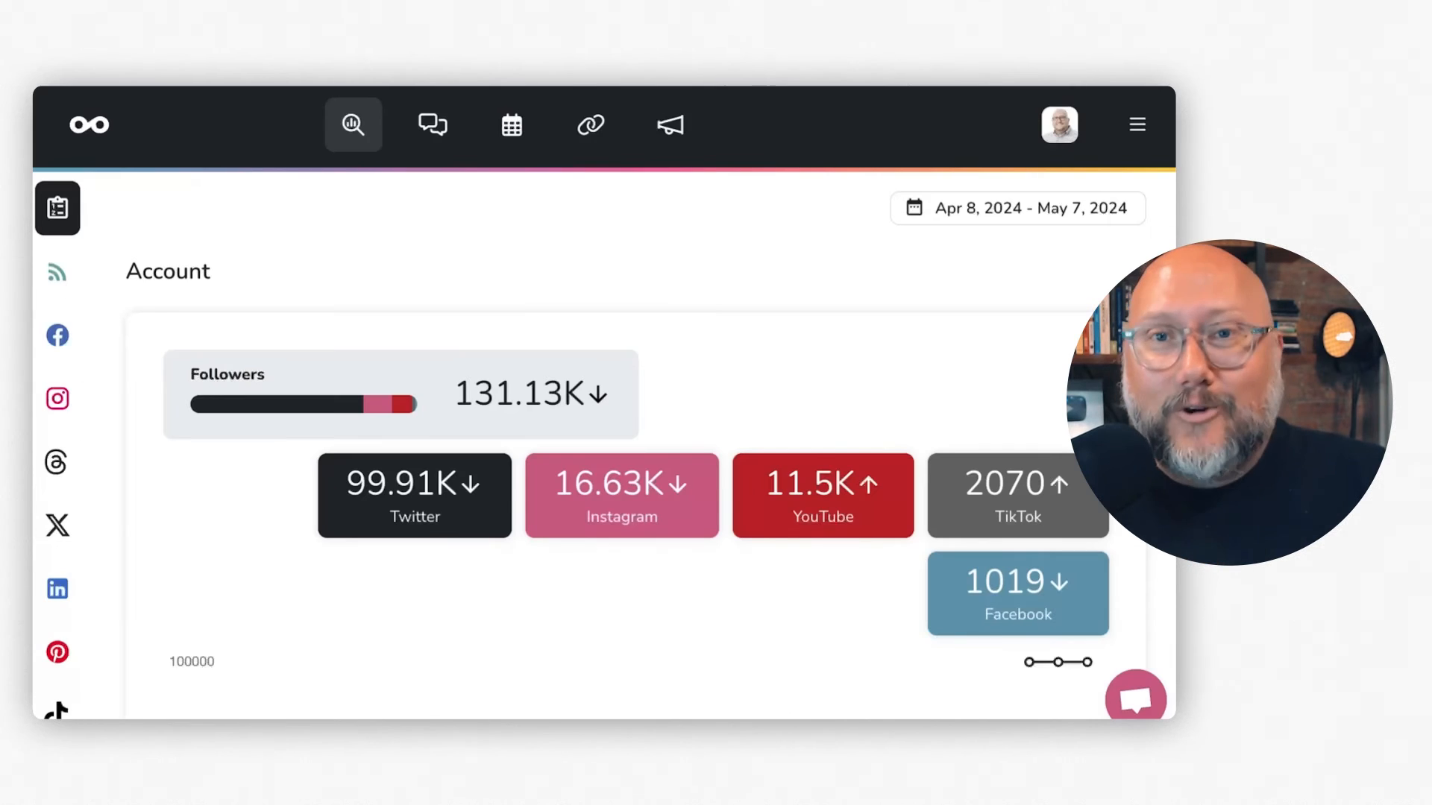
mouse_move(272, 505)
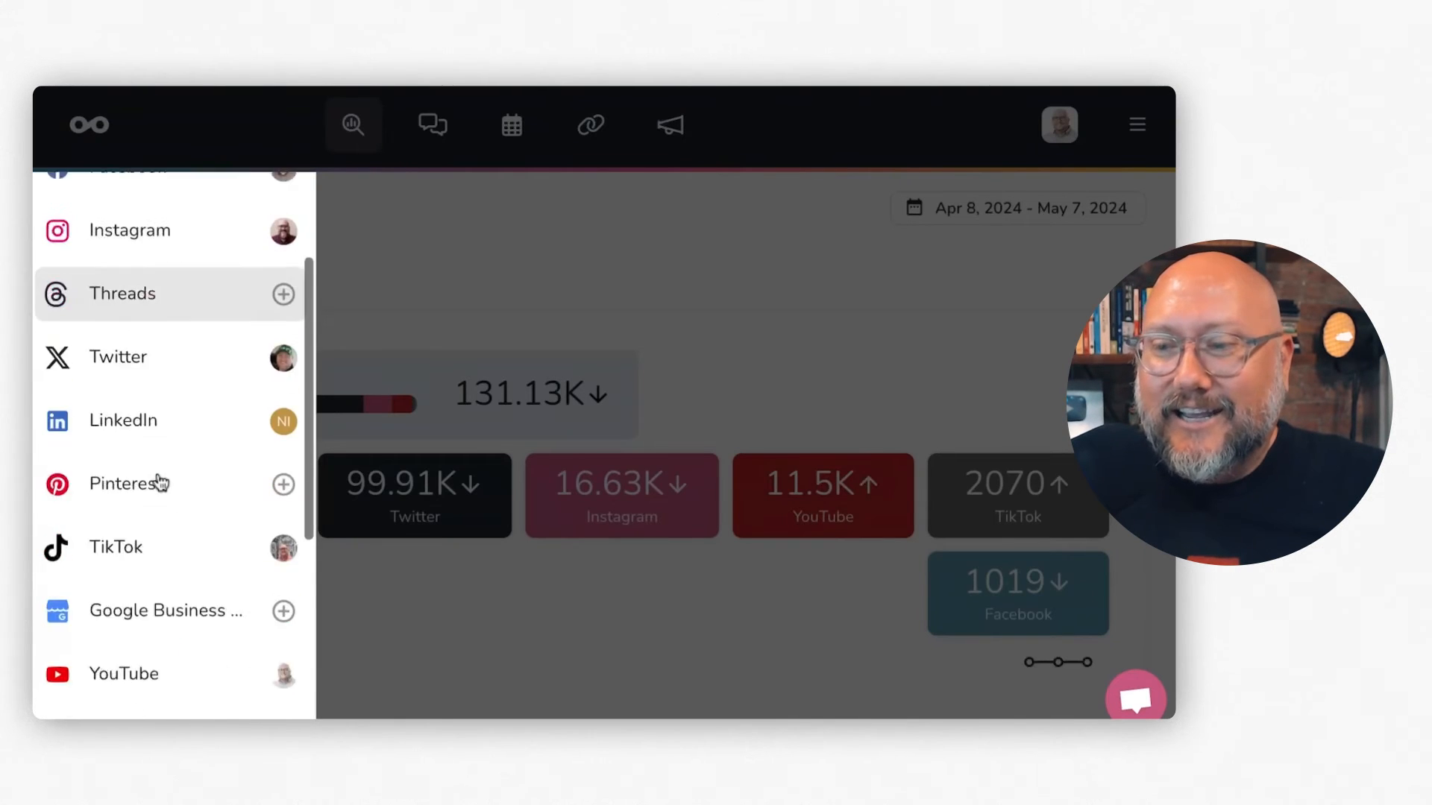
scroll(up, 3)
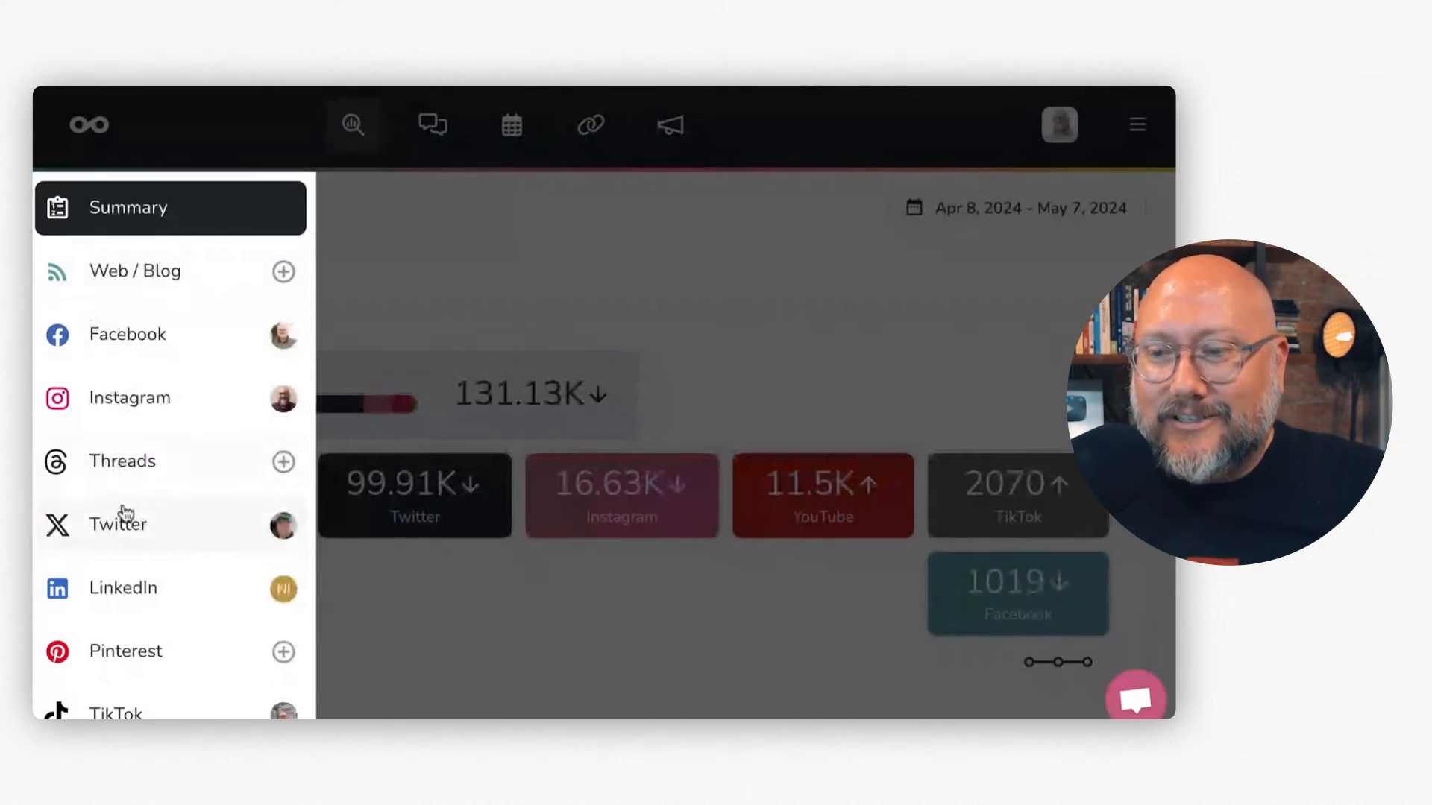
click(127, 334)
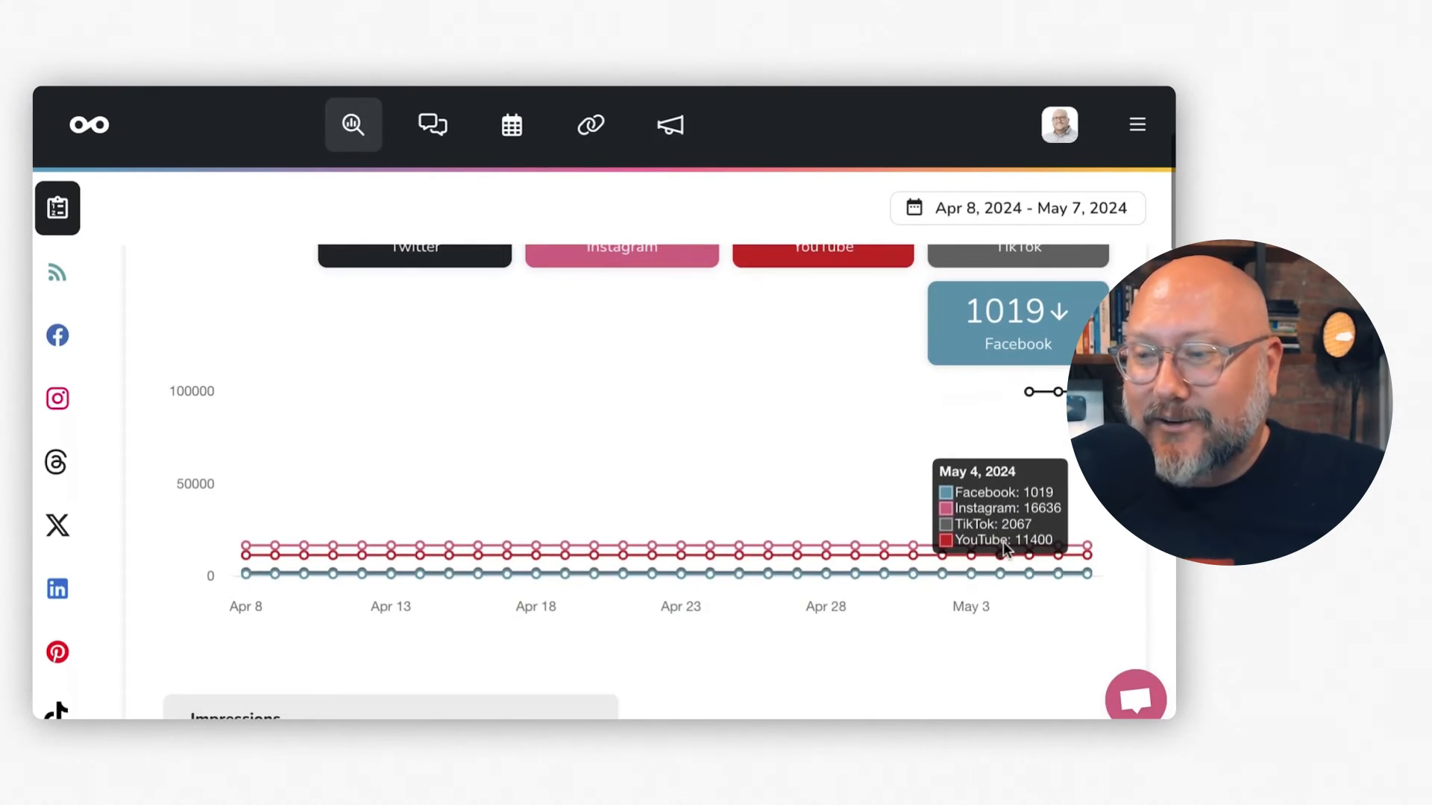
scroll(down, 3)
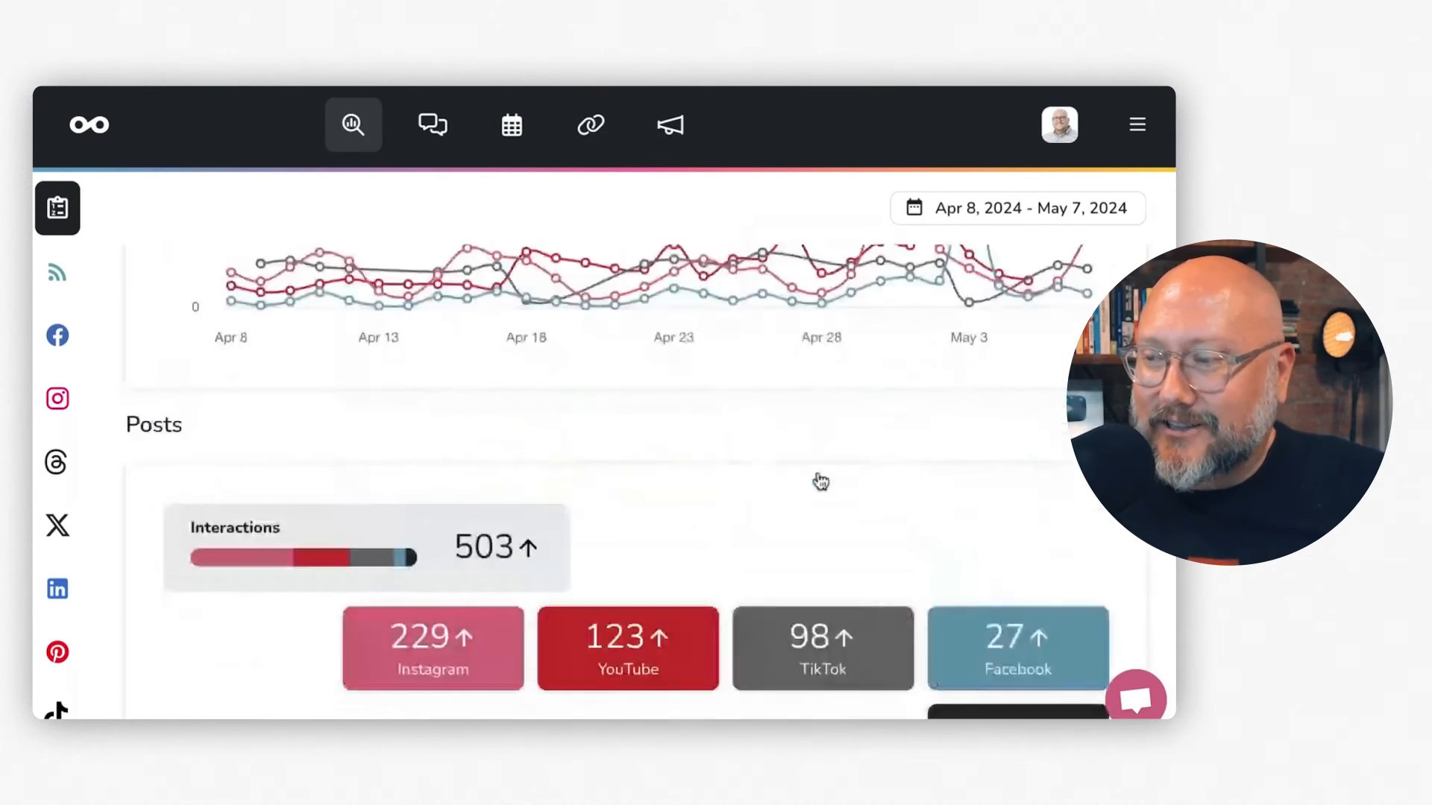
scroll(up, 3)
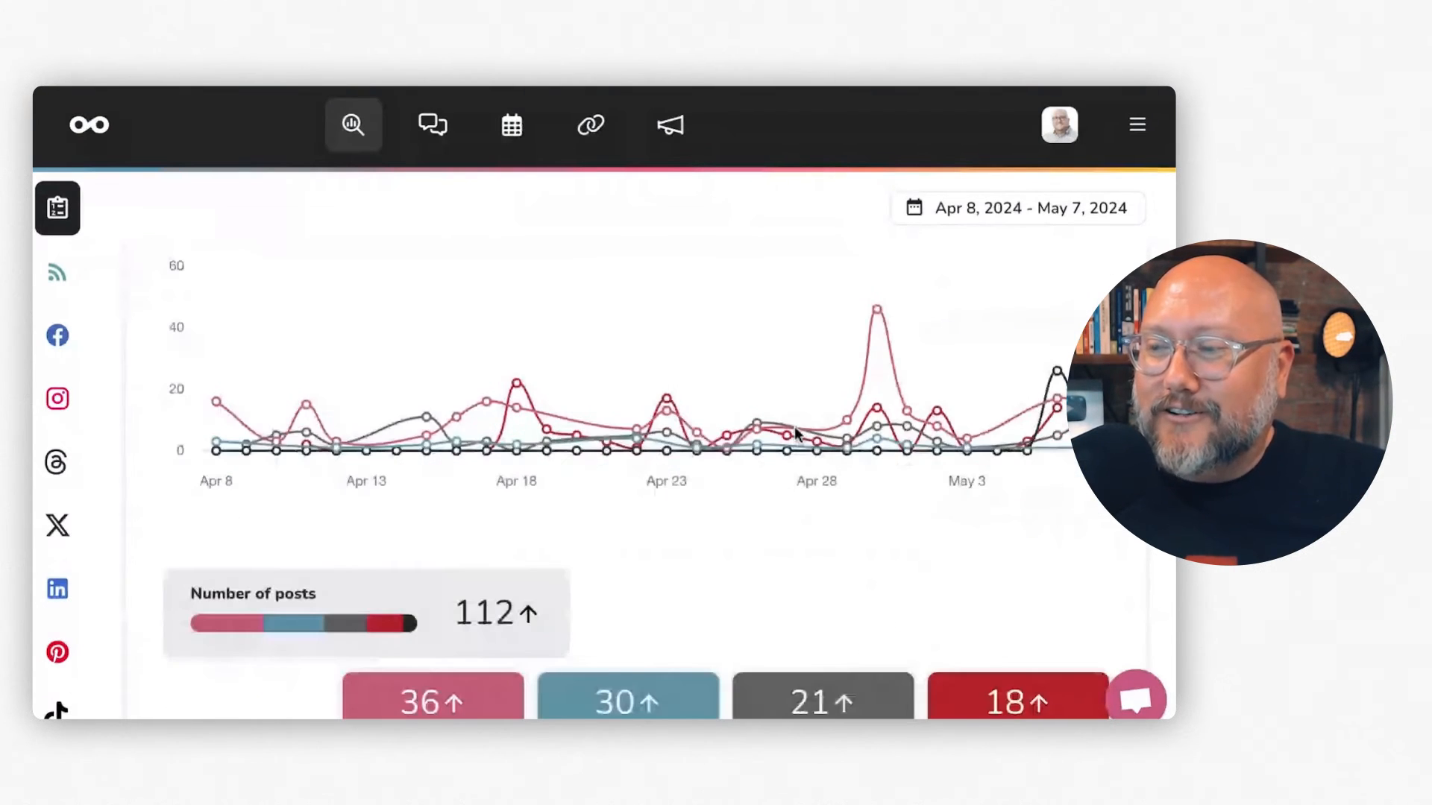
scroll(down, 3)
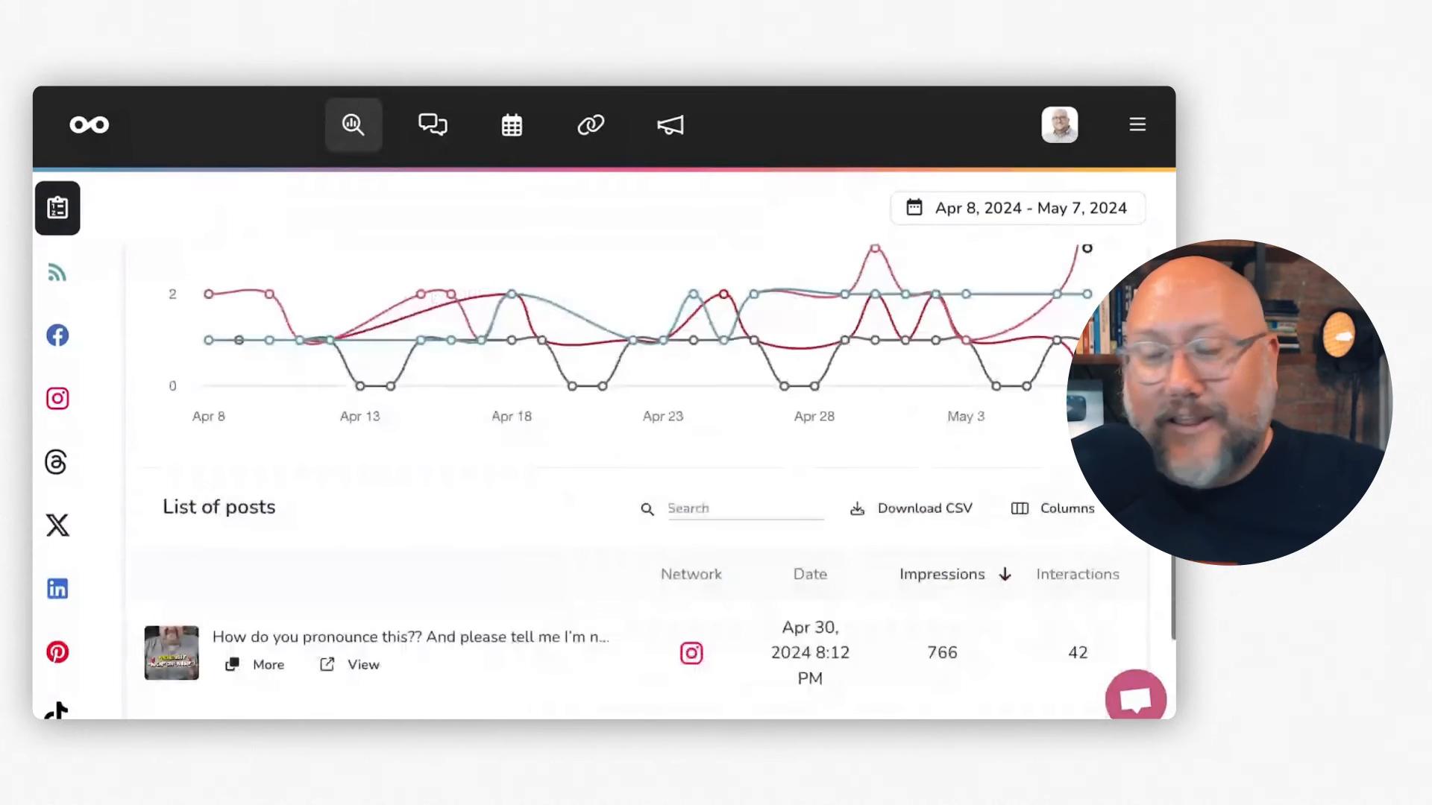
scroll(down, 3)
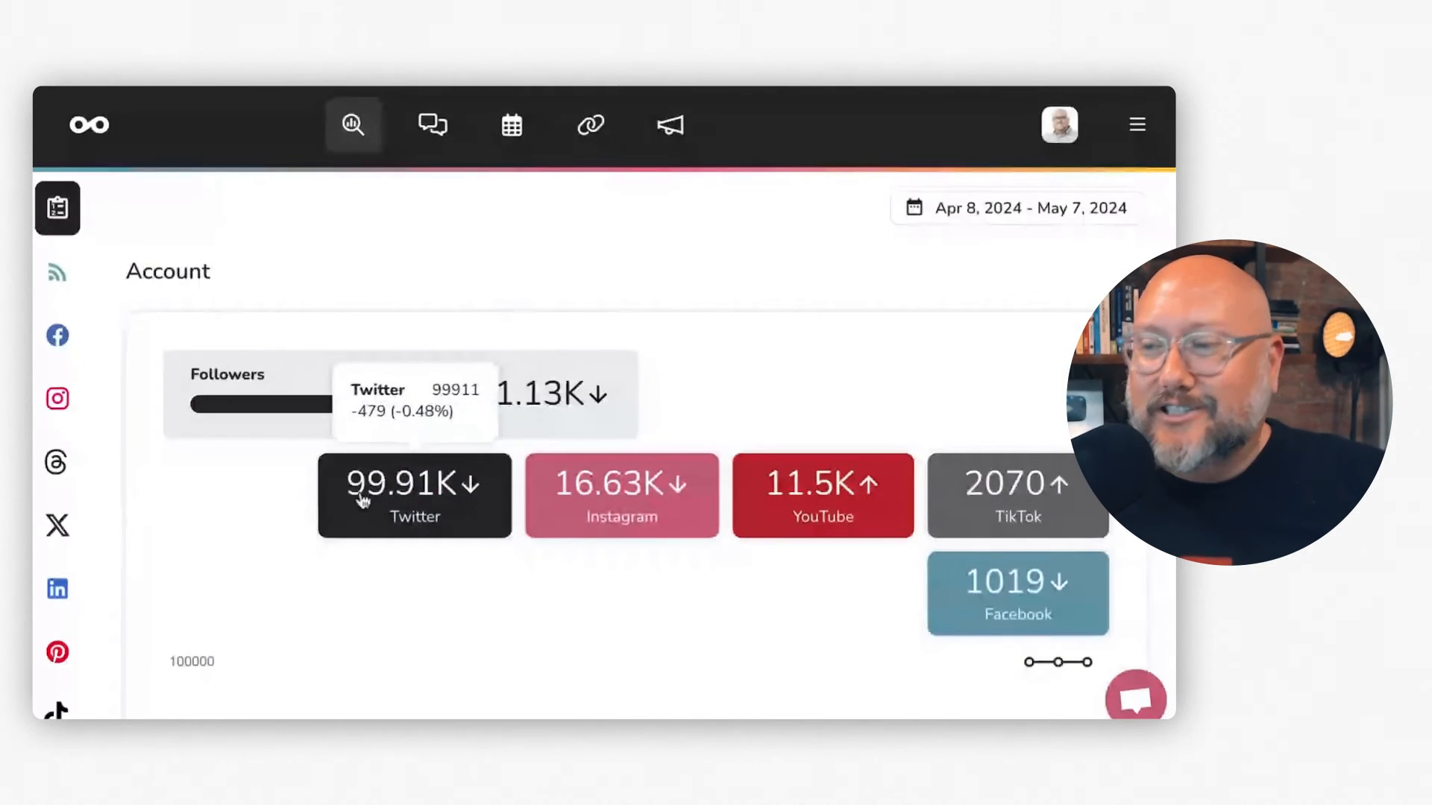
mouse_move(407, 300)
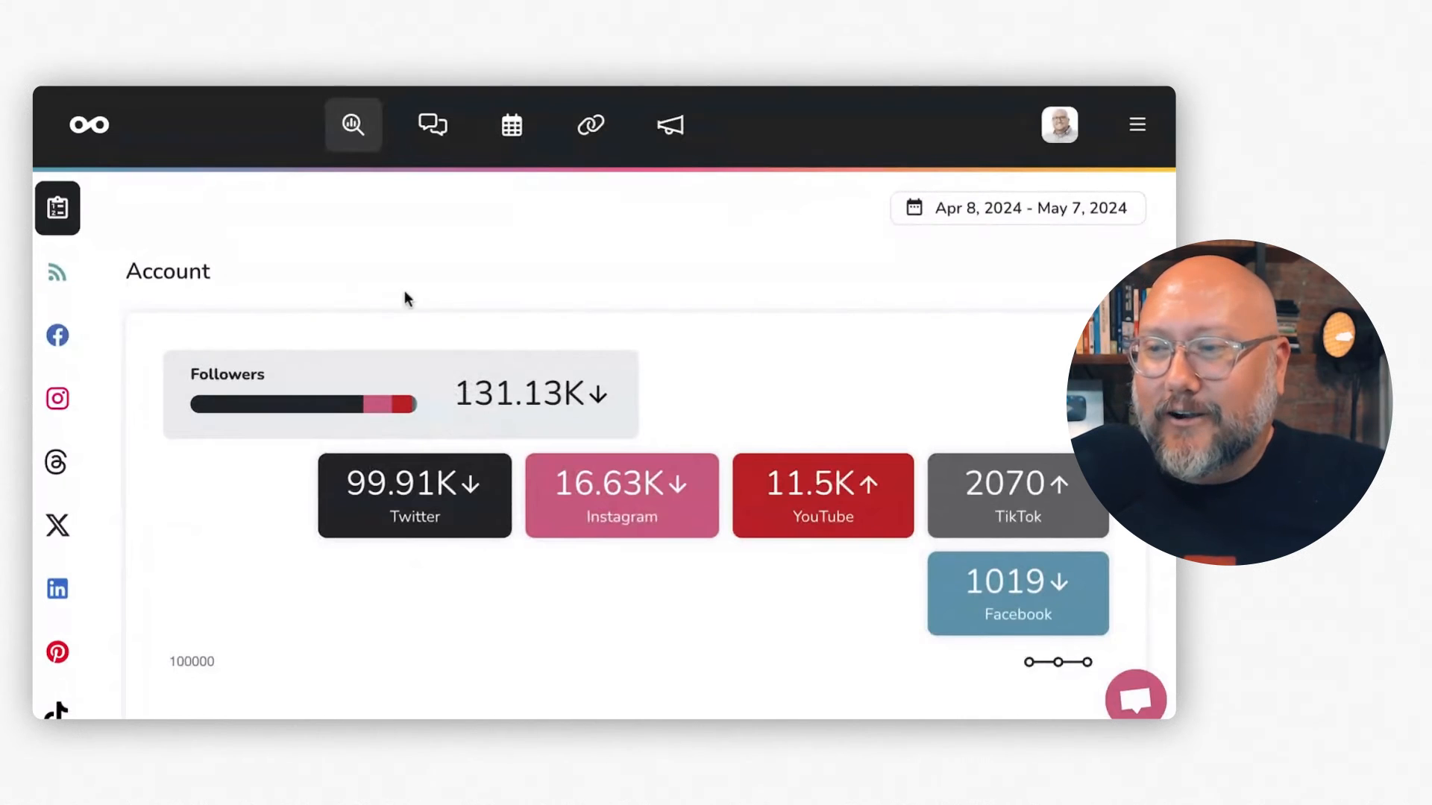
click(57, 208)
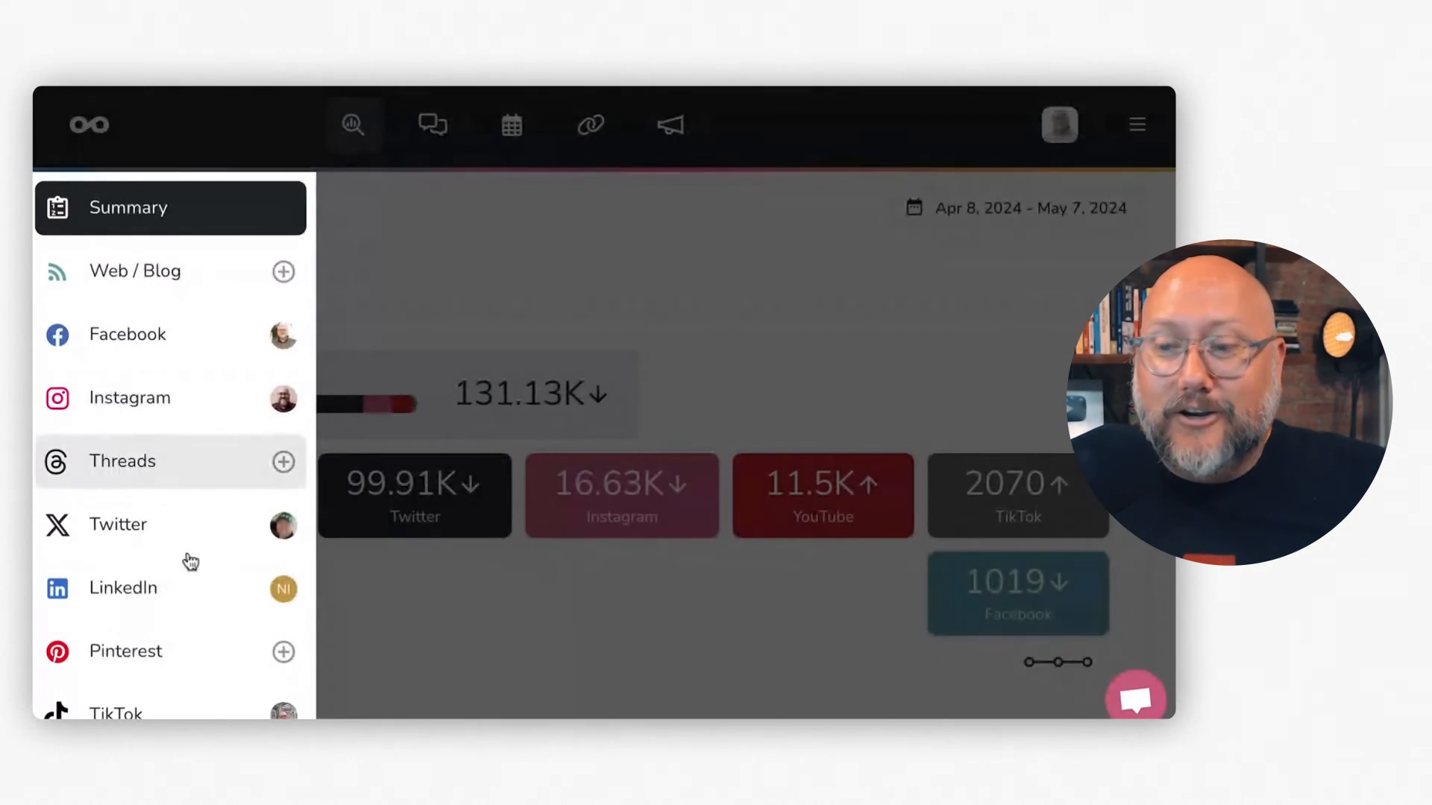
scroll(down, 3)
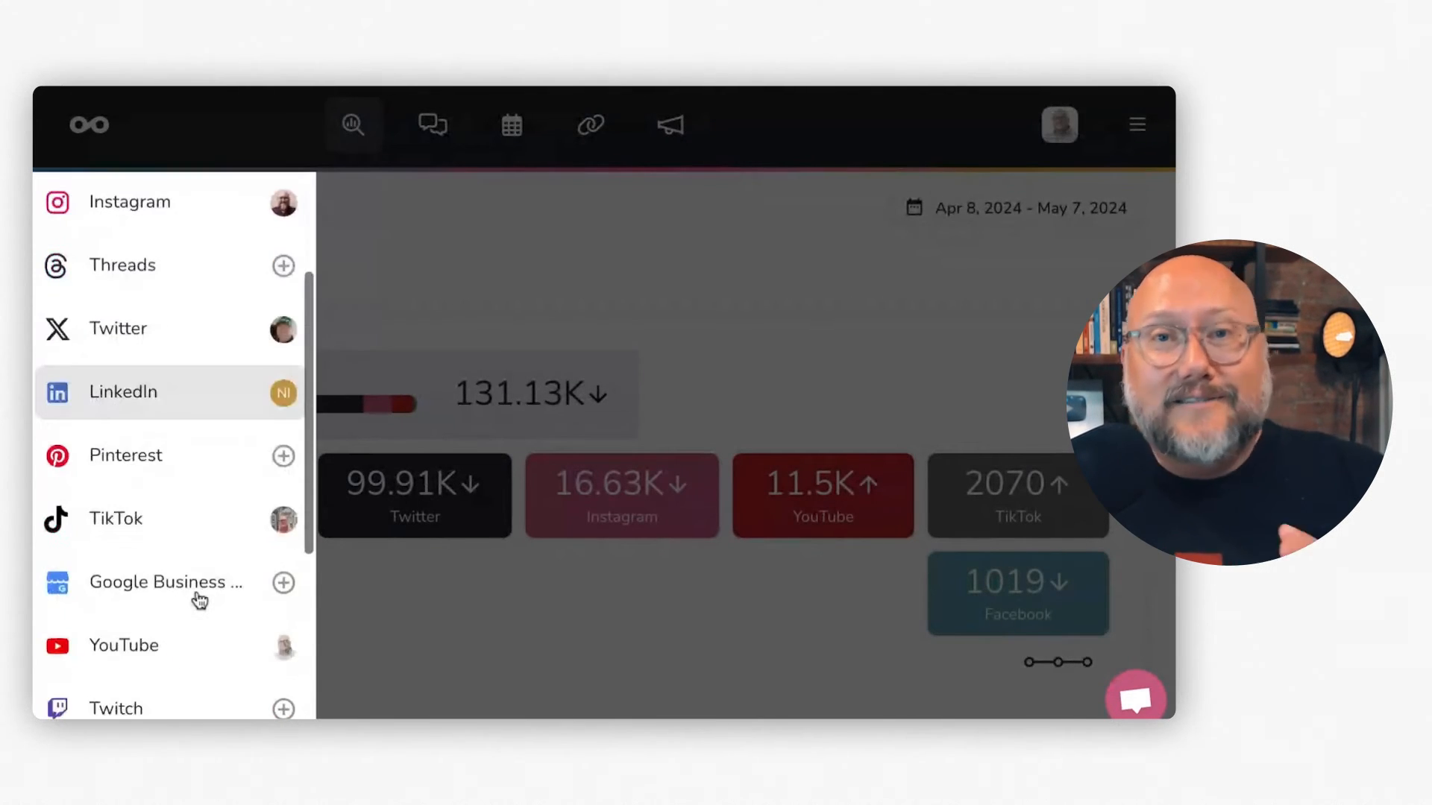
scroll(down, 3)
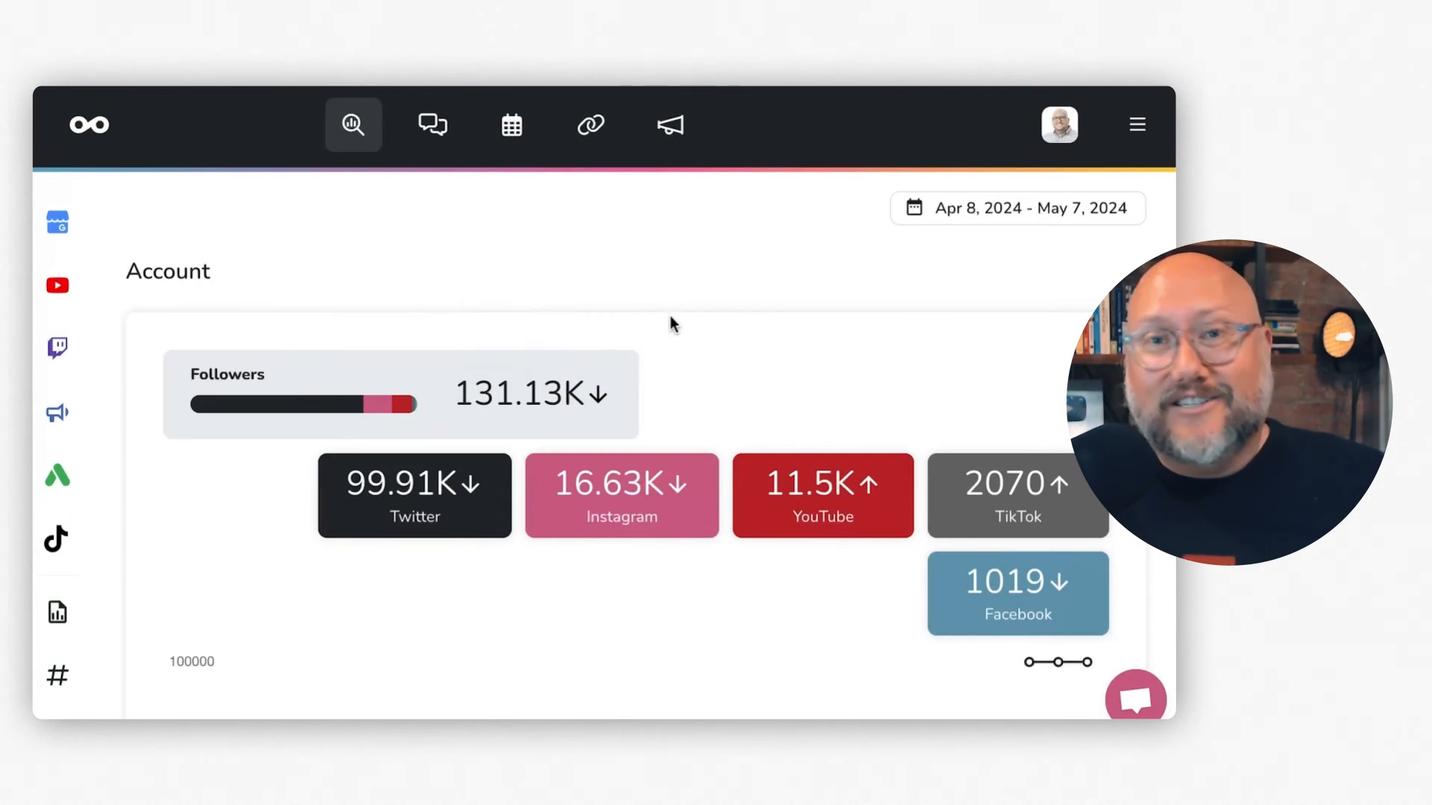
mouse_move(621, 294)
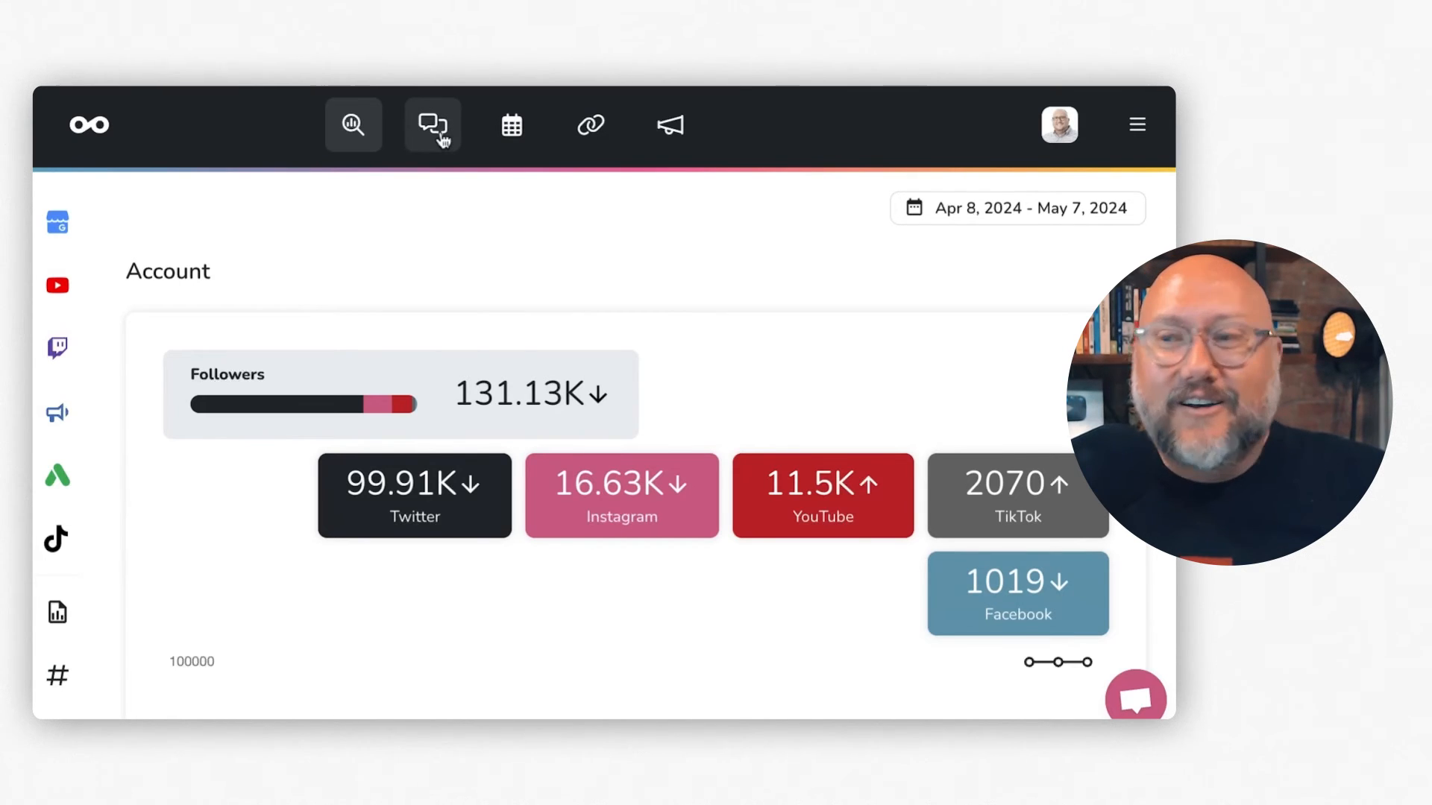
Open the unified inbox and scroll the unresolved conversations to the May 7, 2024 Instagram messages.
click(432, 125)
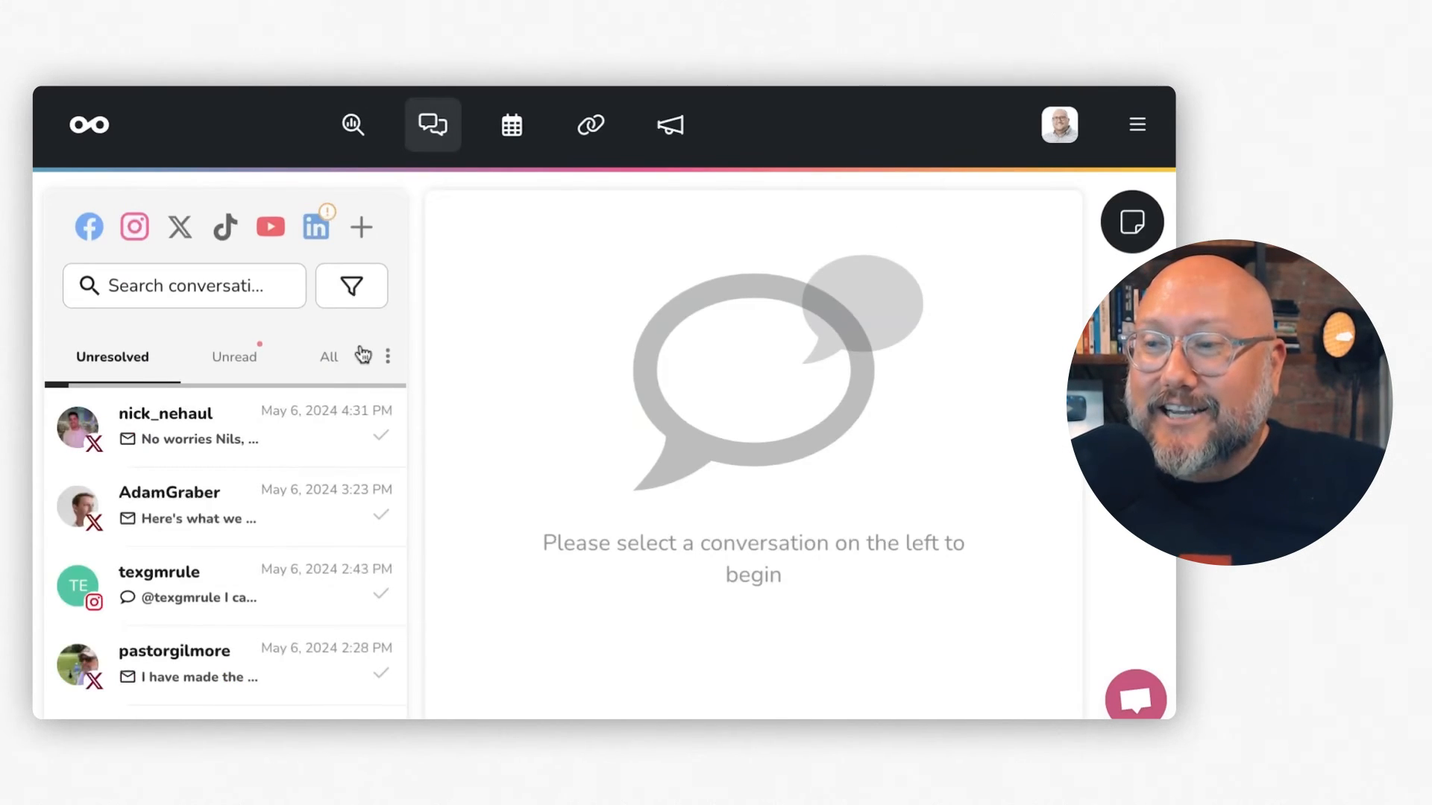
mouse_move(267, 493)
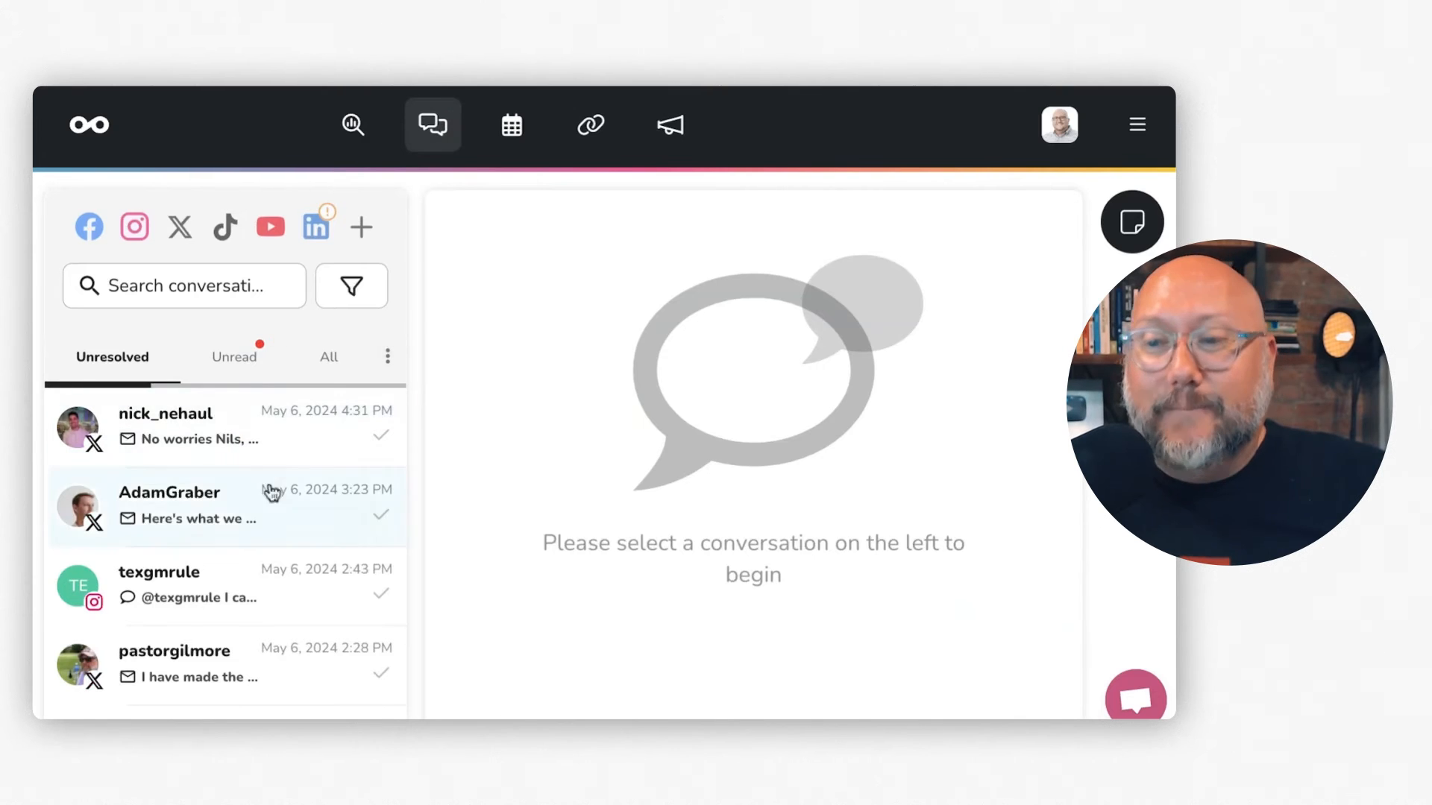
scroll(down, 3)
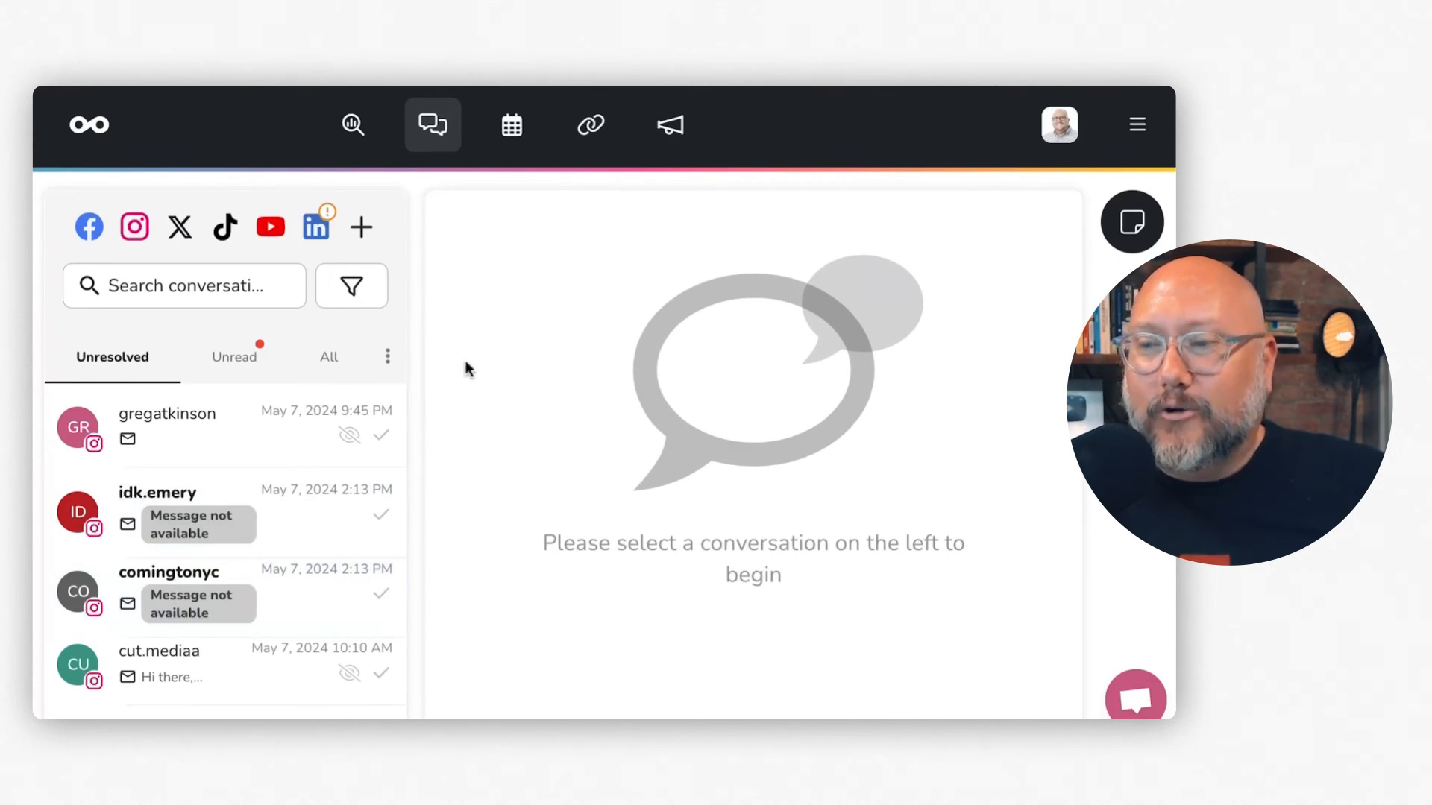
mouse_move(301, 237)
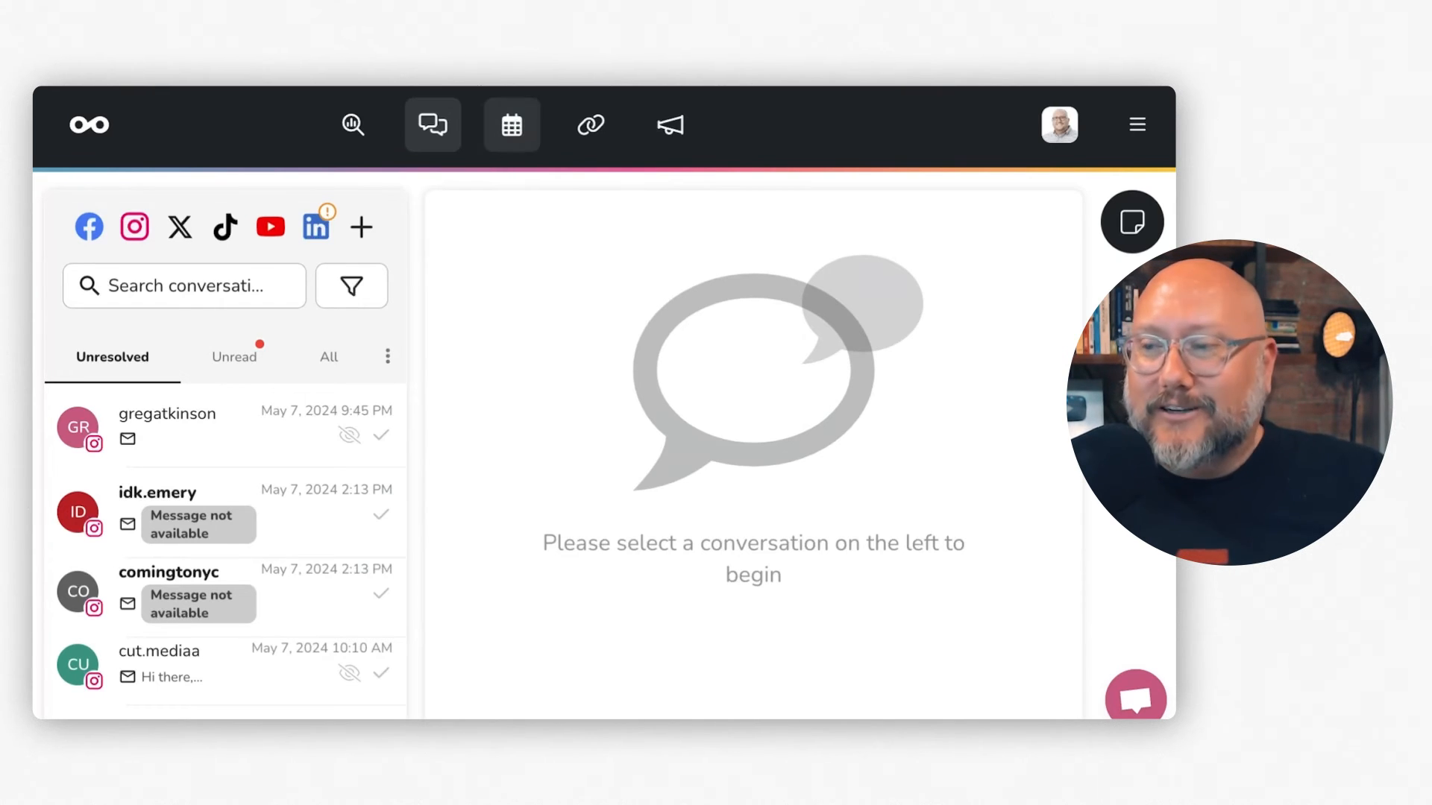
Open the May 5–11, 2024 planner week and start a new post for Wednesday, May 8.
click(510, 126)
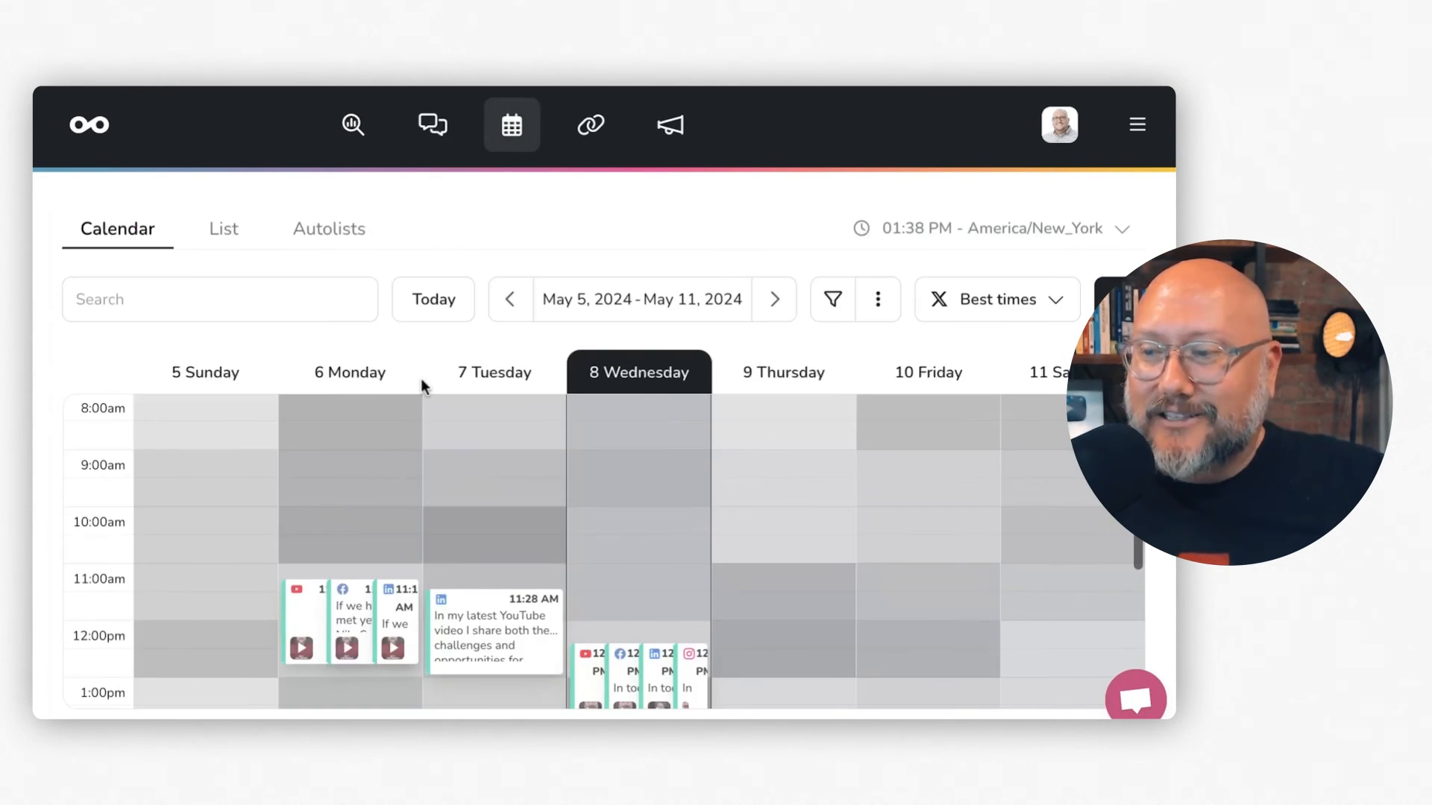
scroll(up, 3)
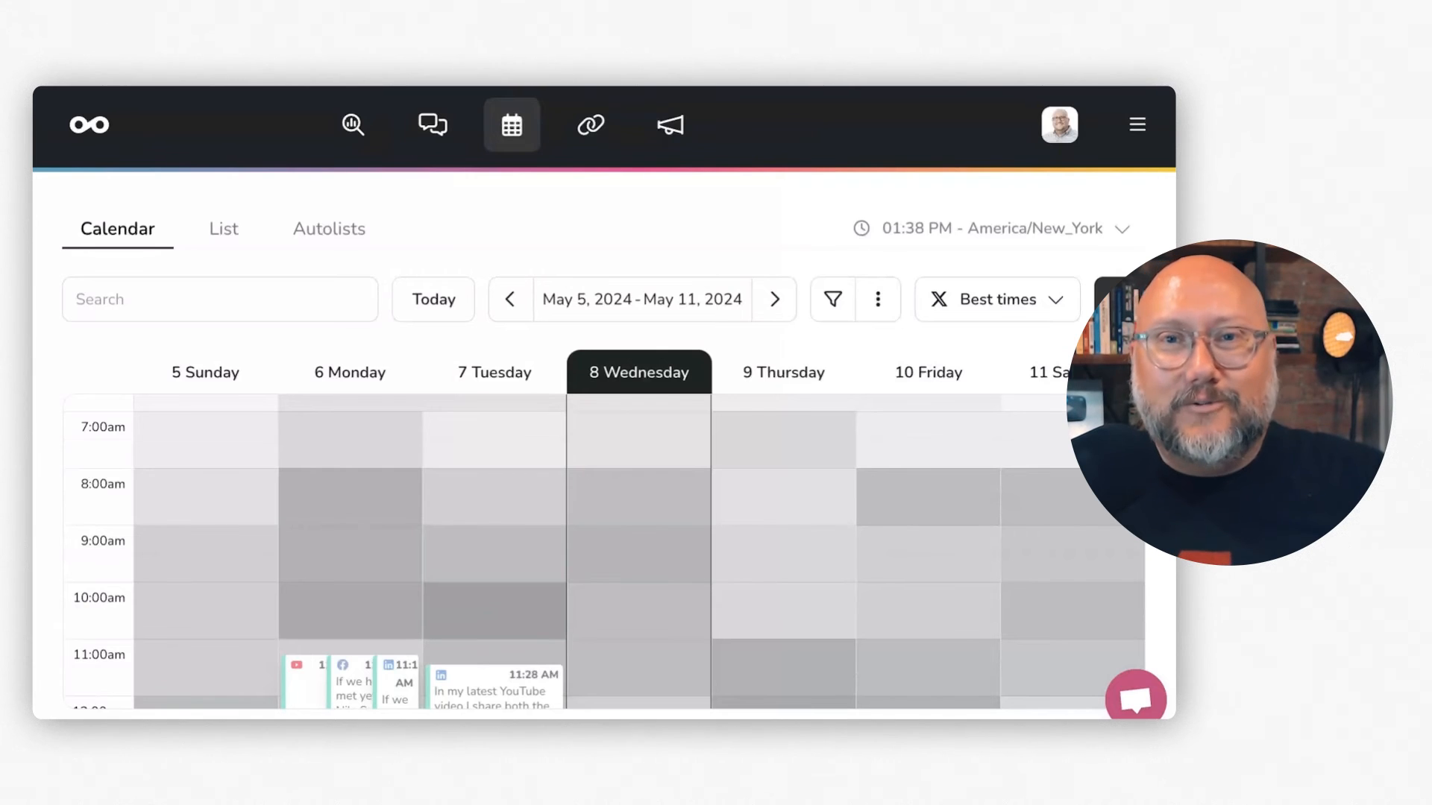
mouse_move(715, 123)
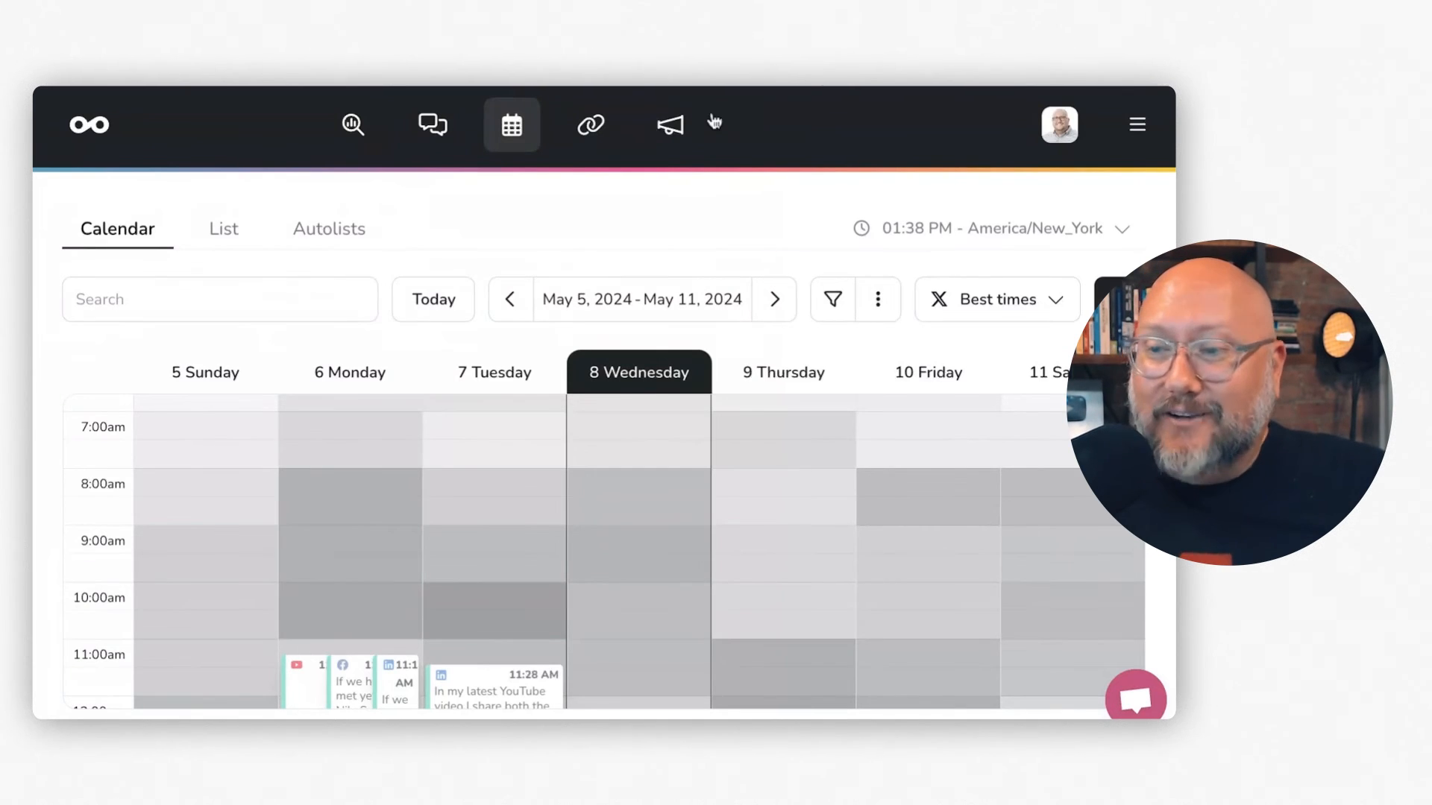
scroll(up, 3)
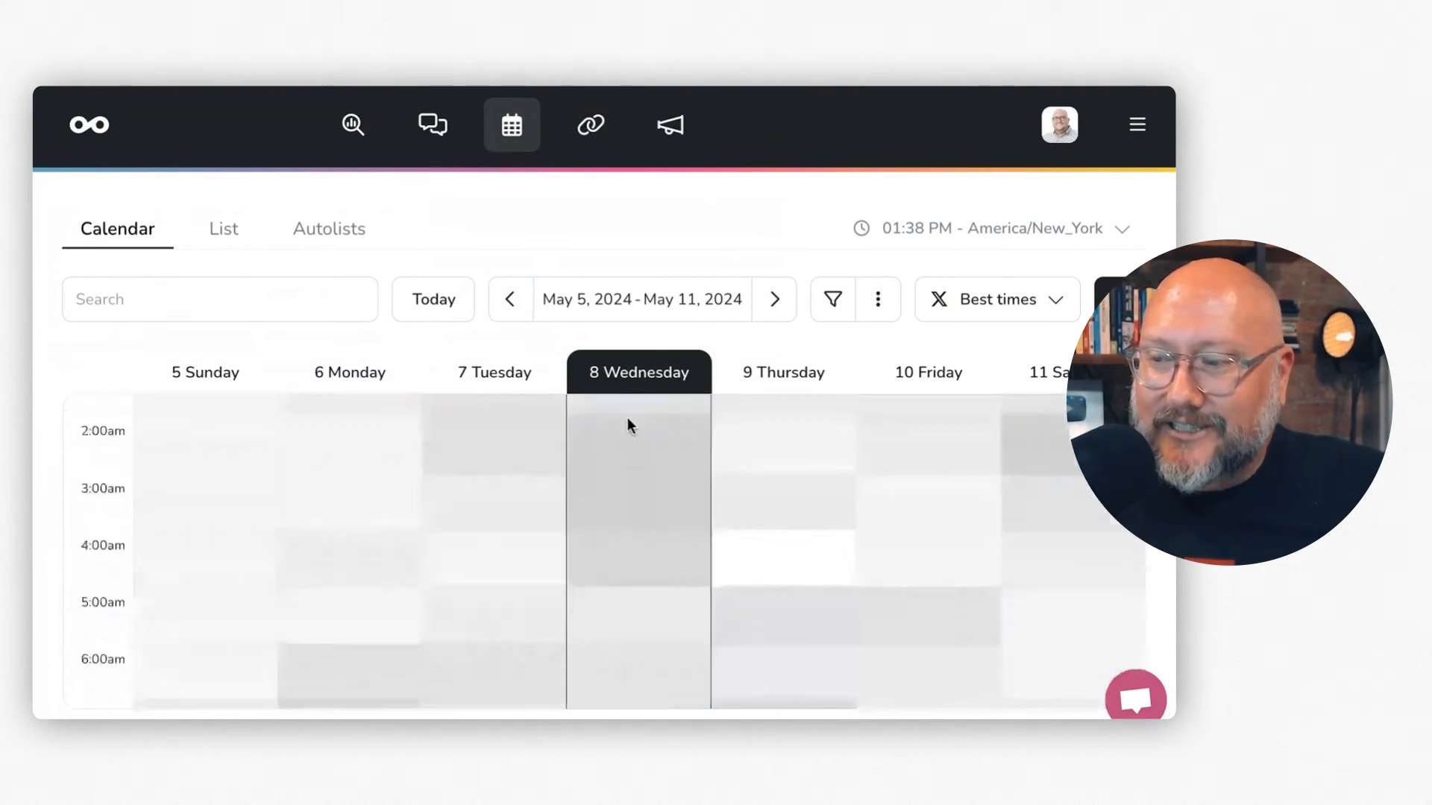
click(630, 425)
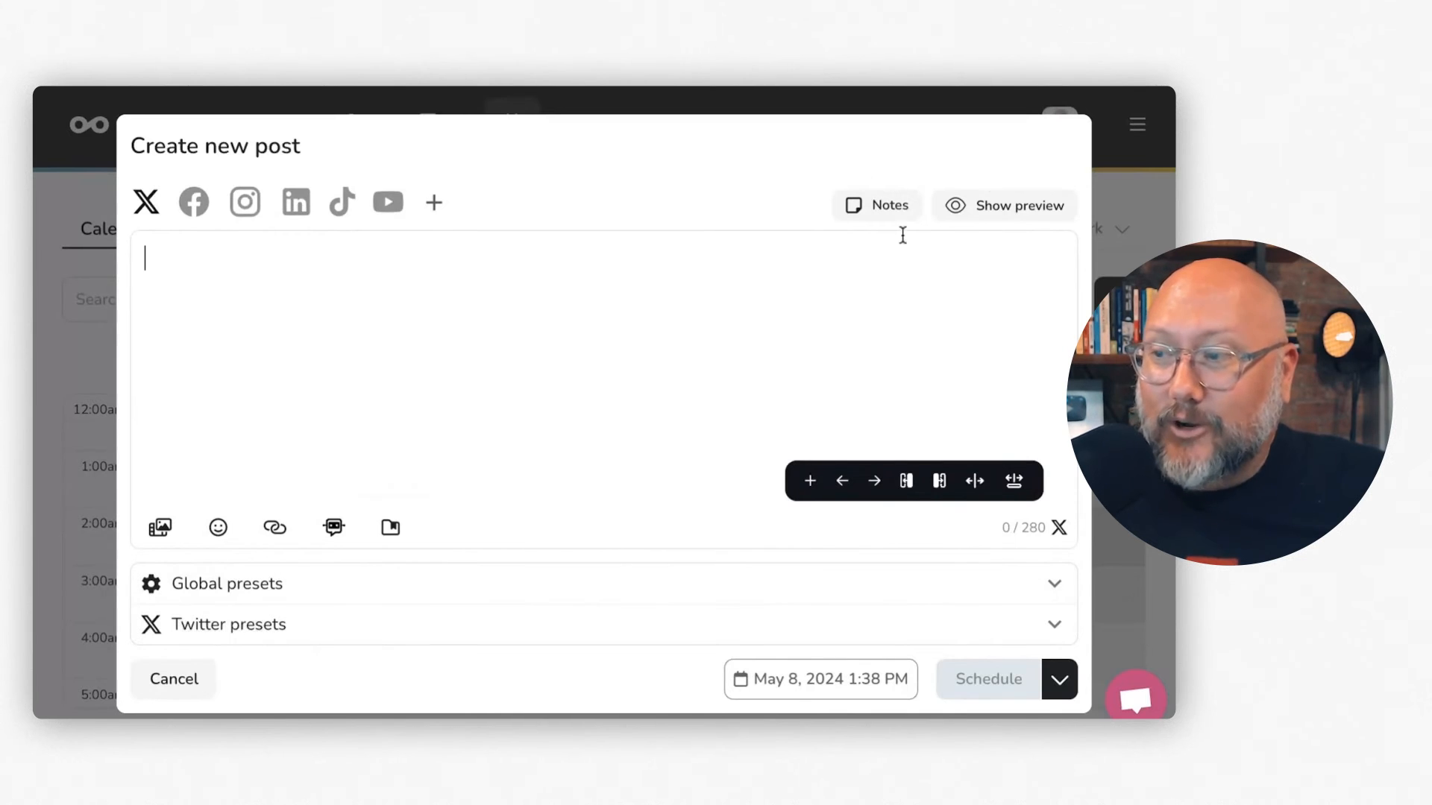
mouse_move(320, 186)
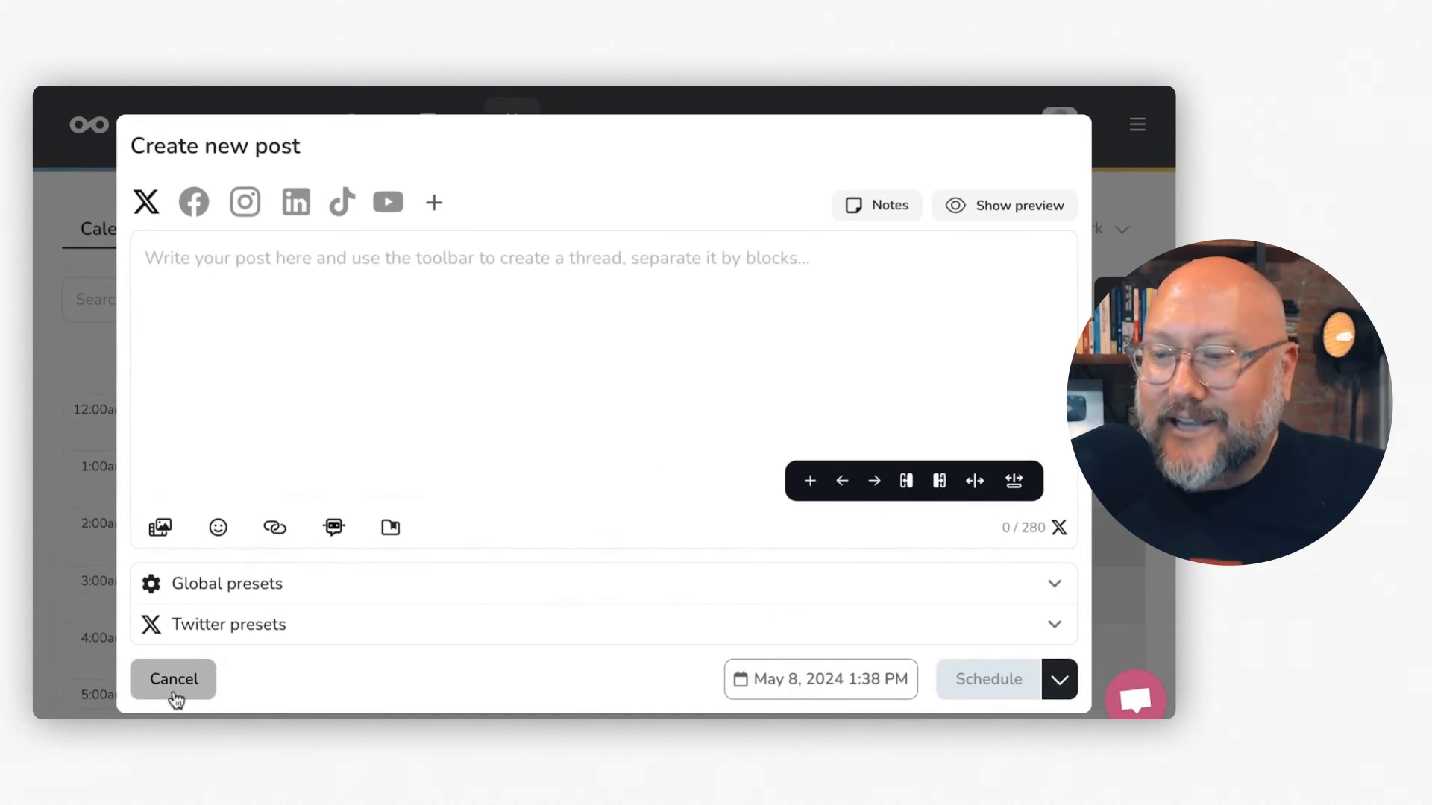
Cancel the blank new post and open the Ads section prompting Facebook, Google and TikTok connections.
click(173, 679)
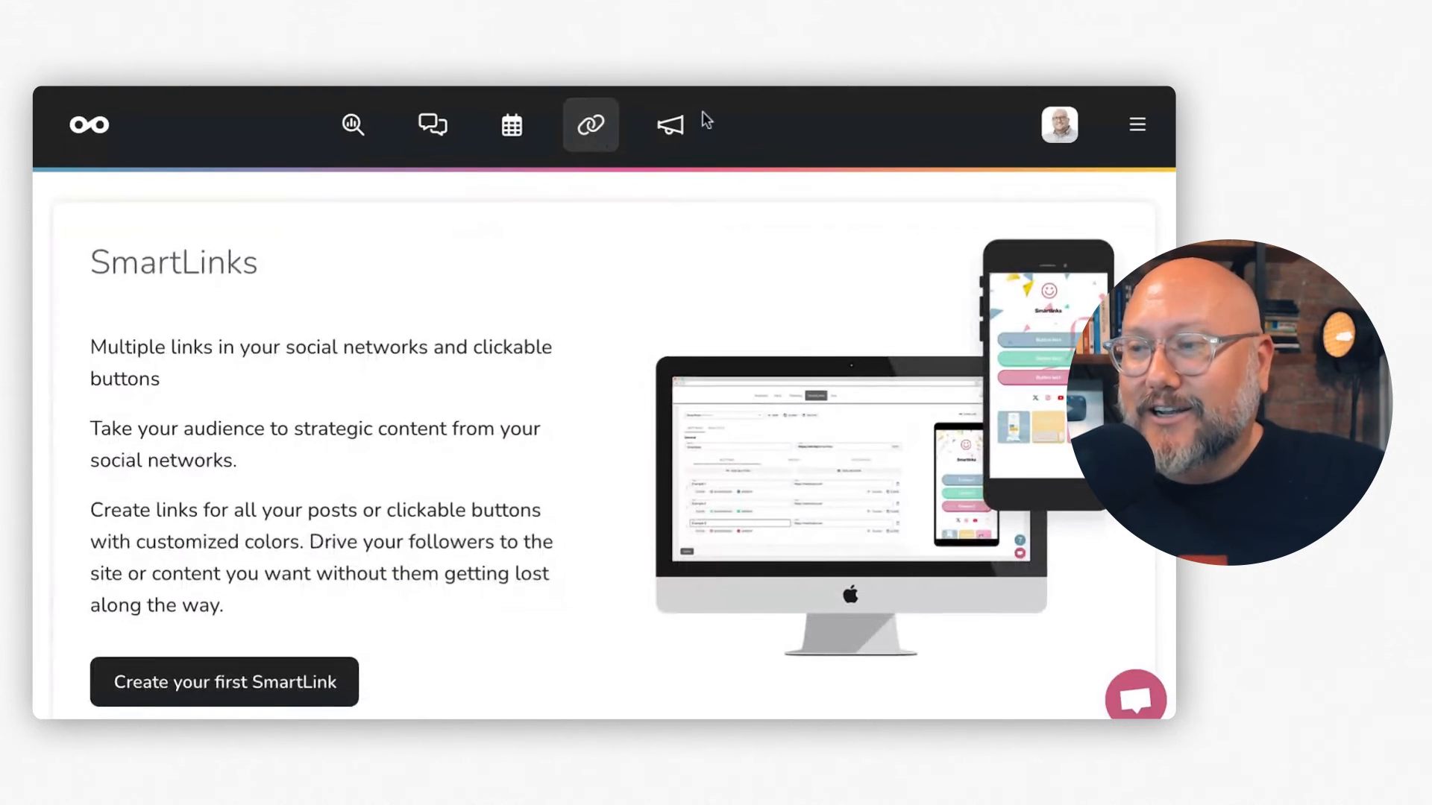
click(669, 125)
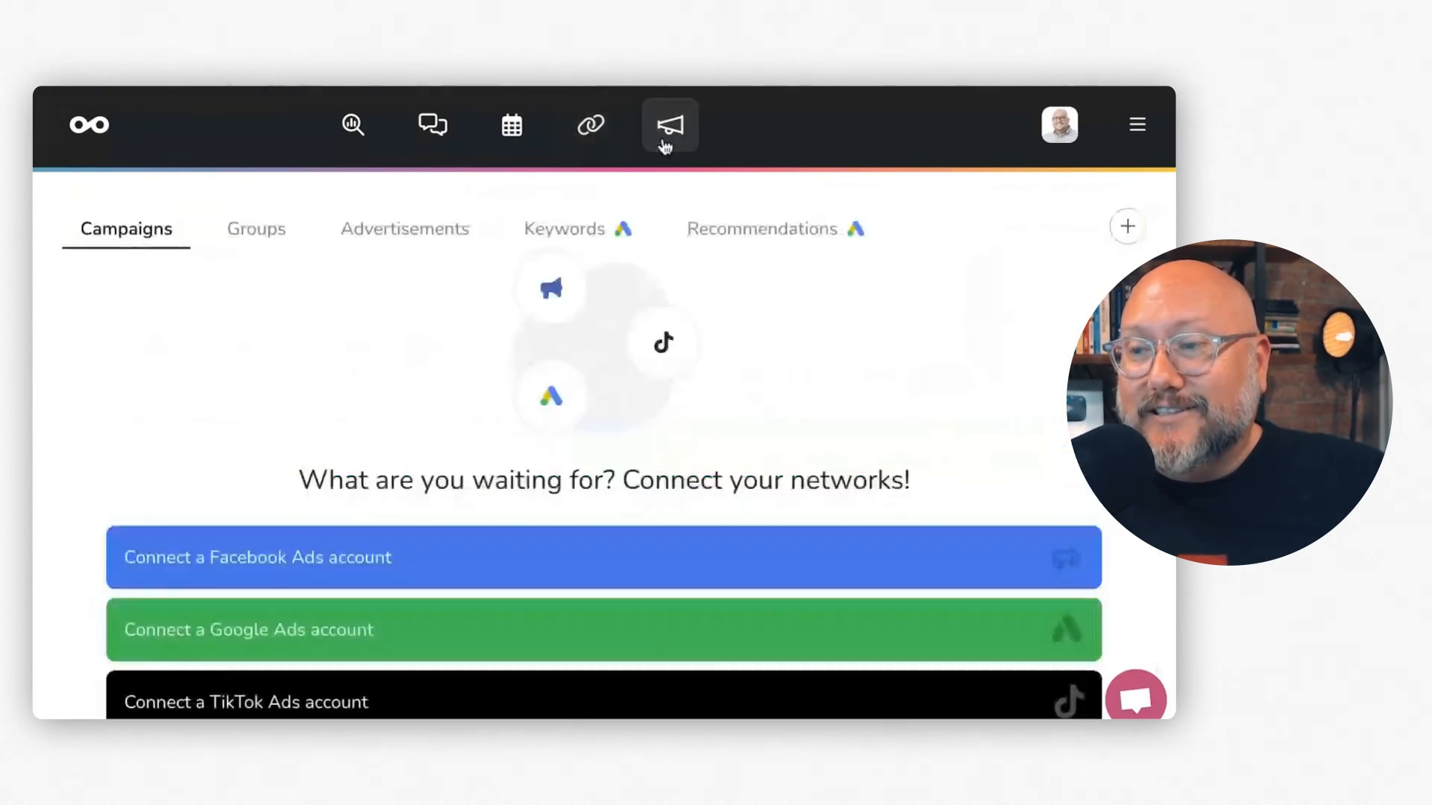
mouse_move(278, 427)
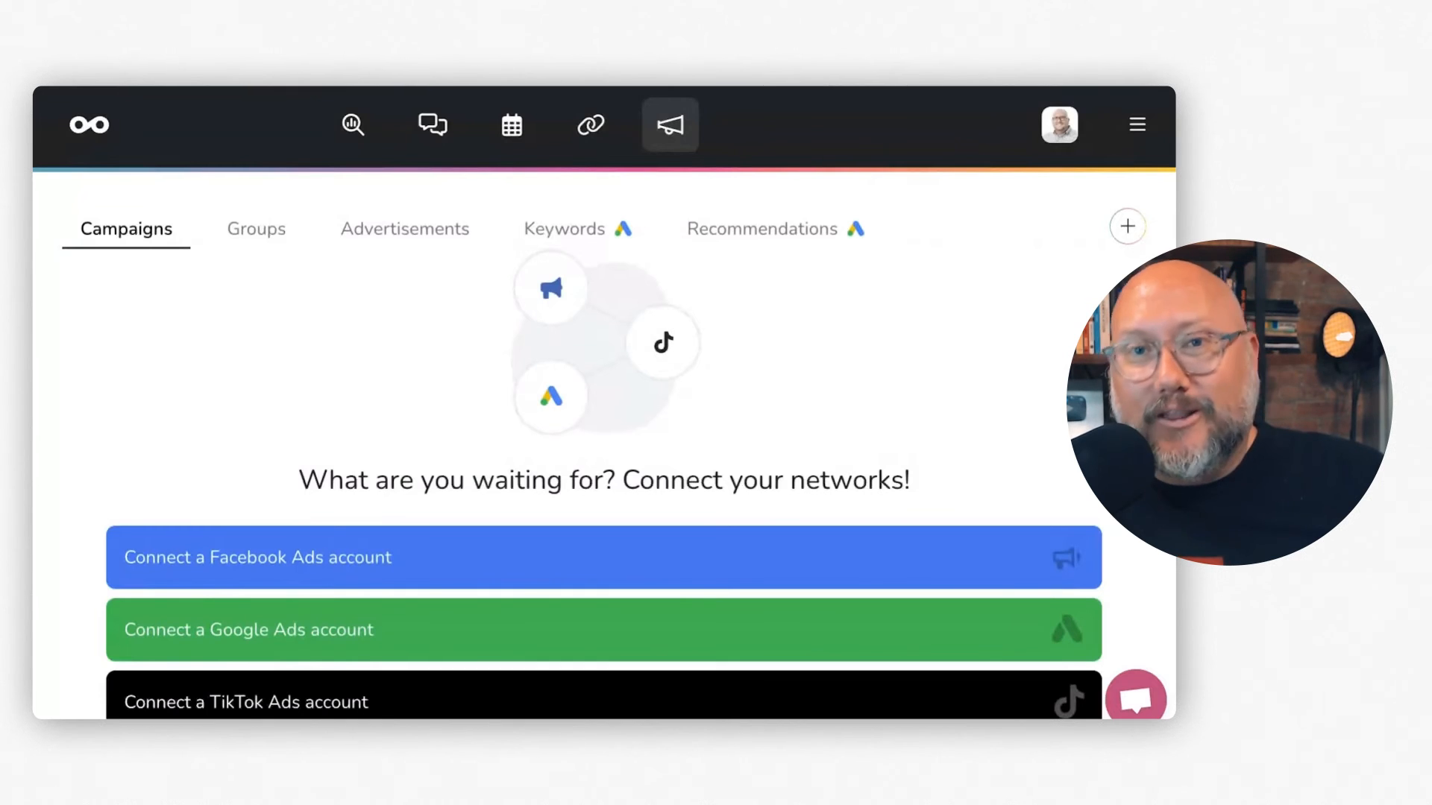
mouse_move(272, 390)
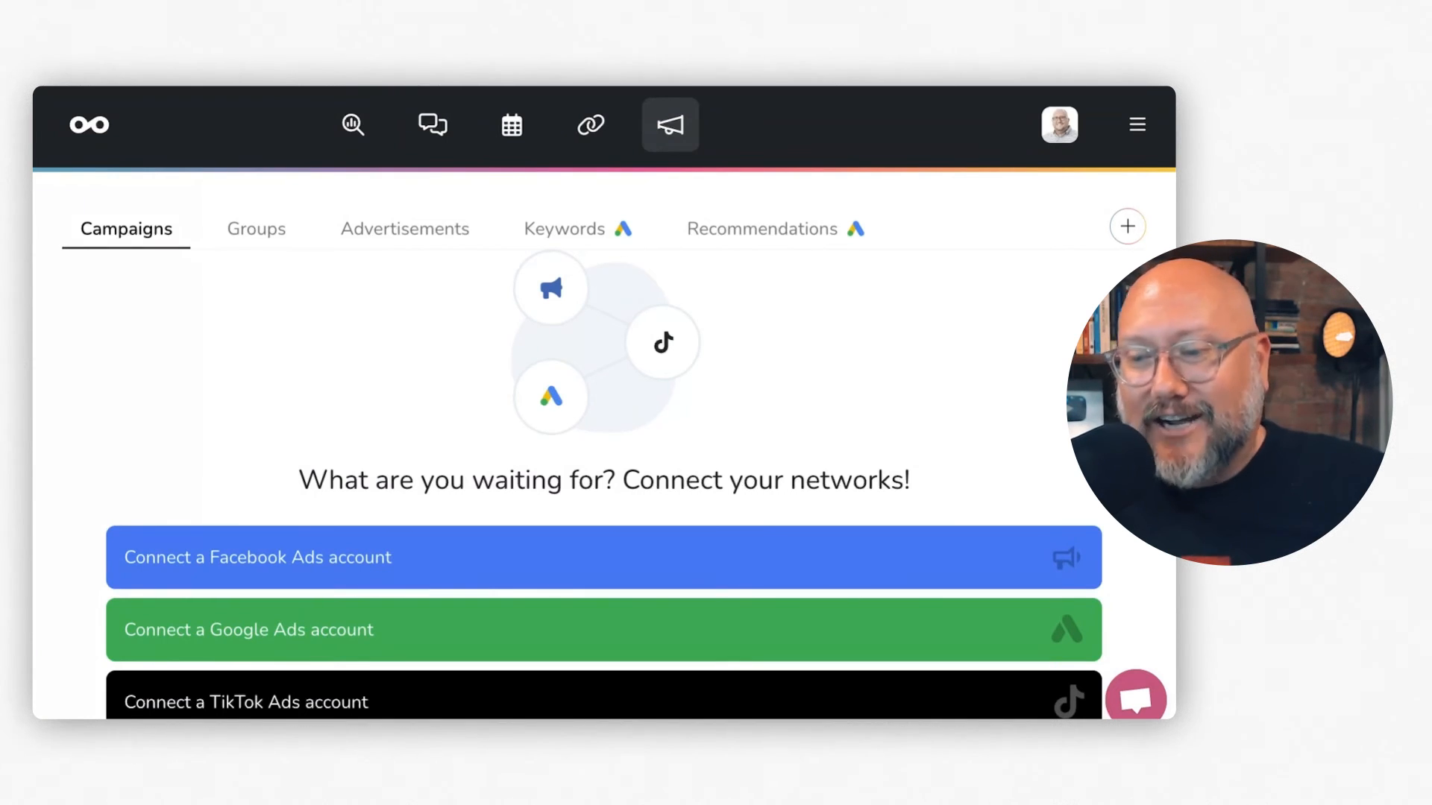
mouse_move(155, 429)
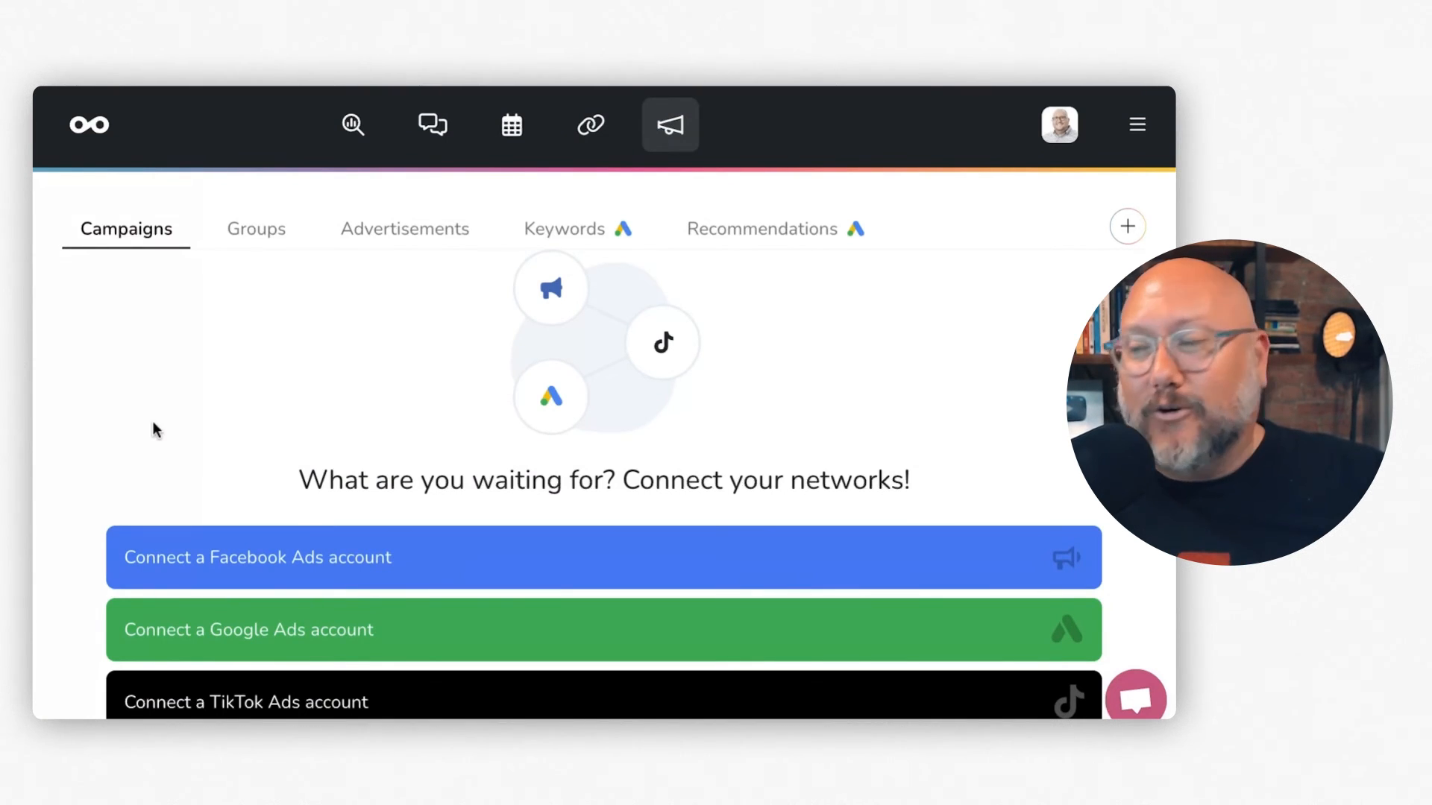